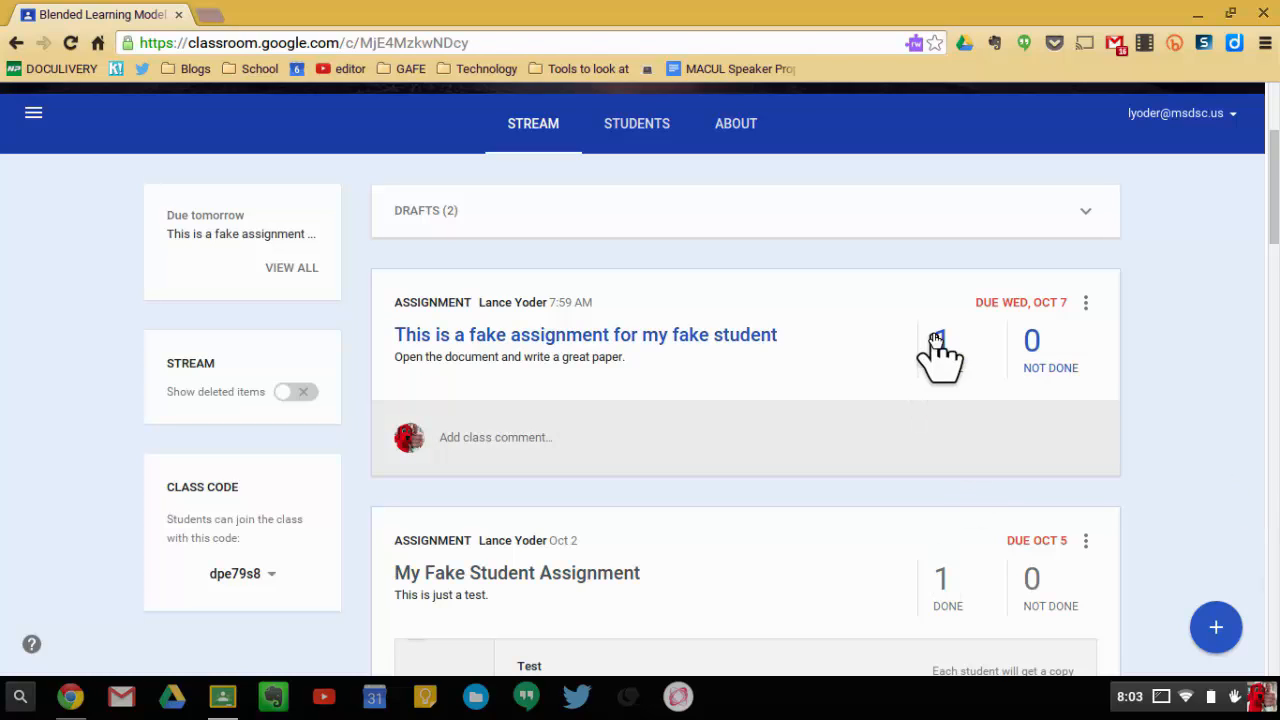
# Step: View the submissions for the fake assignment from the Stream page
pyautogui.click(1032, 344)
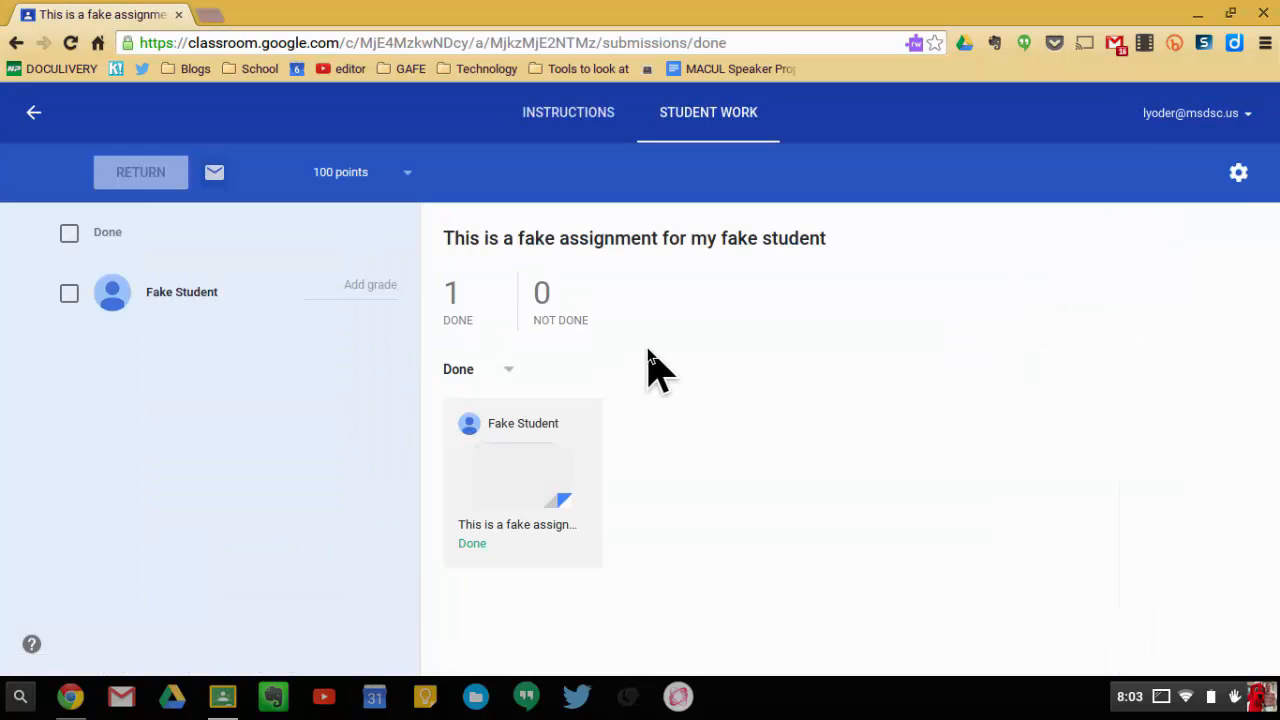
pyautogui.moveTo(324, 264)
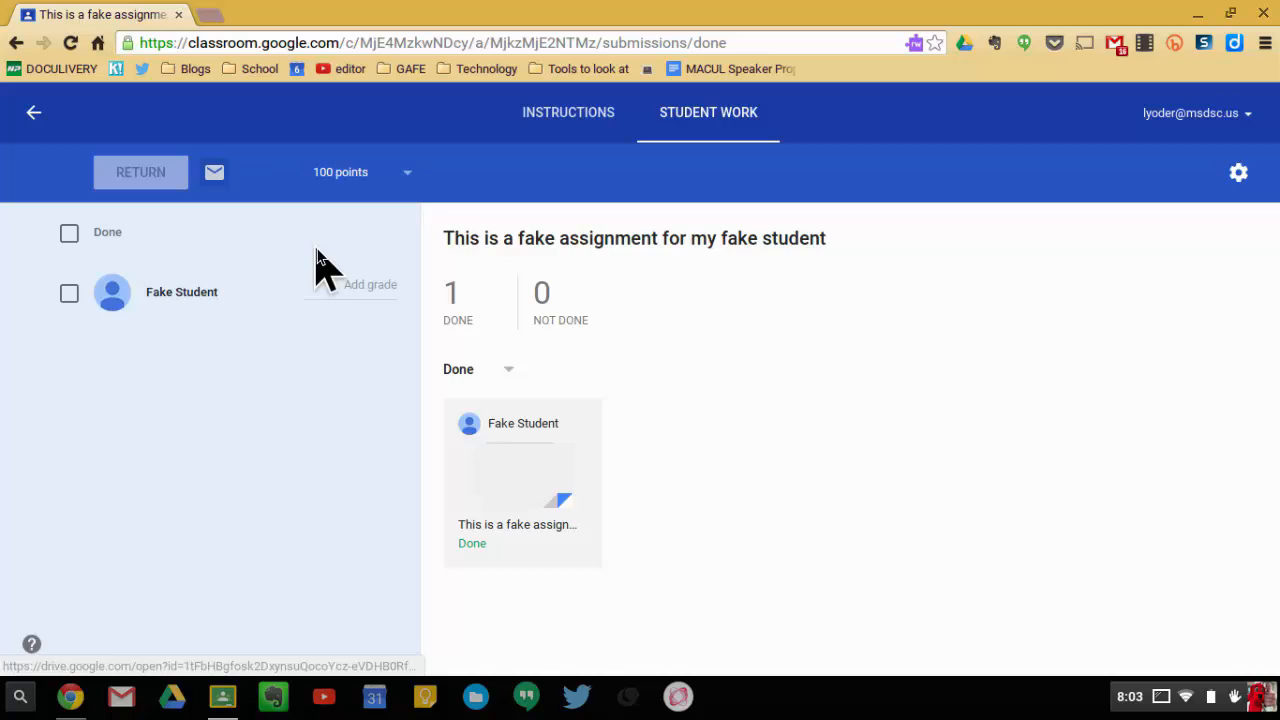
pyautogui.moveTo(572, 478)
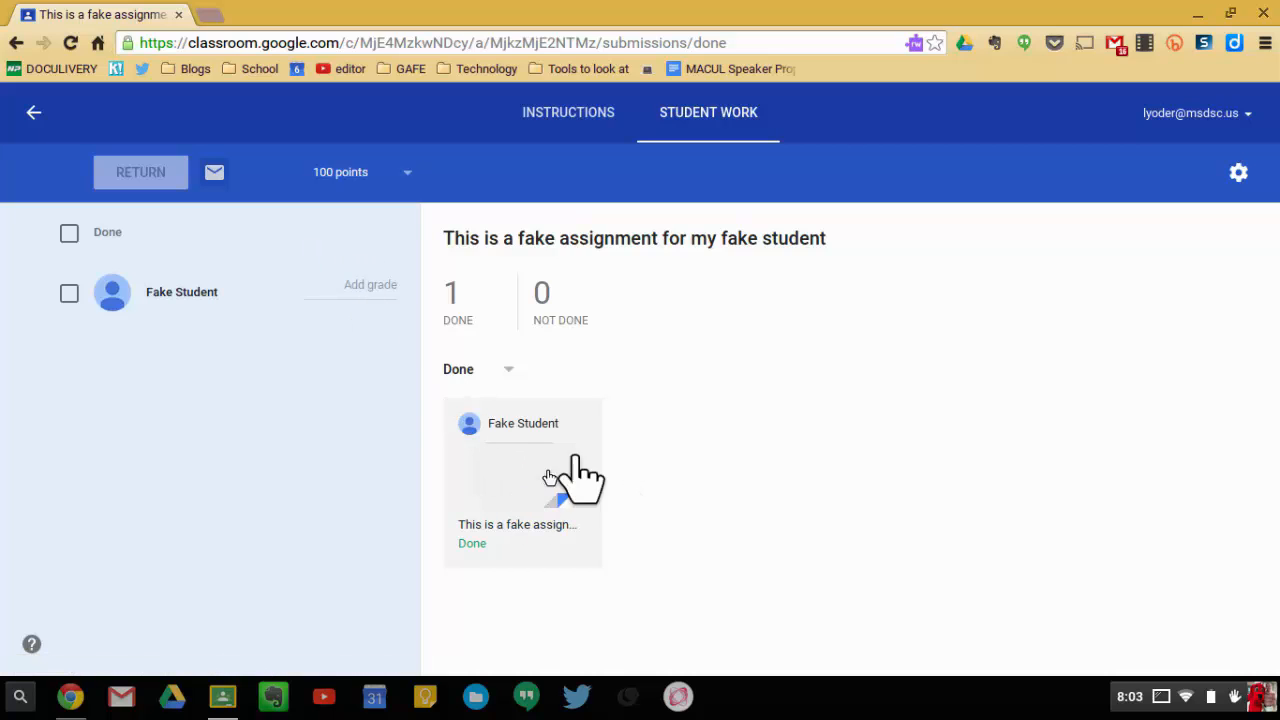
pyautogui.moveTo(630, 524)
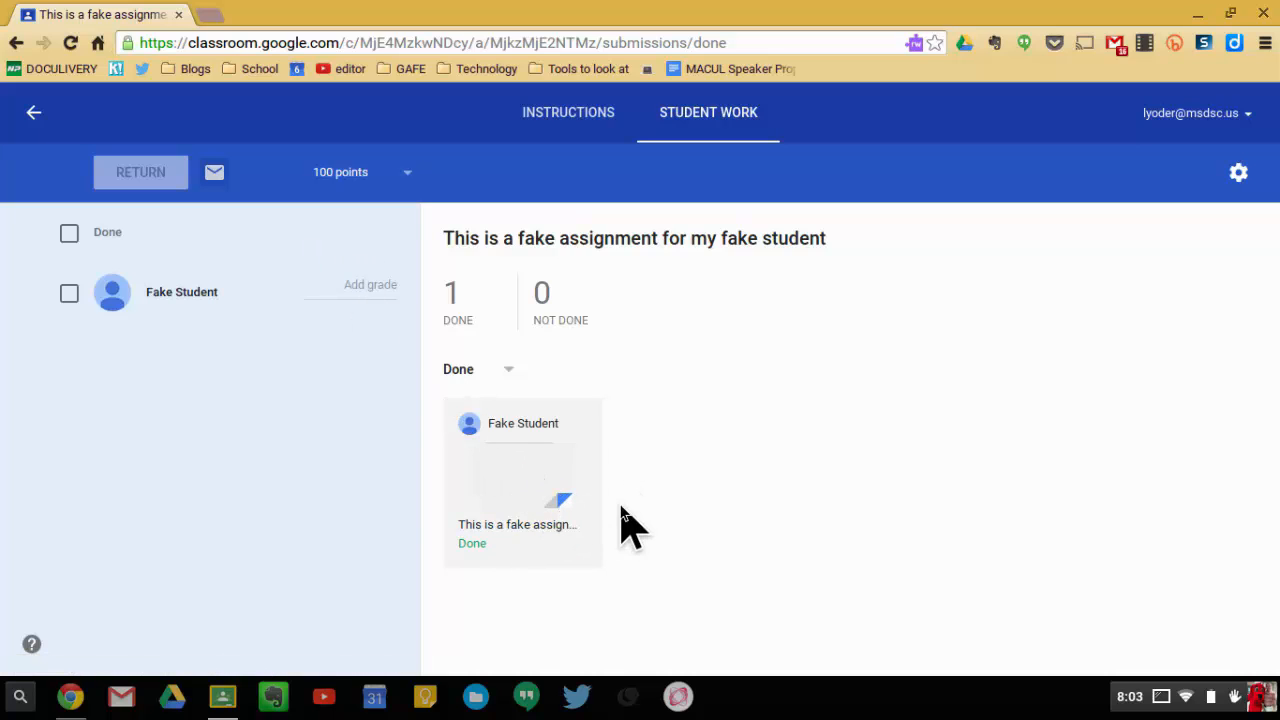
pyautogui.moveTo(516, 524)
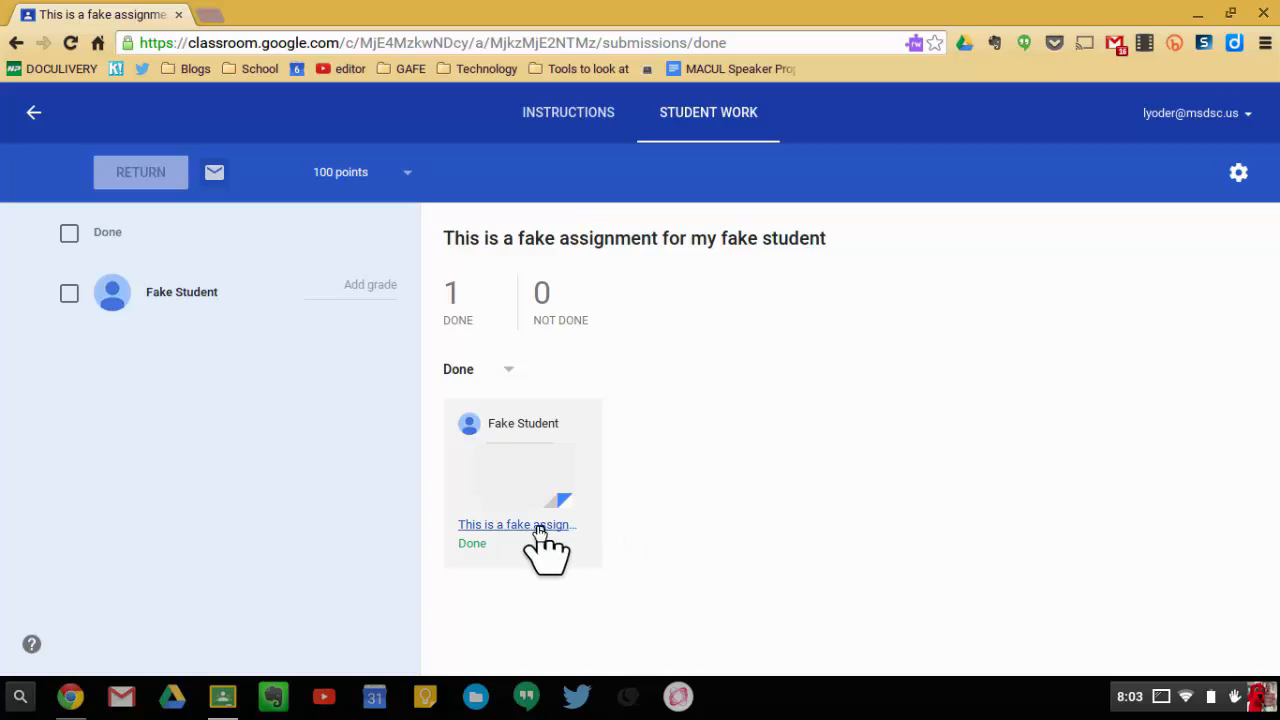
# Step: Open Fake Student's submitted paper and bring up the Add-ons list with OrangeSlice options
pyautogui.click(516, 524)
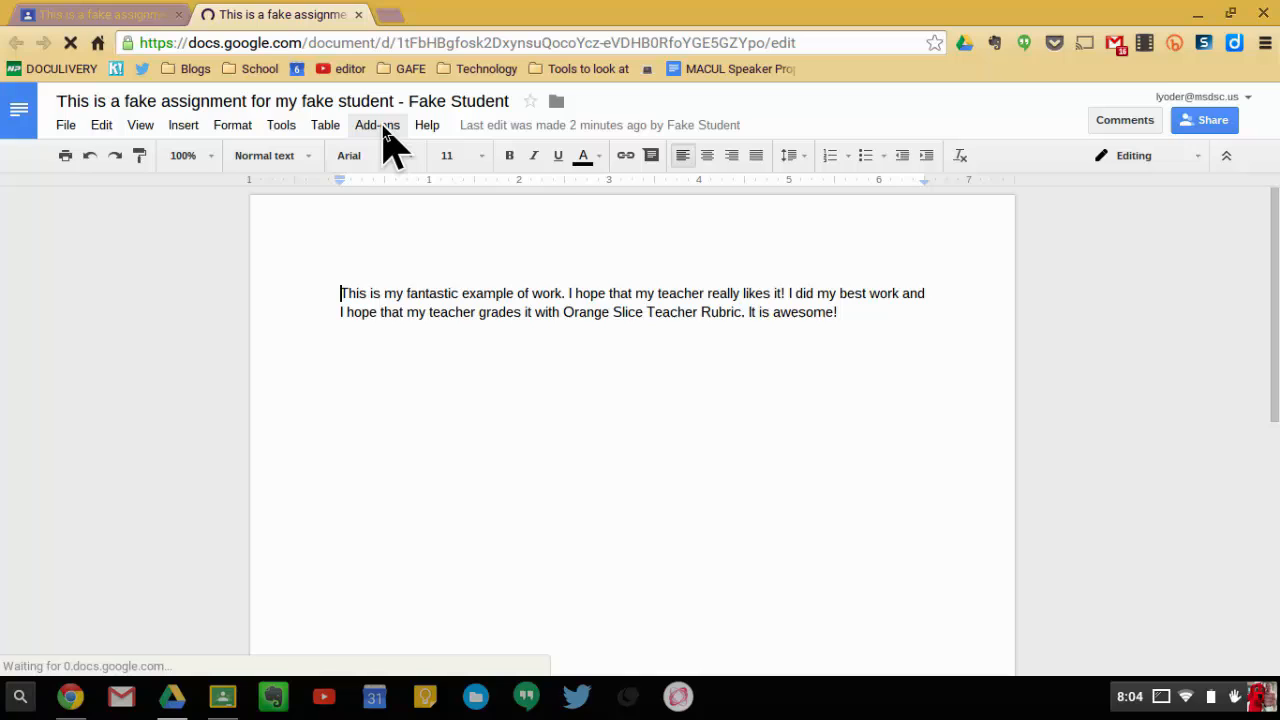
pyautogui.click(376, 124)
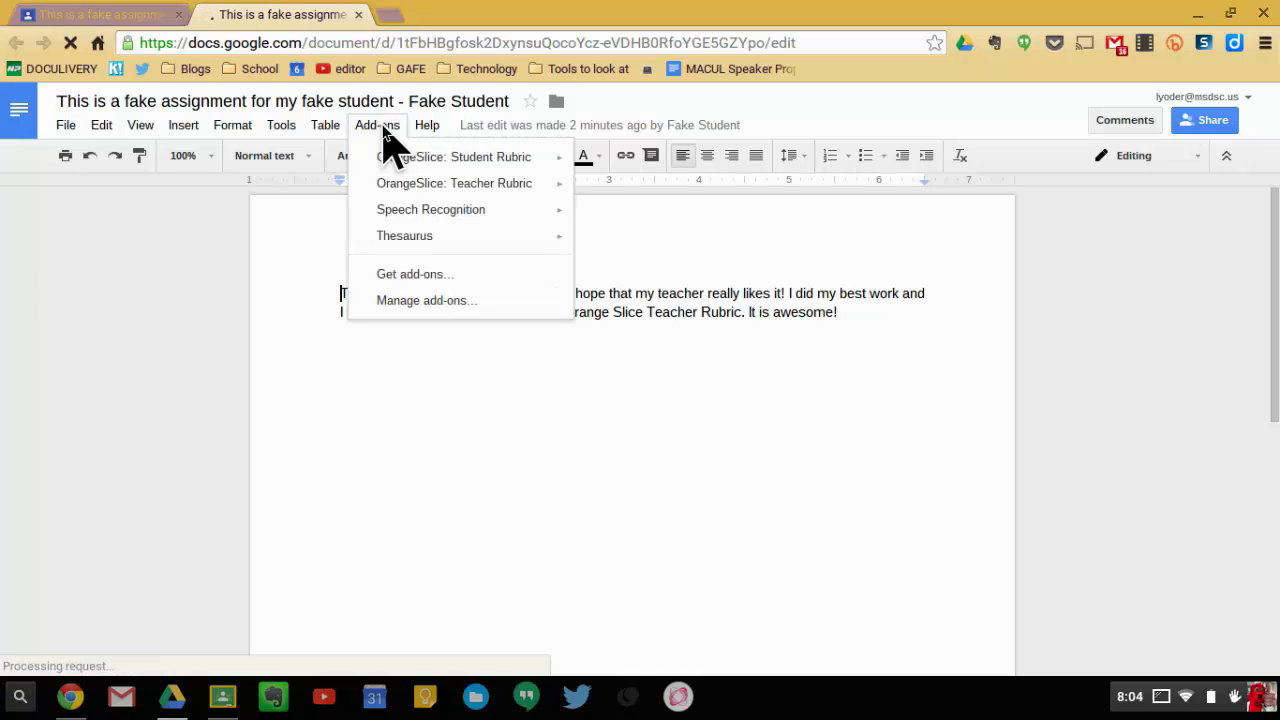
pyautogui.moveTo(436, 284)
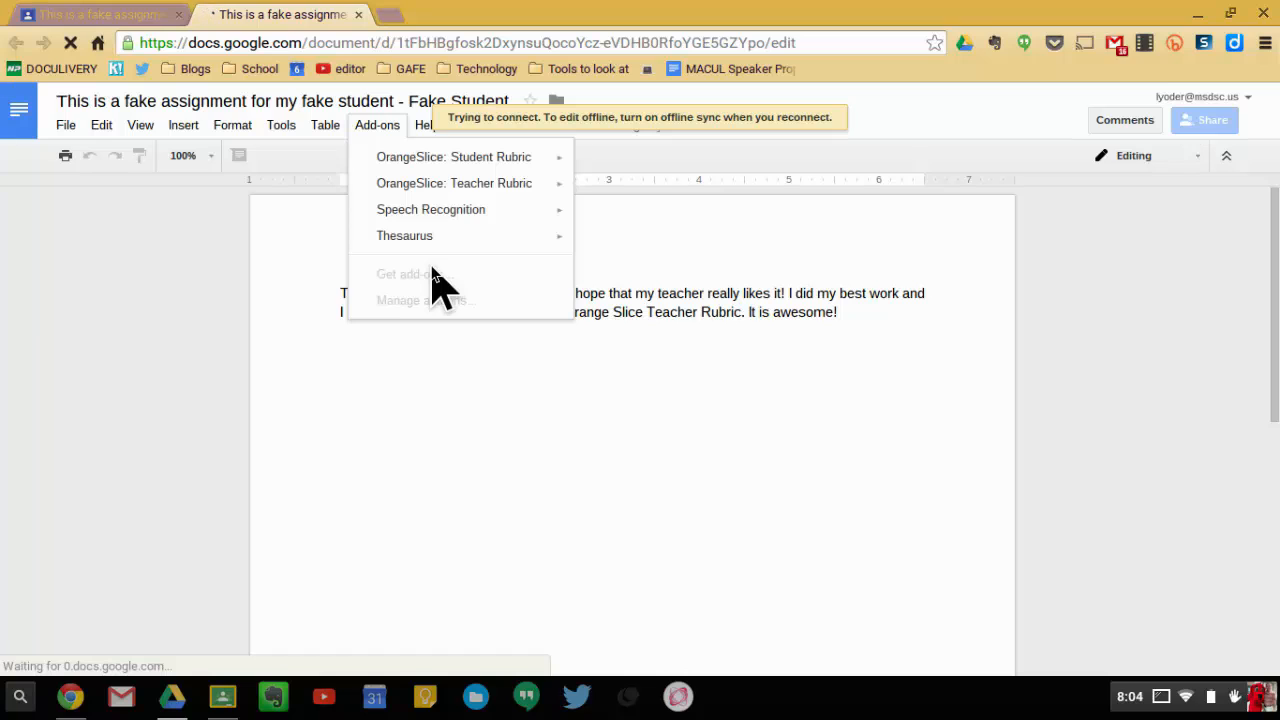
pyautogui.click(432, 270)
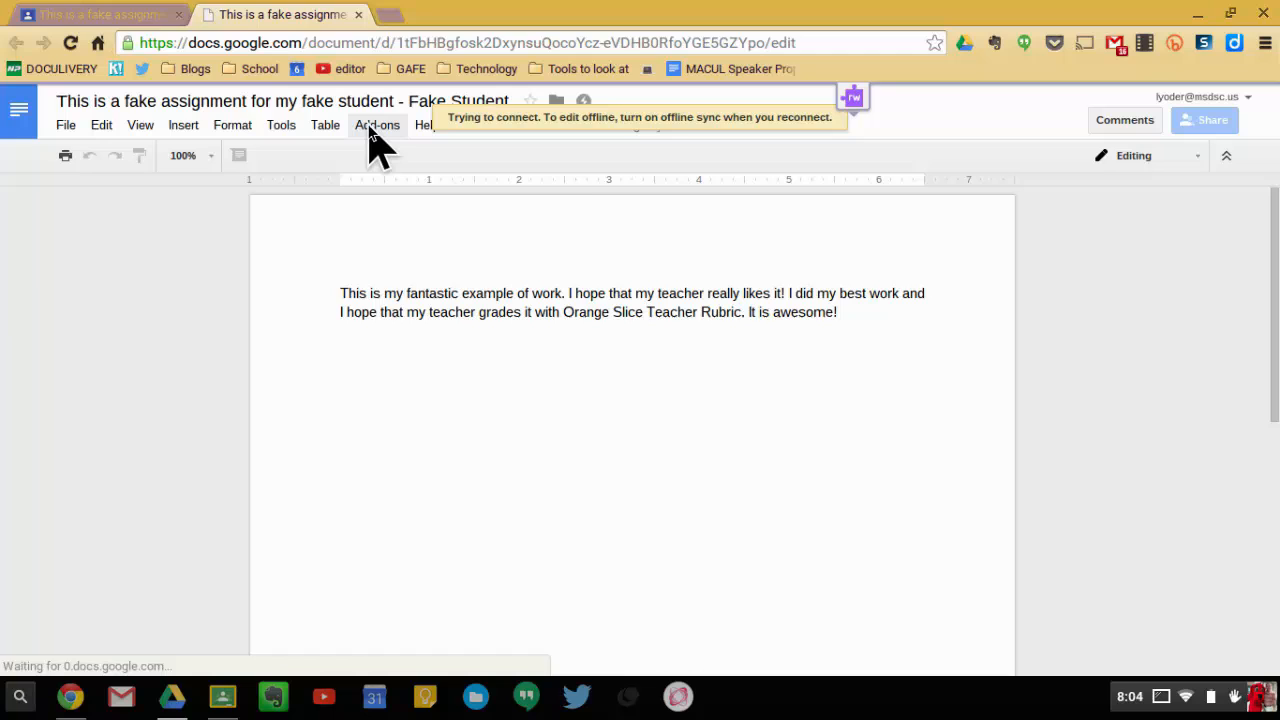
pyautogui.click(376, 124)
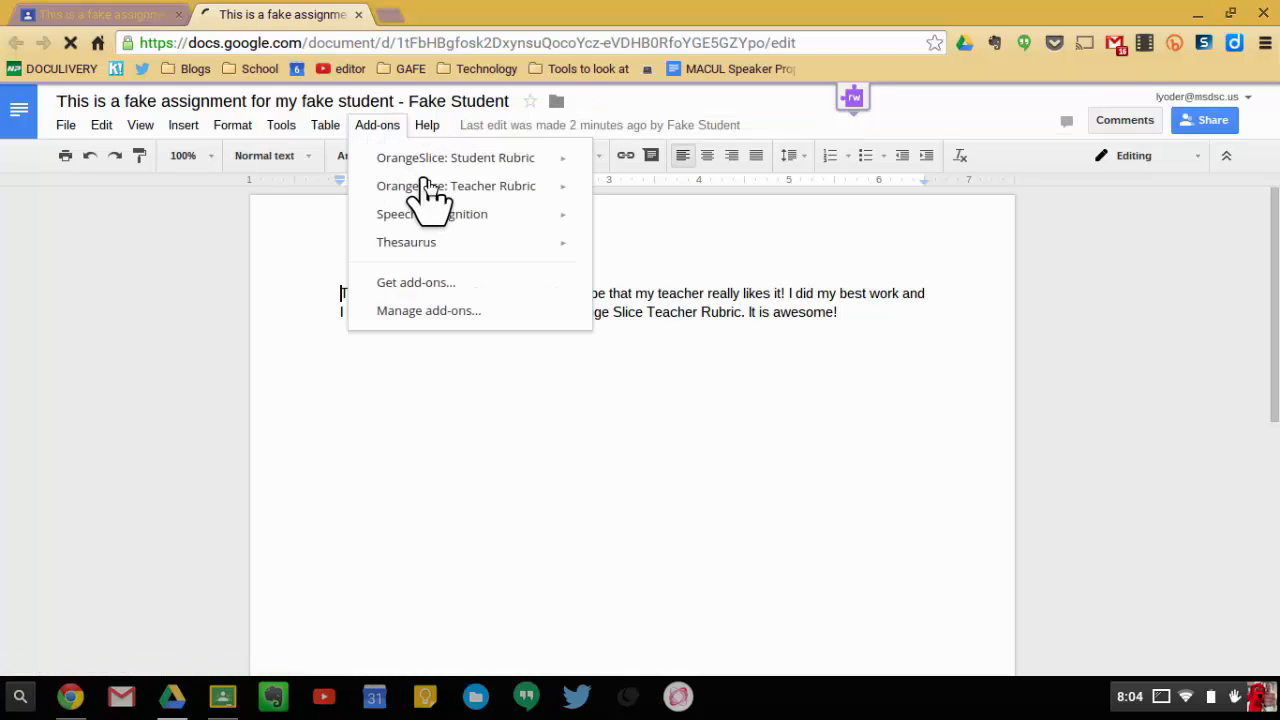
pyautogui.moveTo(490, 158)
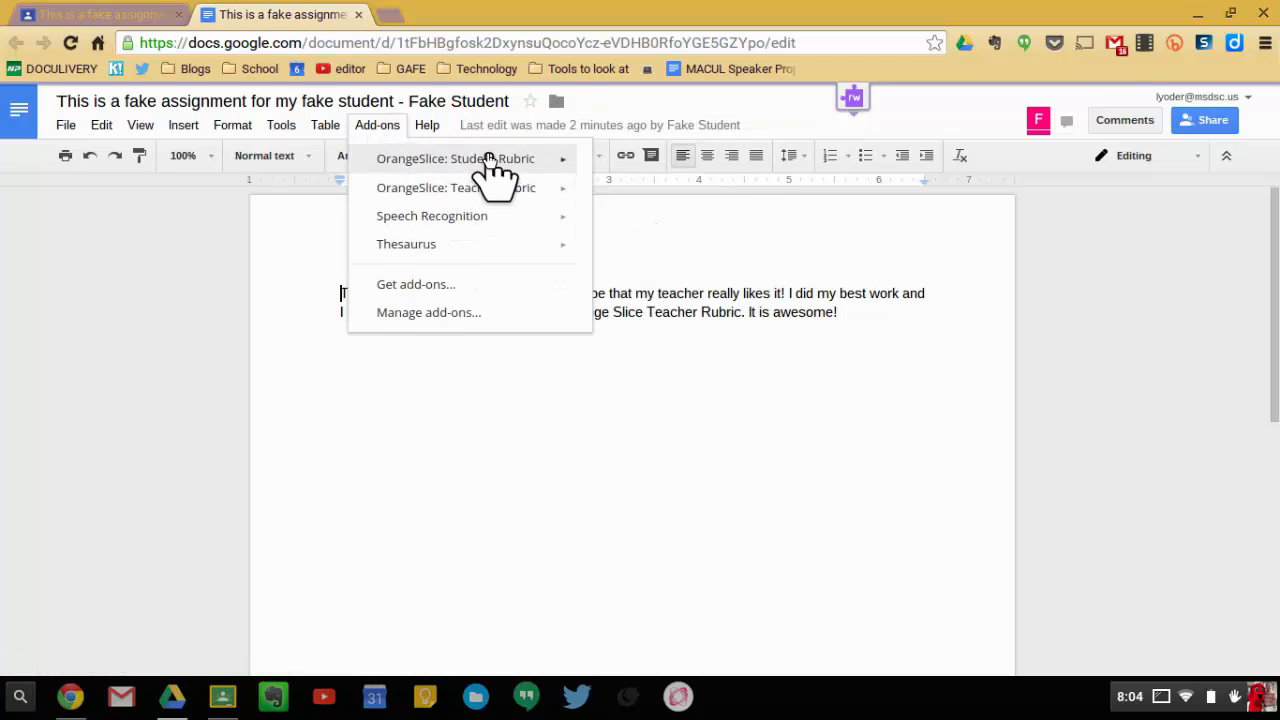
pyautogui.moveTo(456, 188)
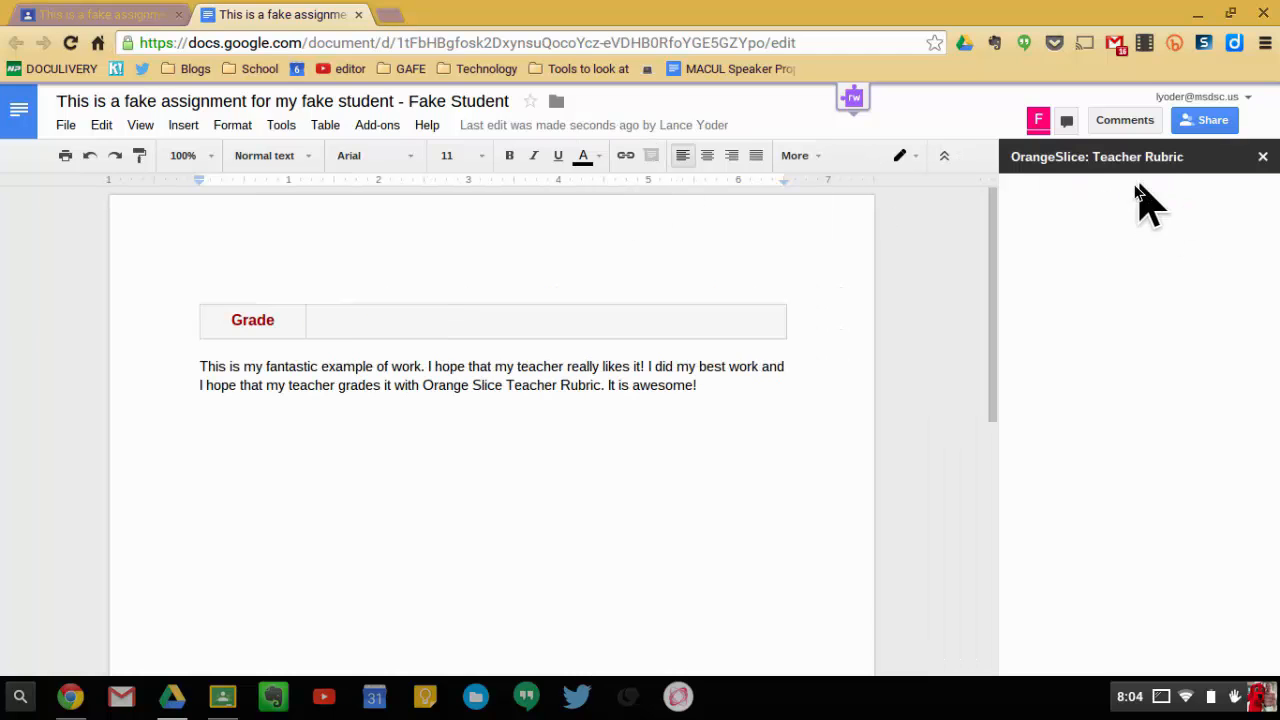
pyautogui.moveTo(1116, 460)
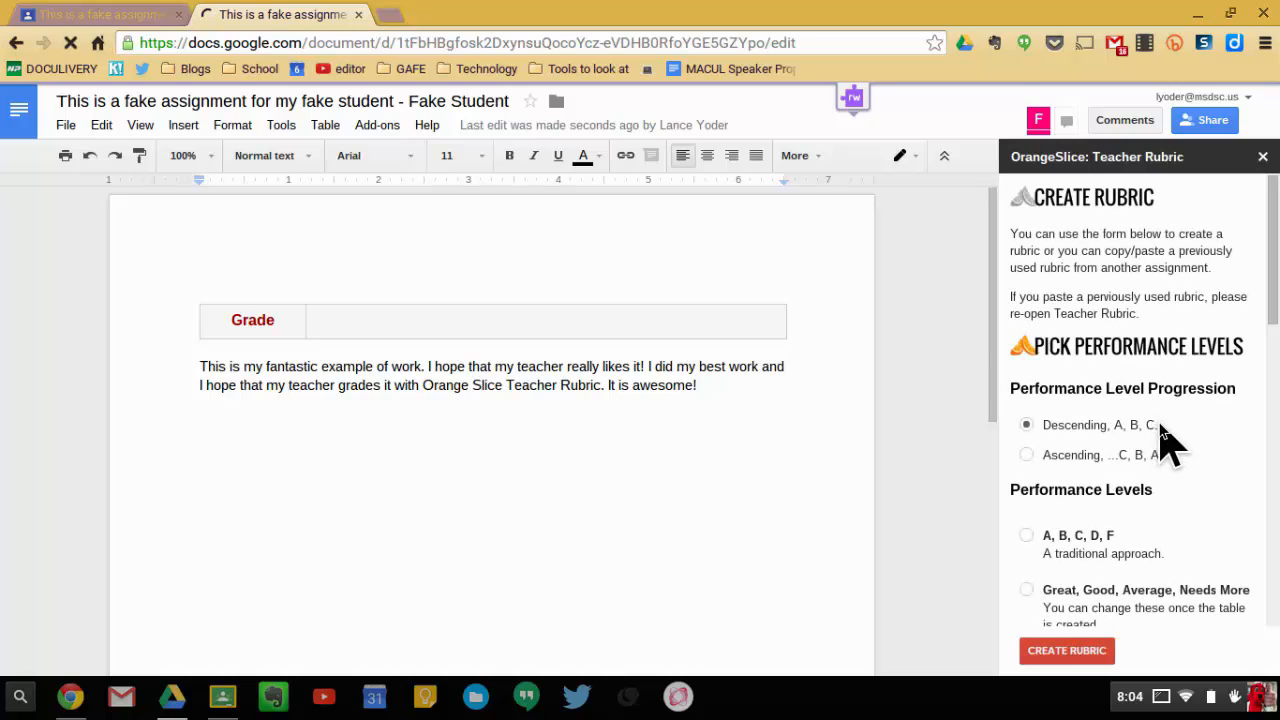
# Step: Choose the rubric's performance level names and show the category list
pyautogui.scroll(-3)
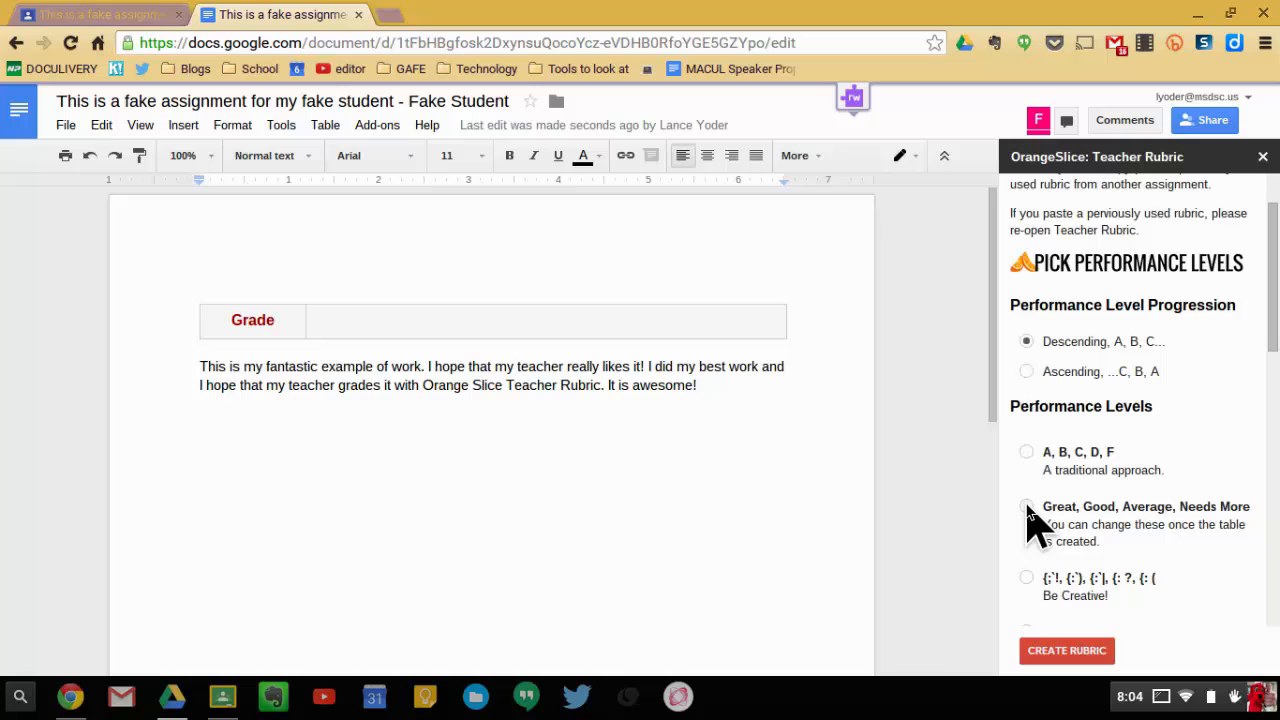
pyautogui.click(1026, 506)
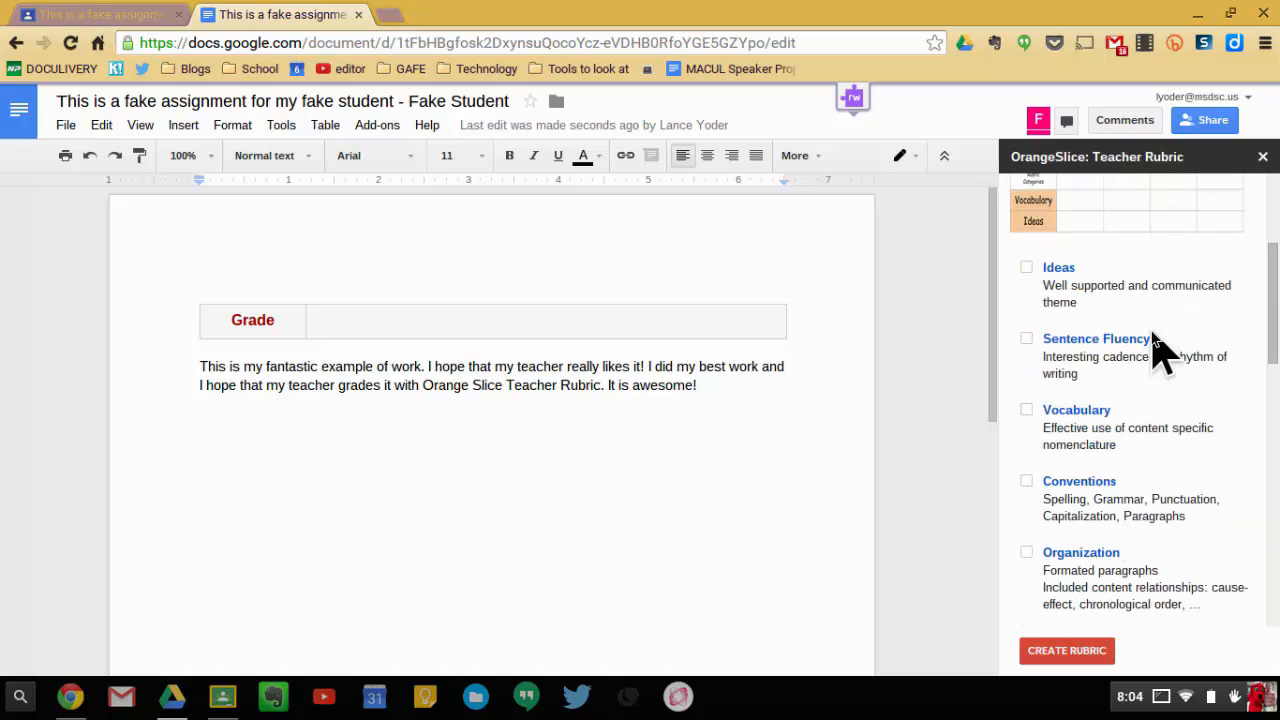
pyautogui.scroll(3)
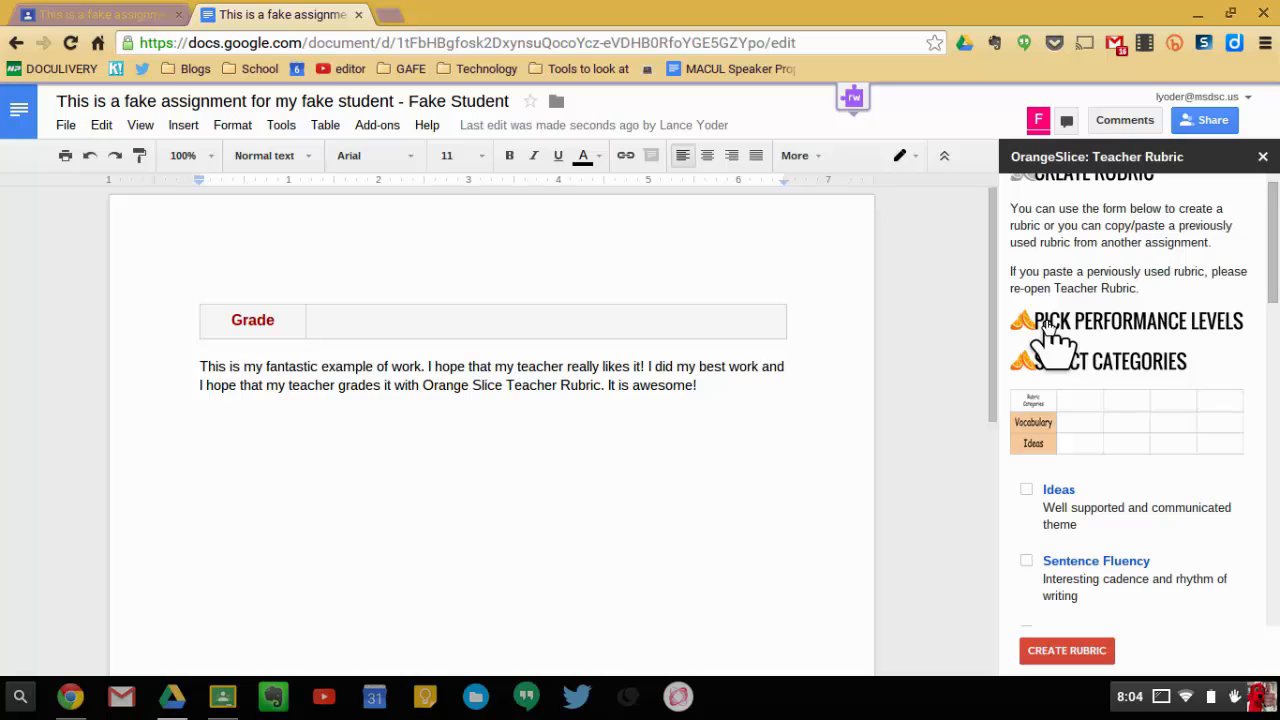
pyautogui.click(1128, 320)
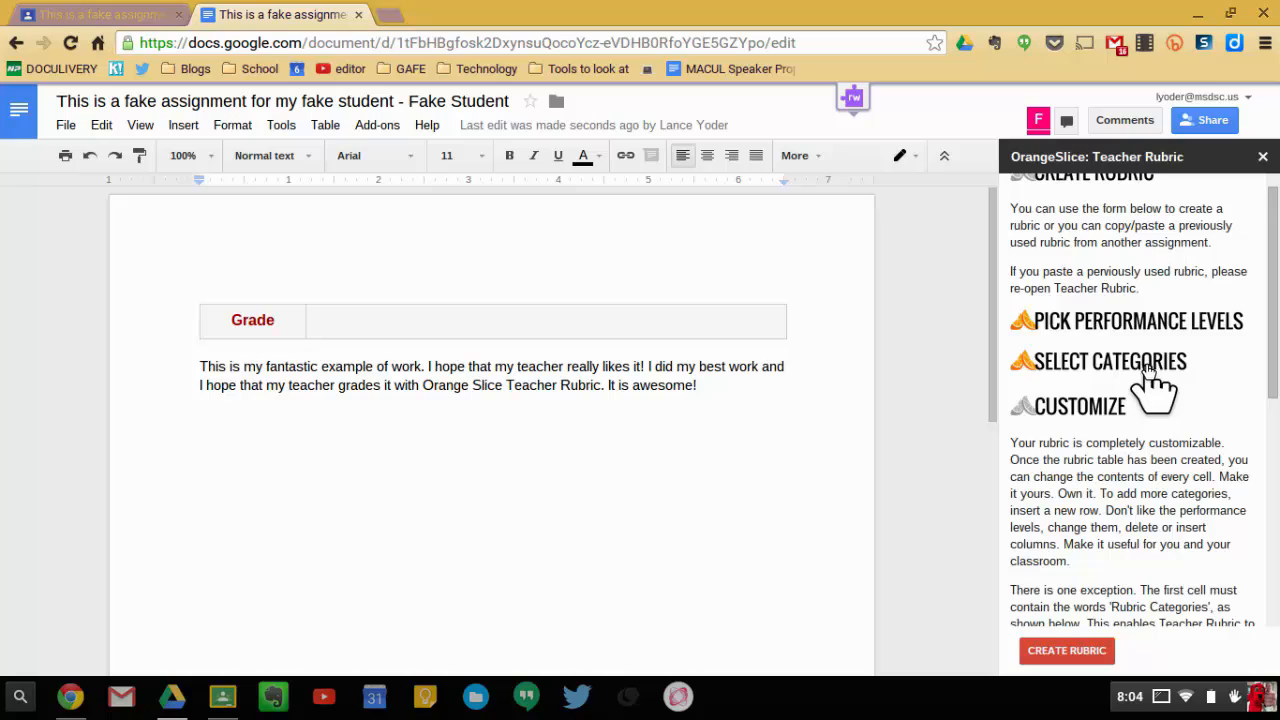
pyautogui.click(1108, 360)
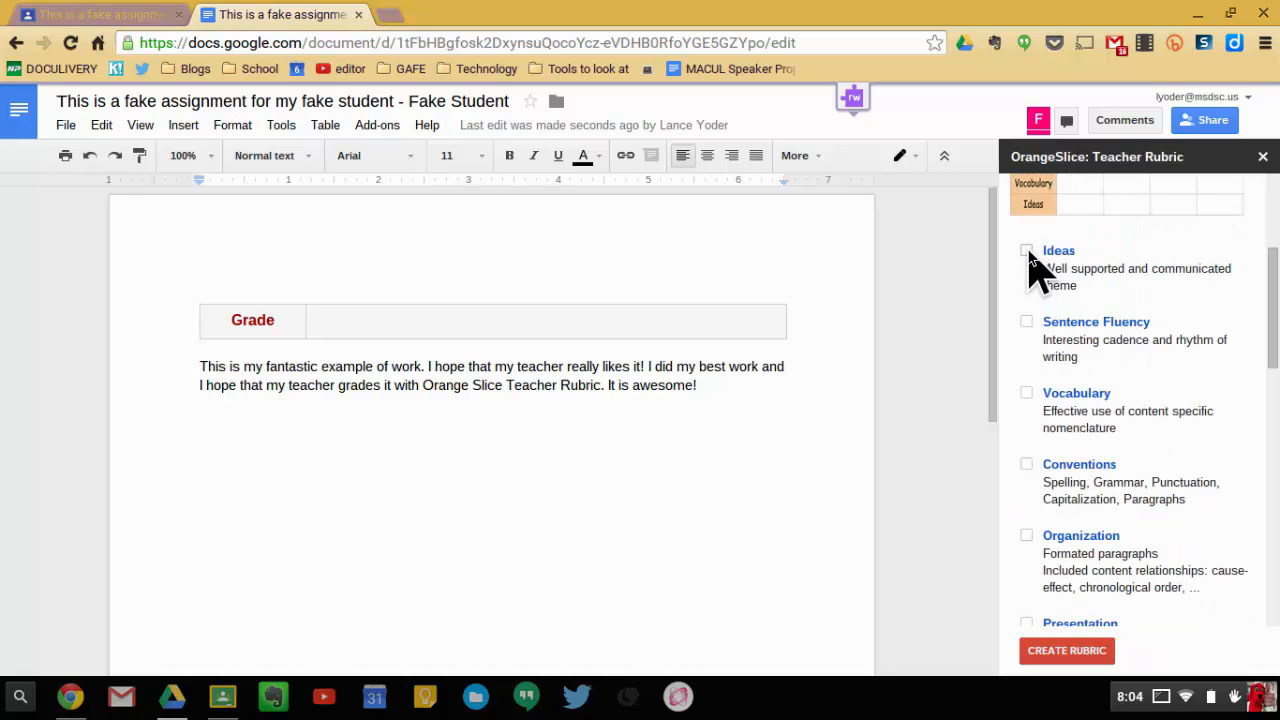
# Step: Include Ideas, Voice and Presentation categories and generate the rubric table
pyautogui.click(1026, 250)
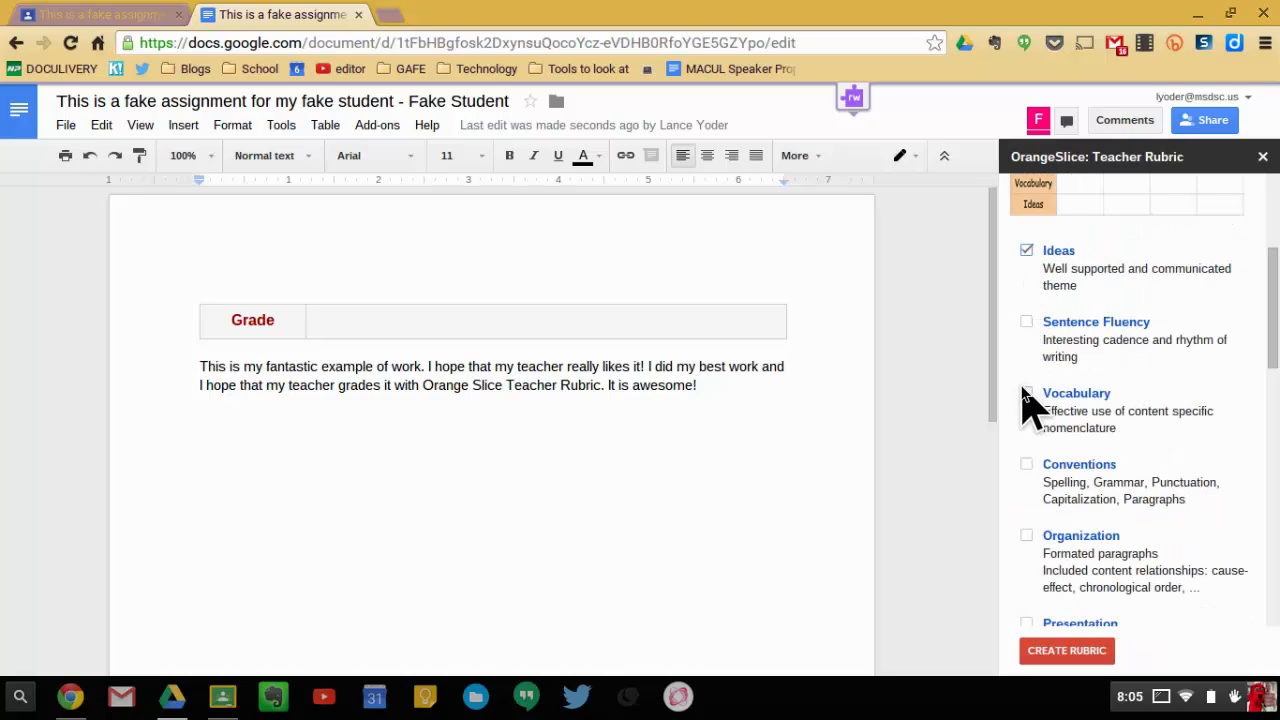
pyautogui.scroll(-3)
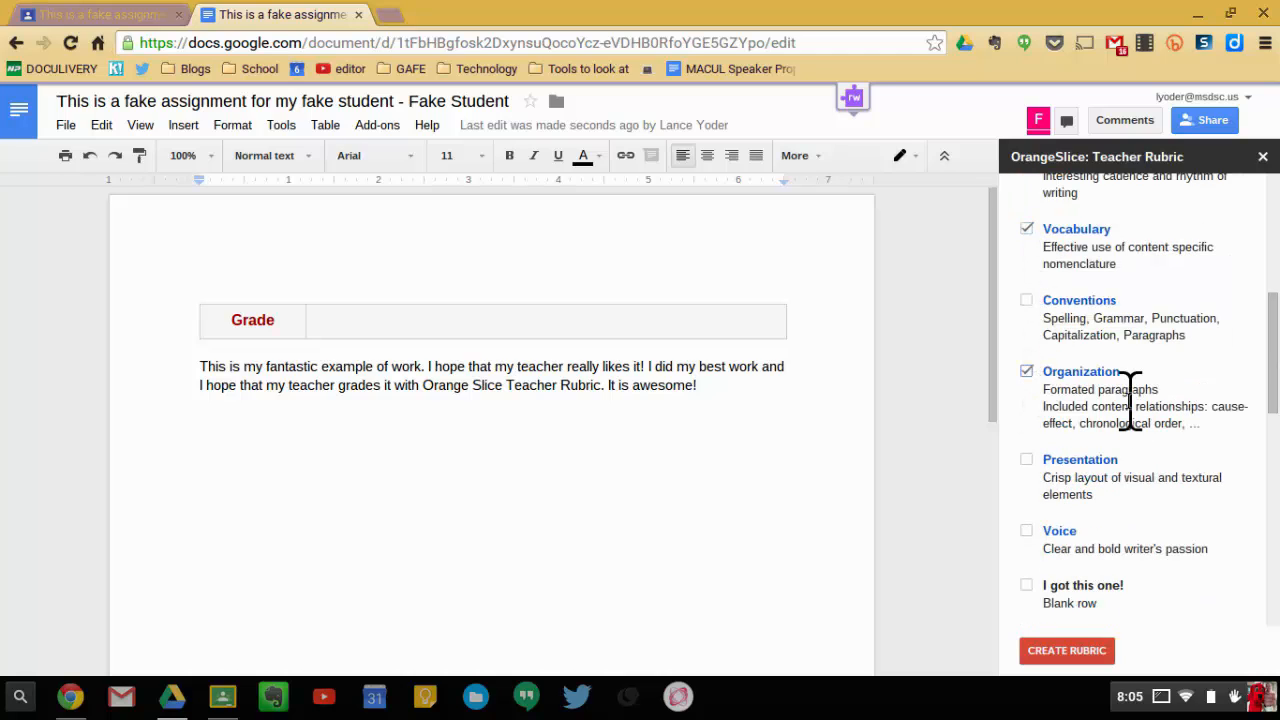
pyautogui.scroll(-3)
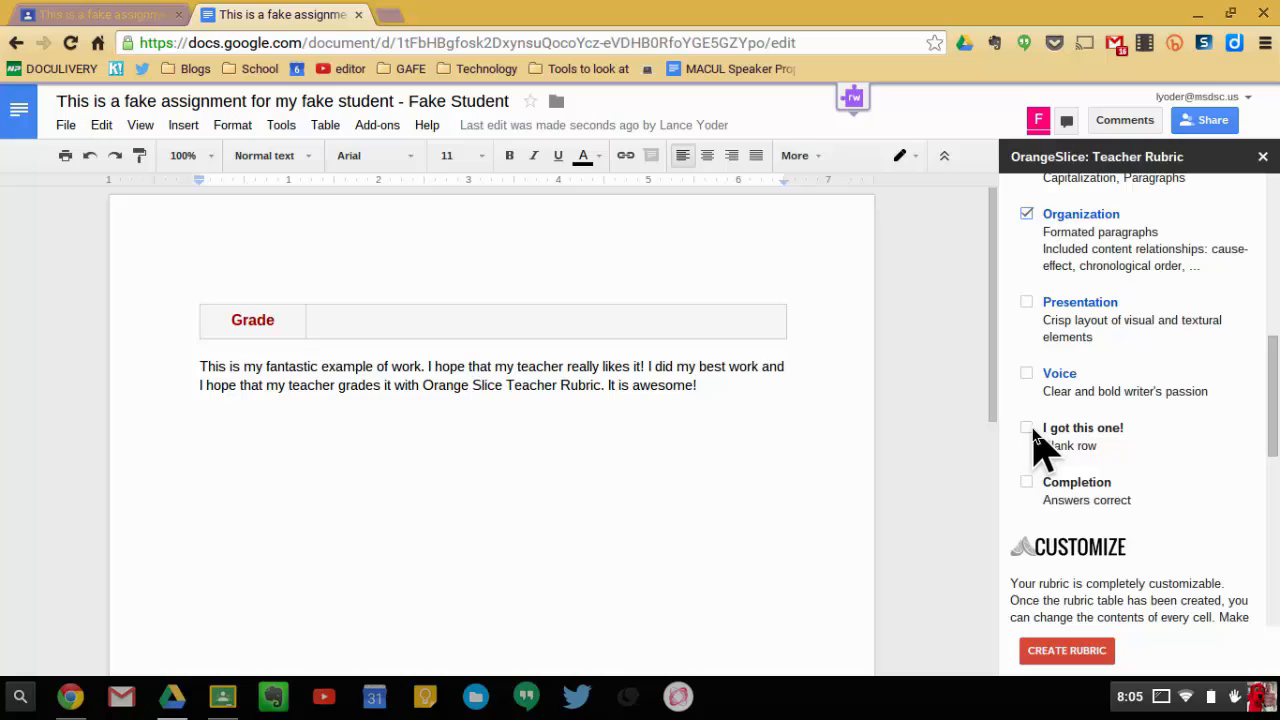
pyautogui.click(1026, 372)
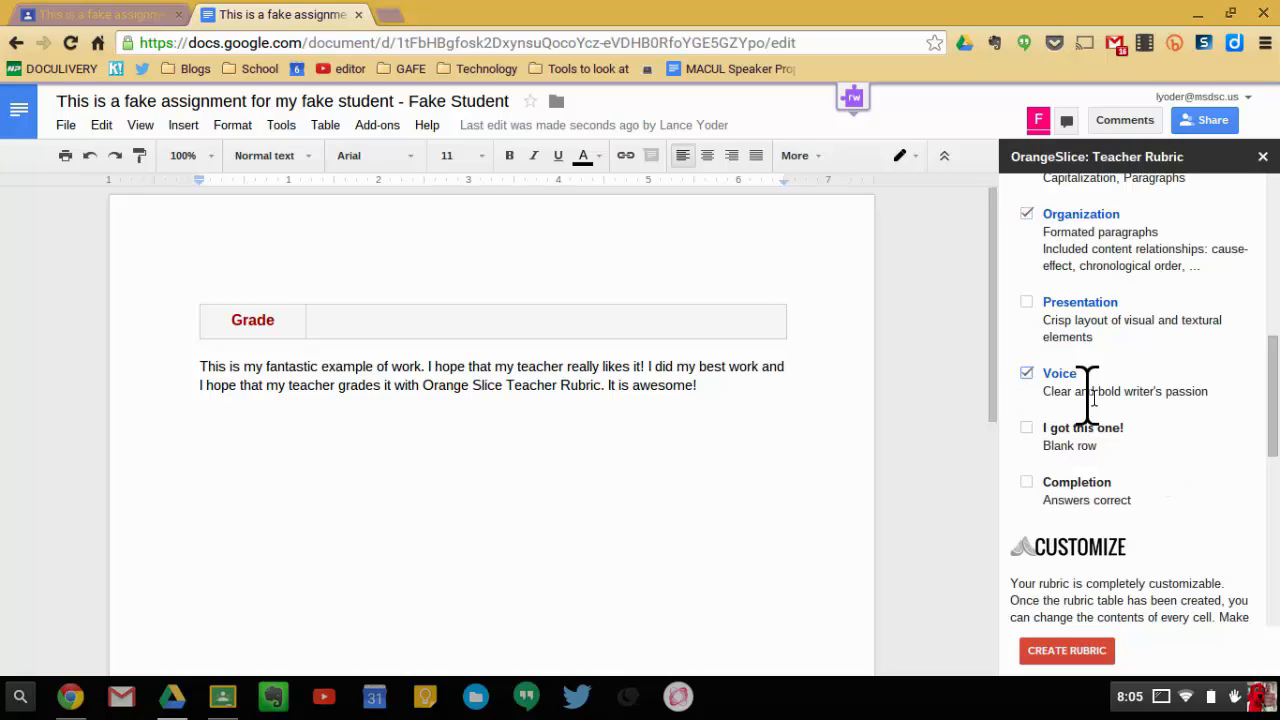
pyautogui.click(1026, 300)
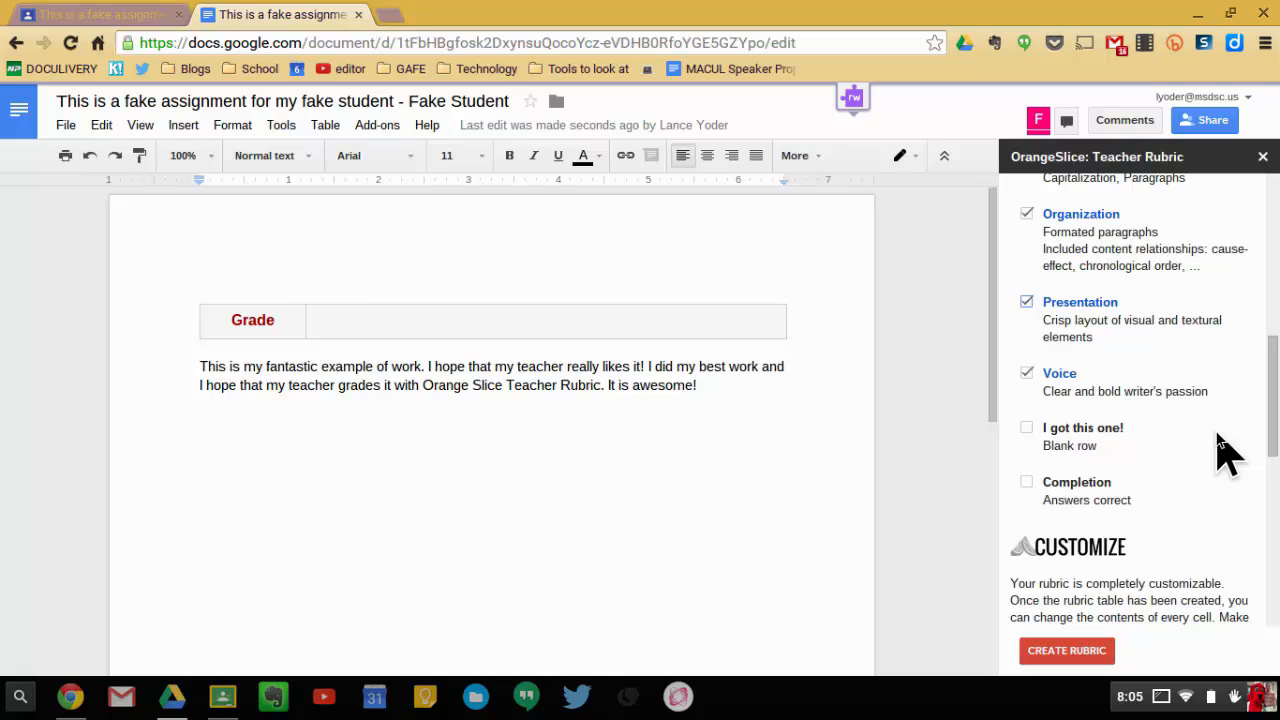
pyautogui.scroll(3)
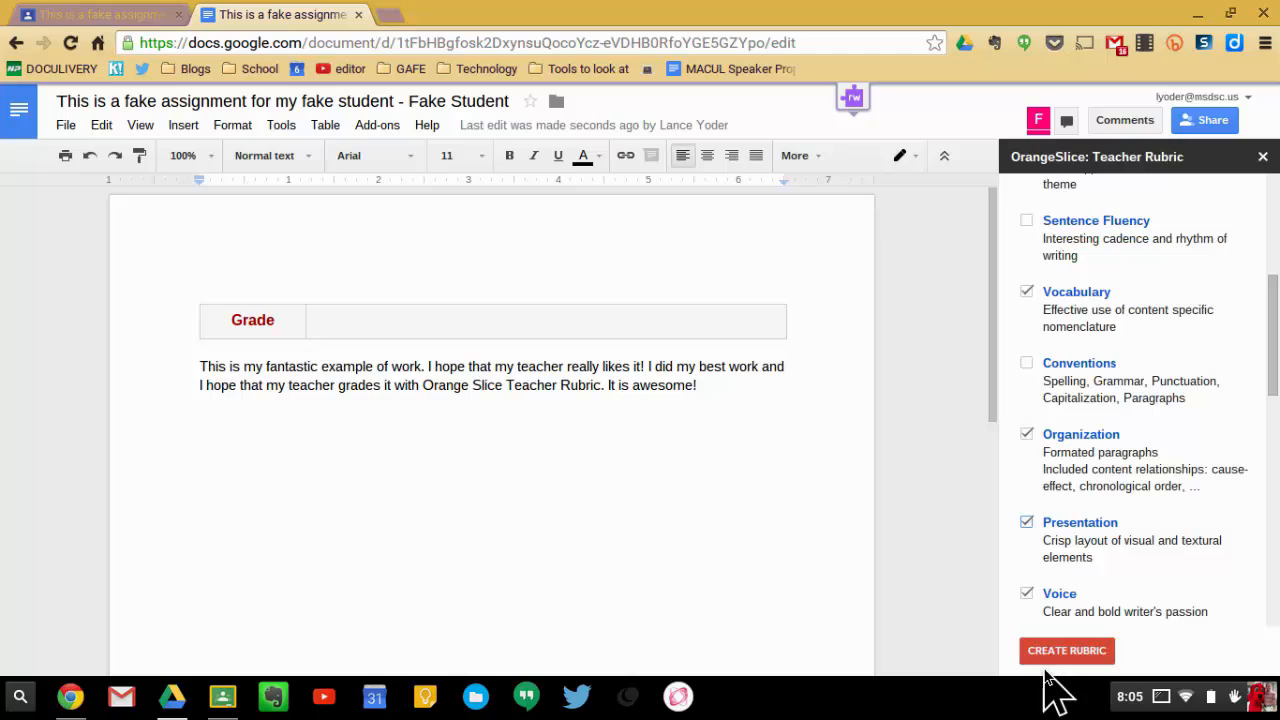
pyautogui.click(1066, 650)
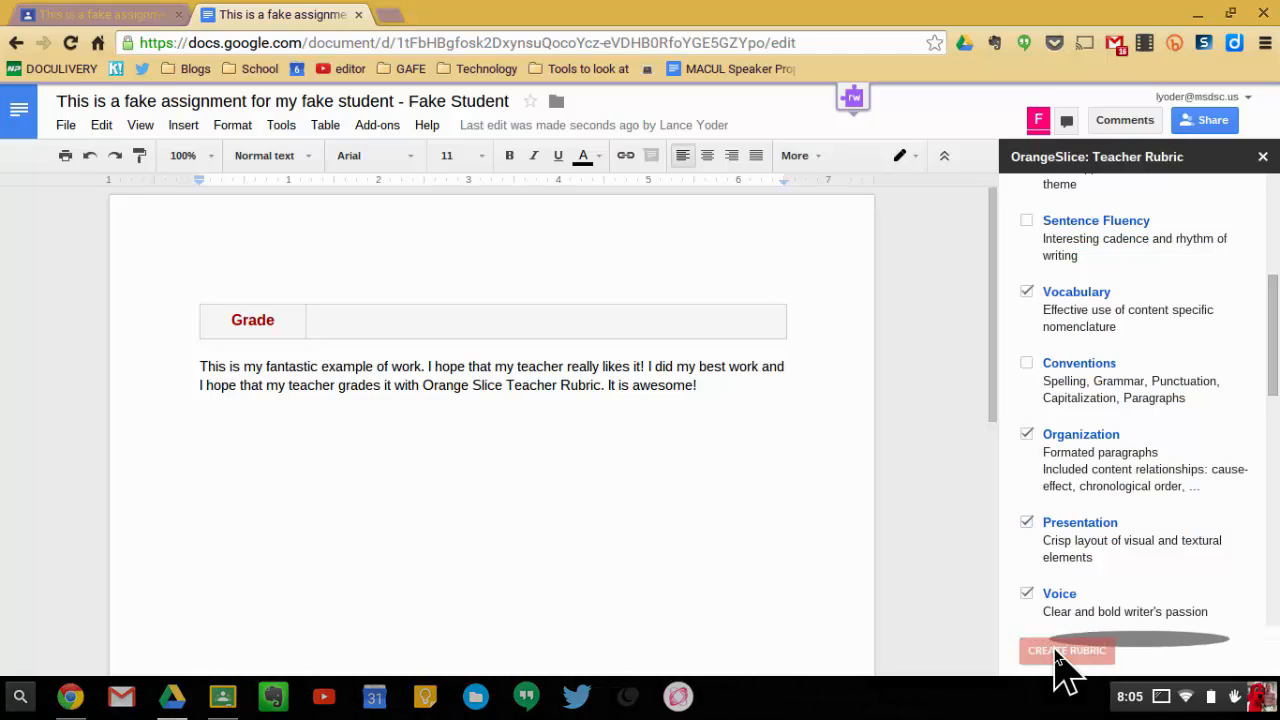
# Step: Confirm creating the rubric so the Settings panel loads
pyautogui.click(1066, 650)
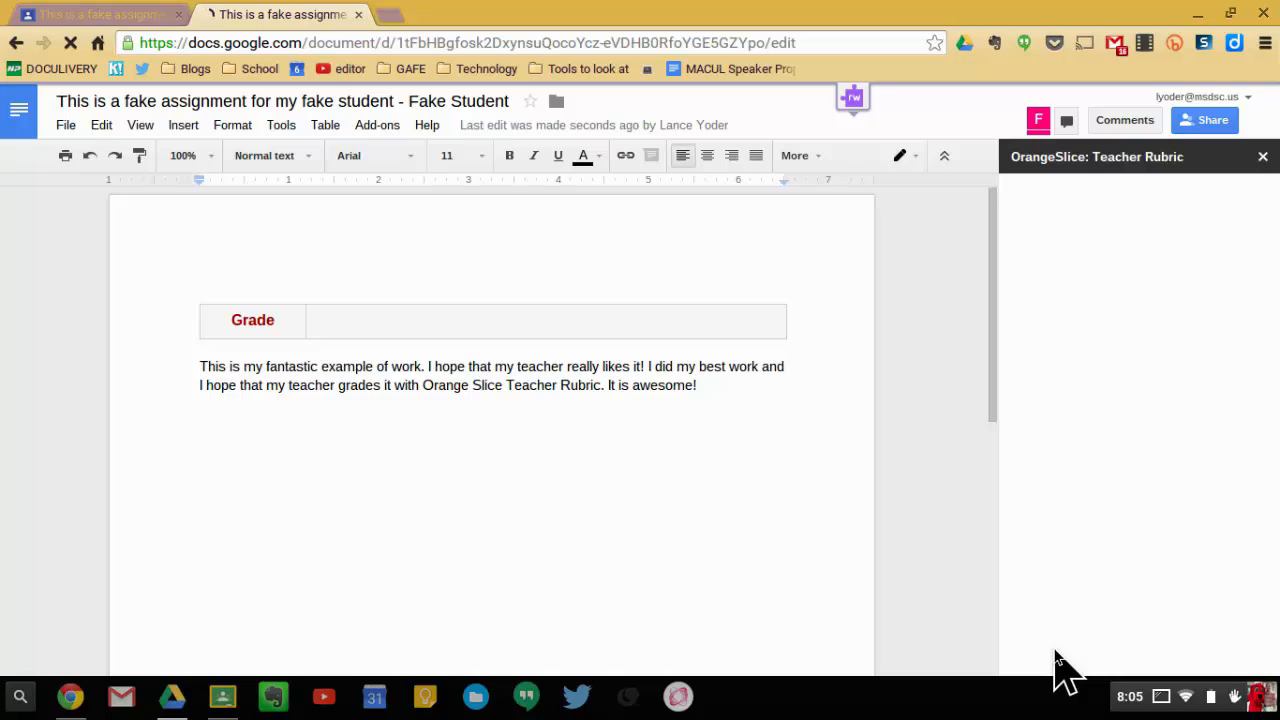
pyautogui.moveTo(440, 364)
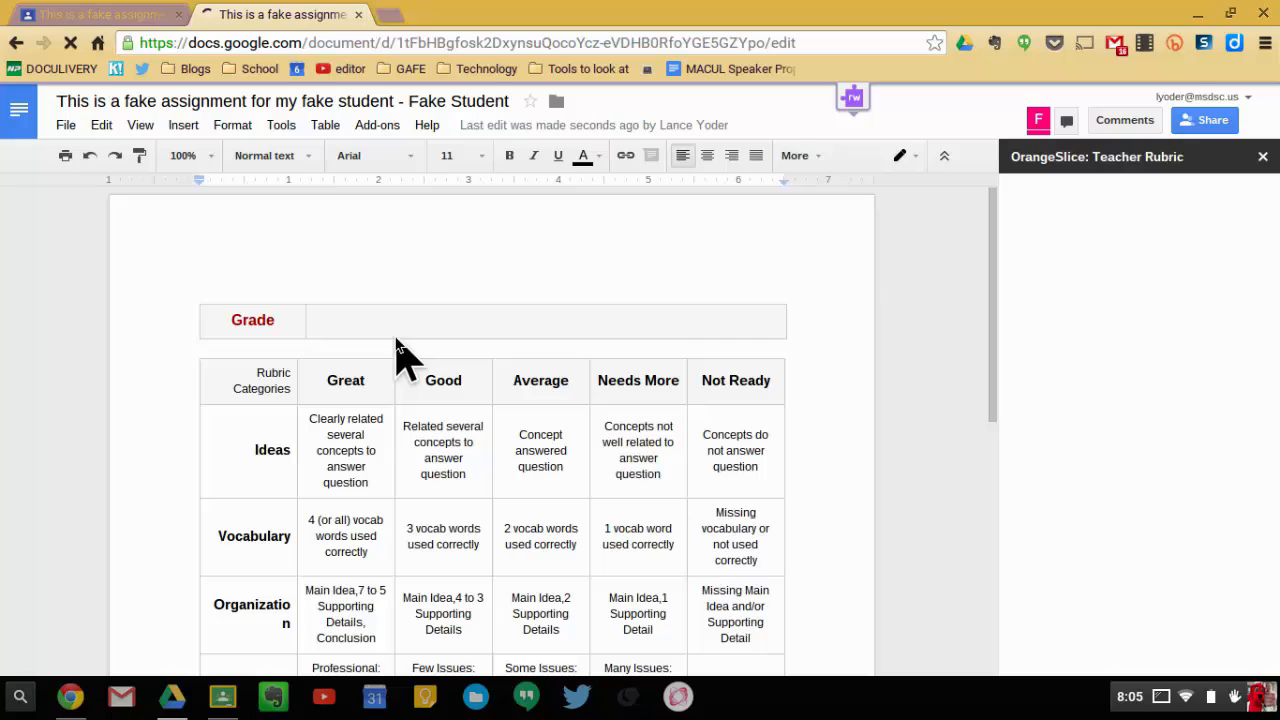
pyautogui.moveTo(524, 490)
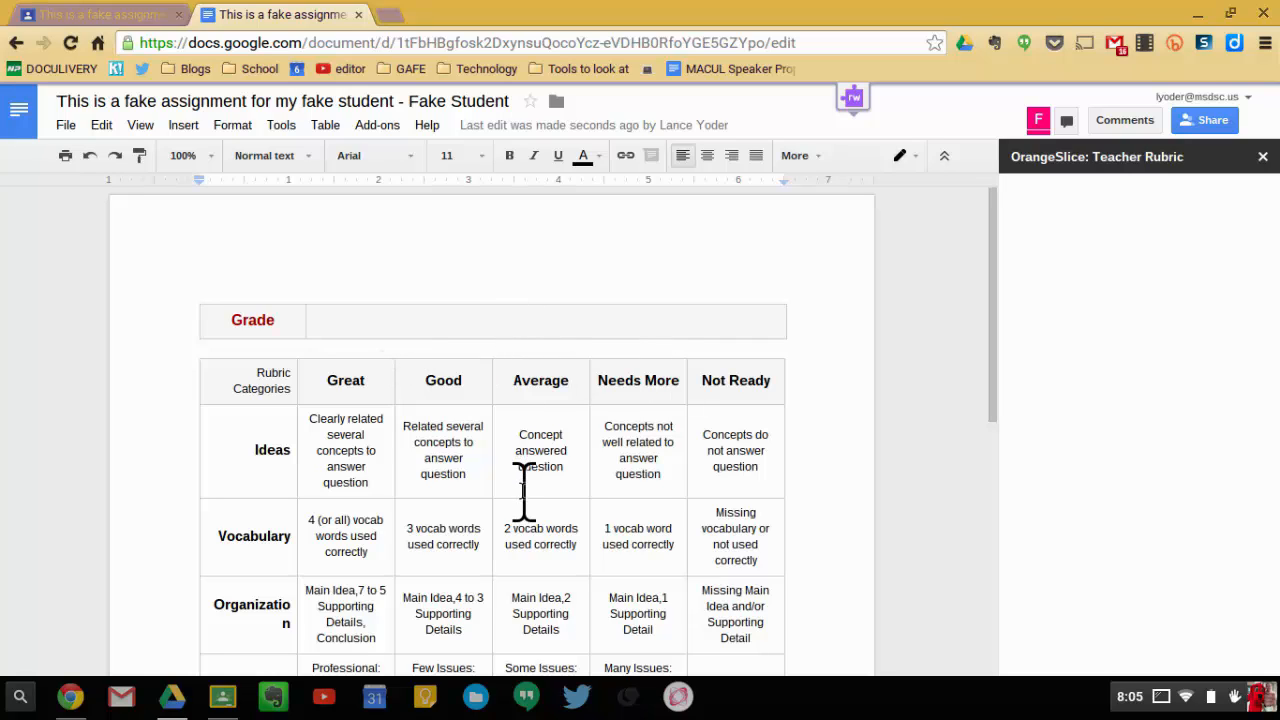
pyautogui.moveTo(272, 392)
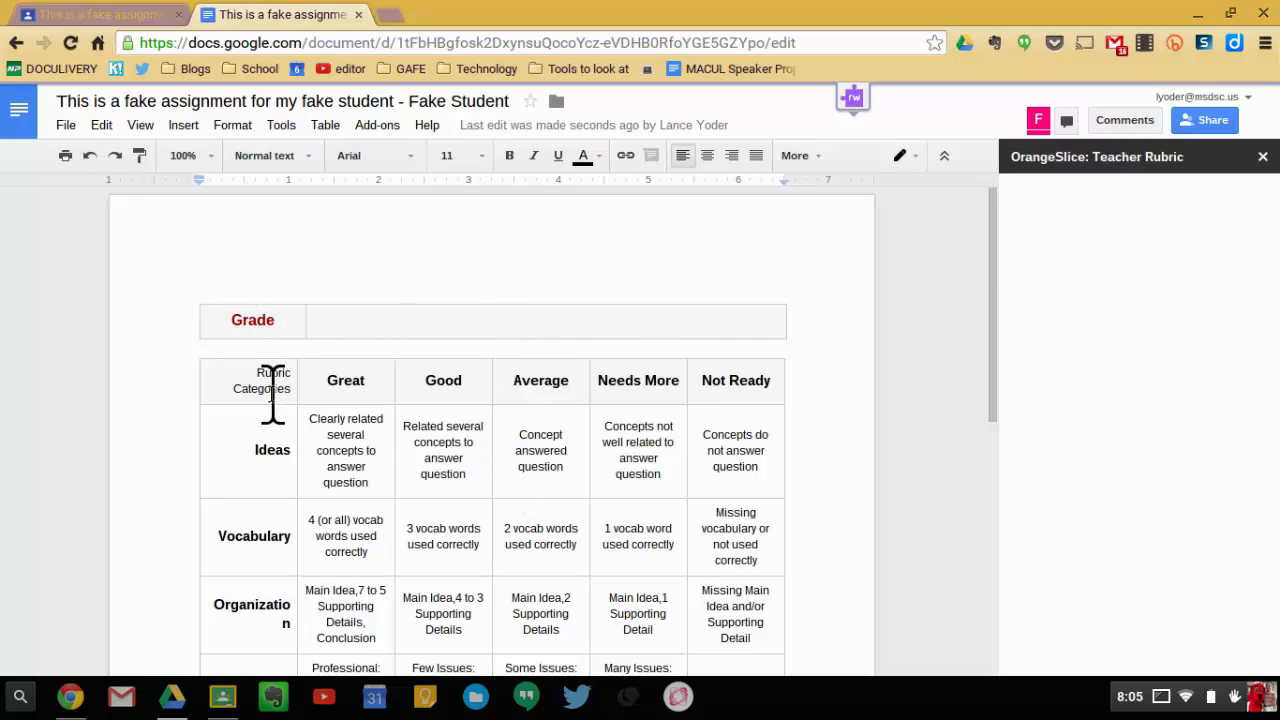
pyautogui.moveTo(460, 442)
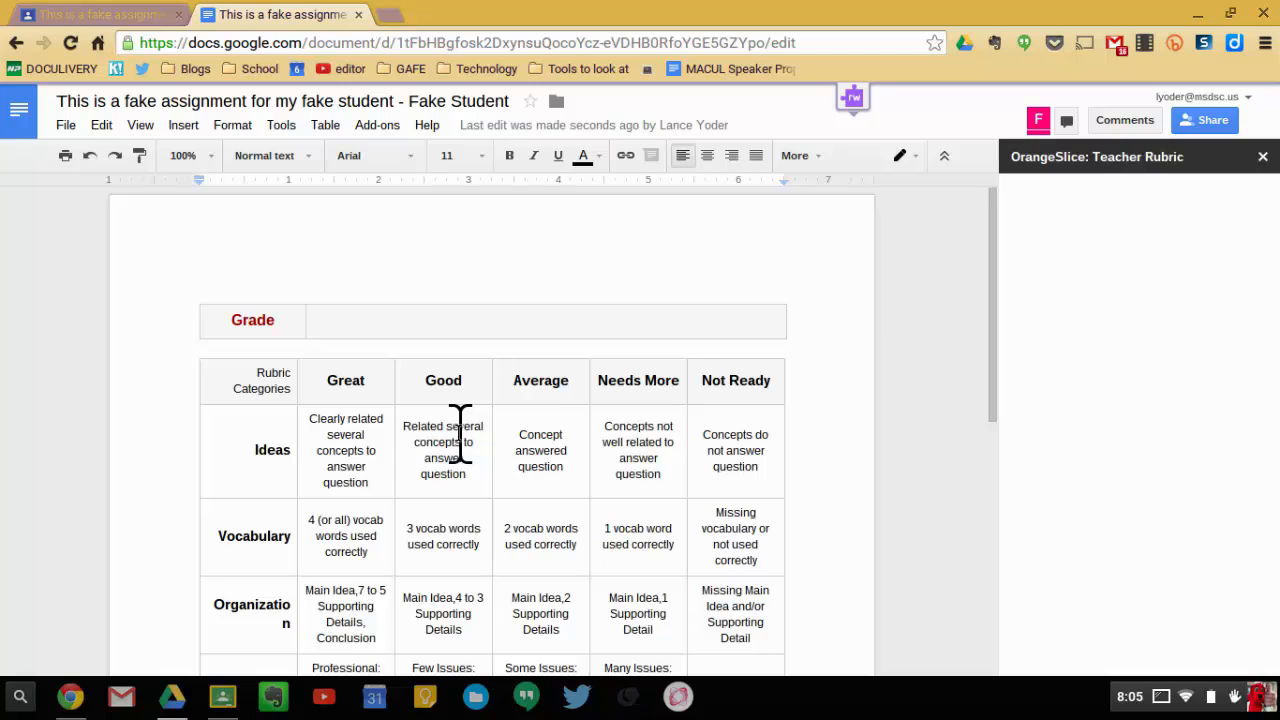
pyautogui.moveTo(920, 296)
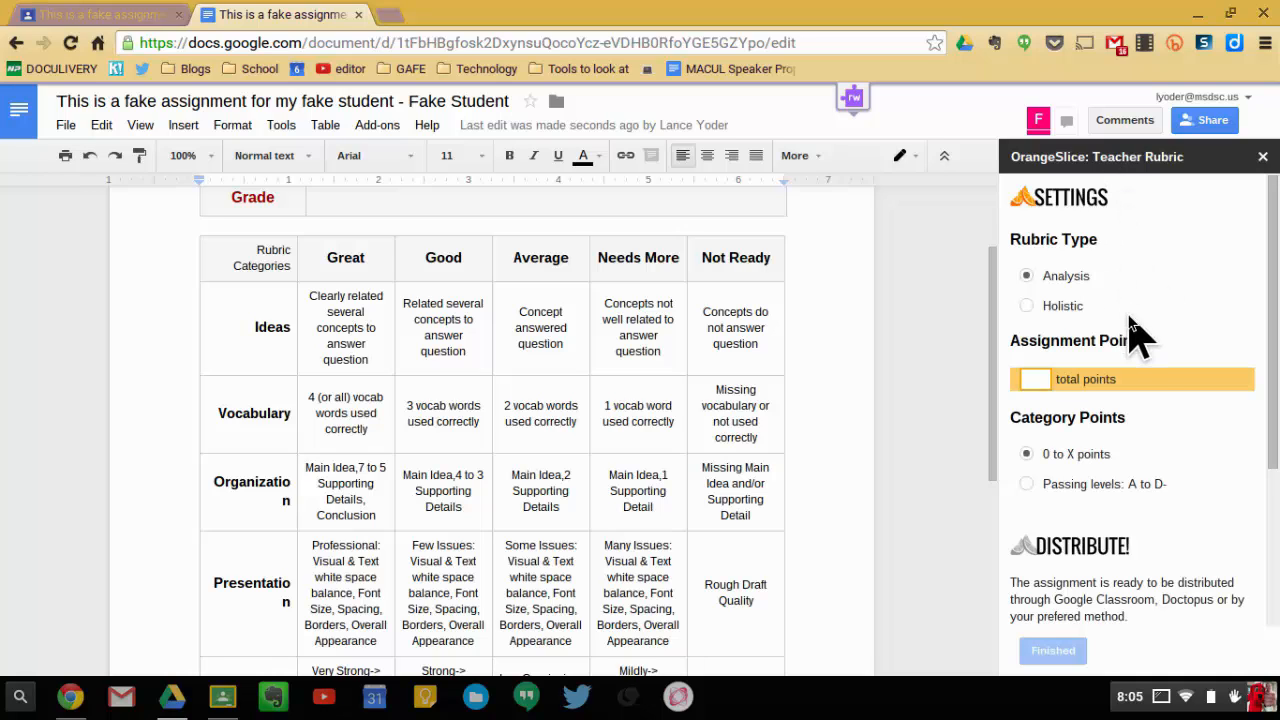
# Step: Finish the rubric points setup with 20 total points and 0 to 4 per category
pyautogui.scroll(-3)
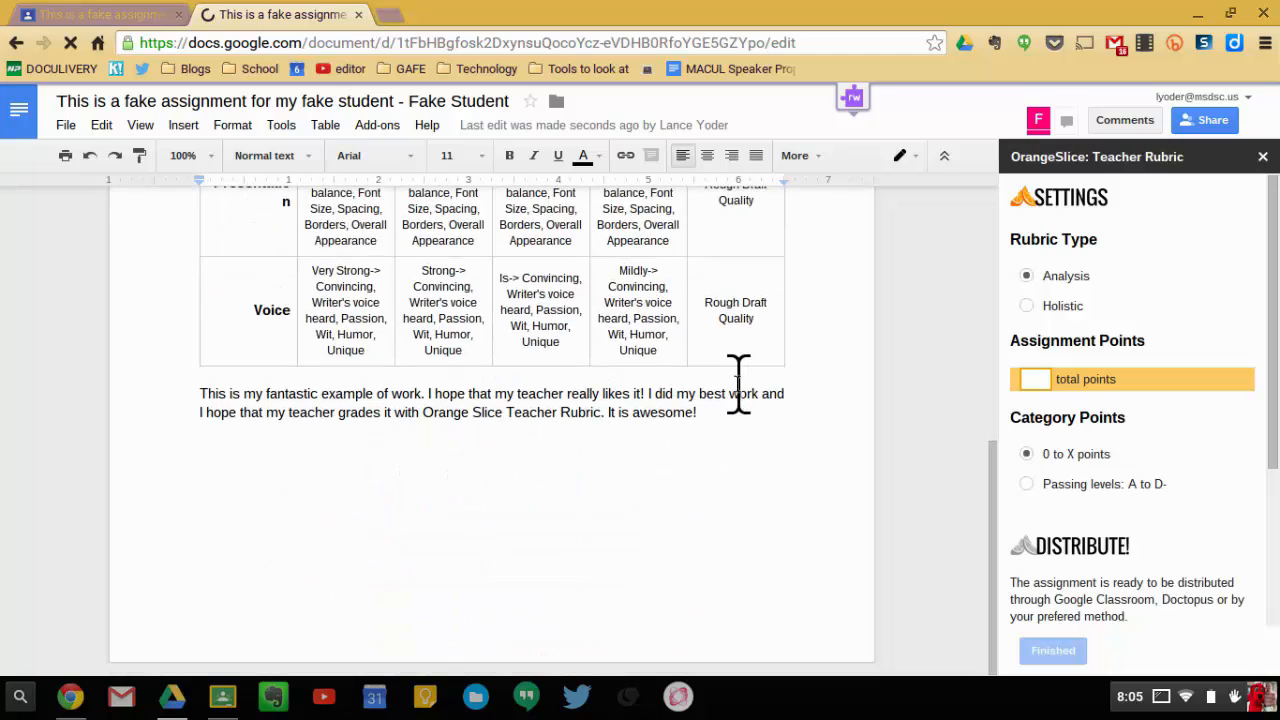
pyautogui.scroll(3)
pyautogui.write('20')
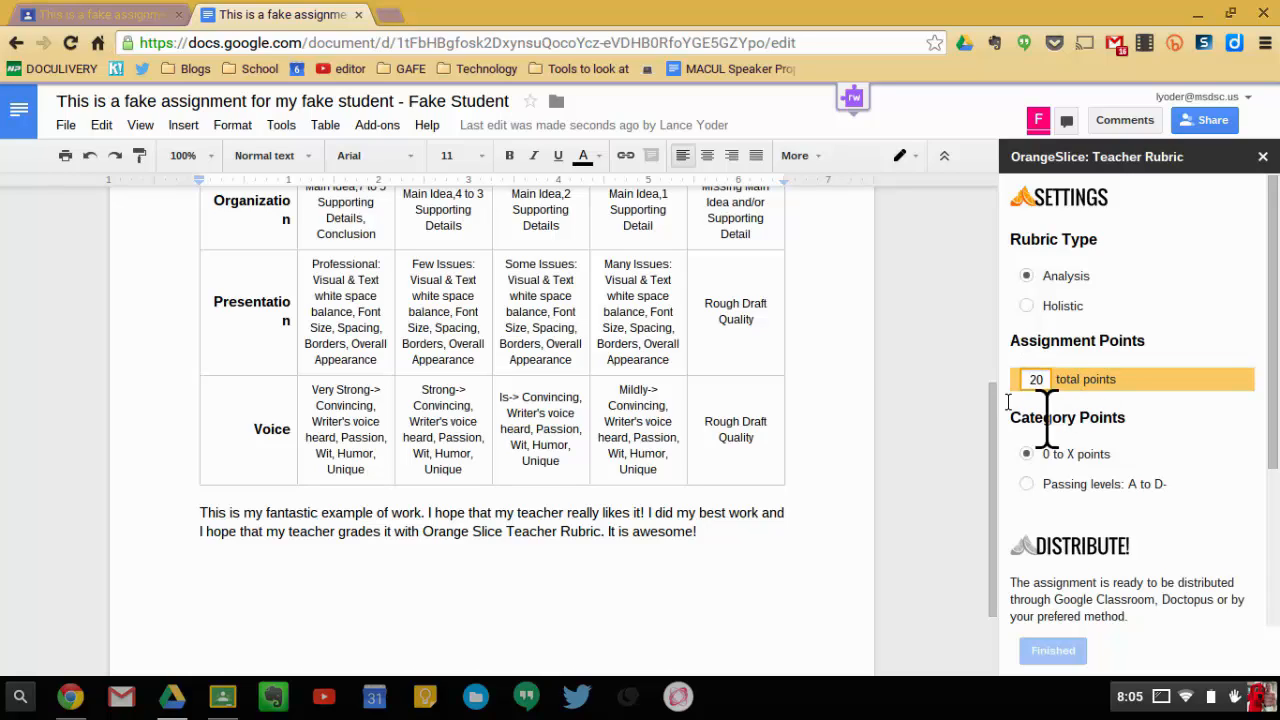
pyautogui.moveTo(844, 336)
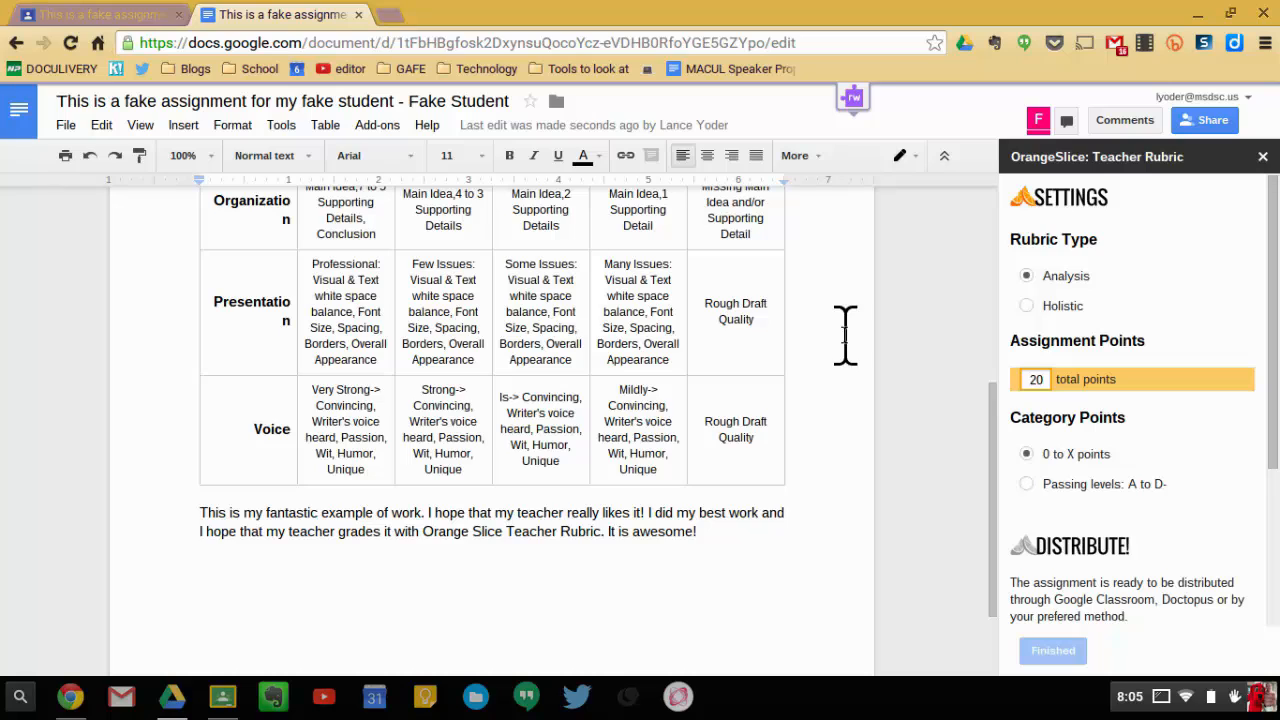
pyautogui.scroll(3)
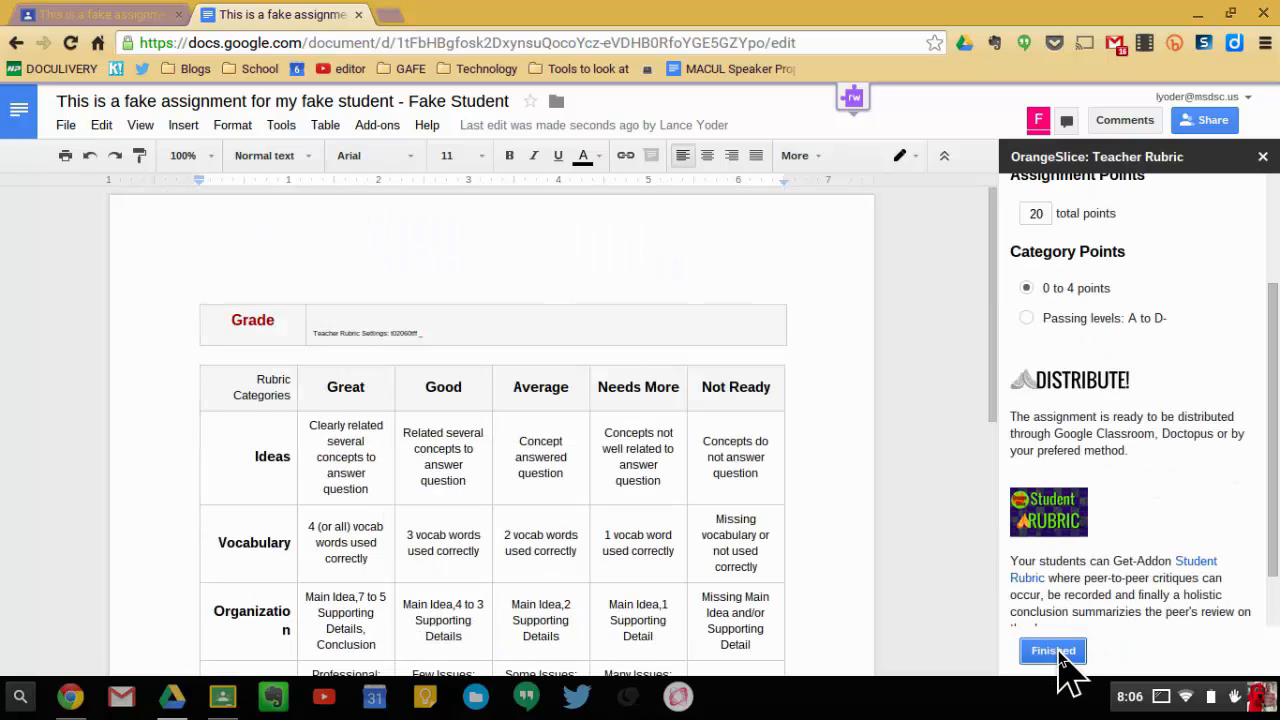
pyautogui.click(1052, 652)
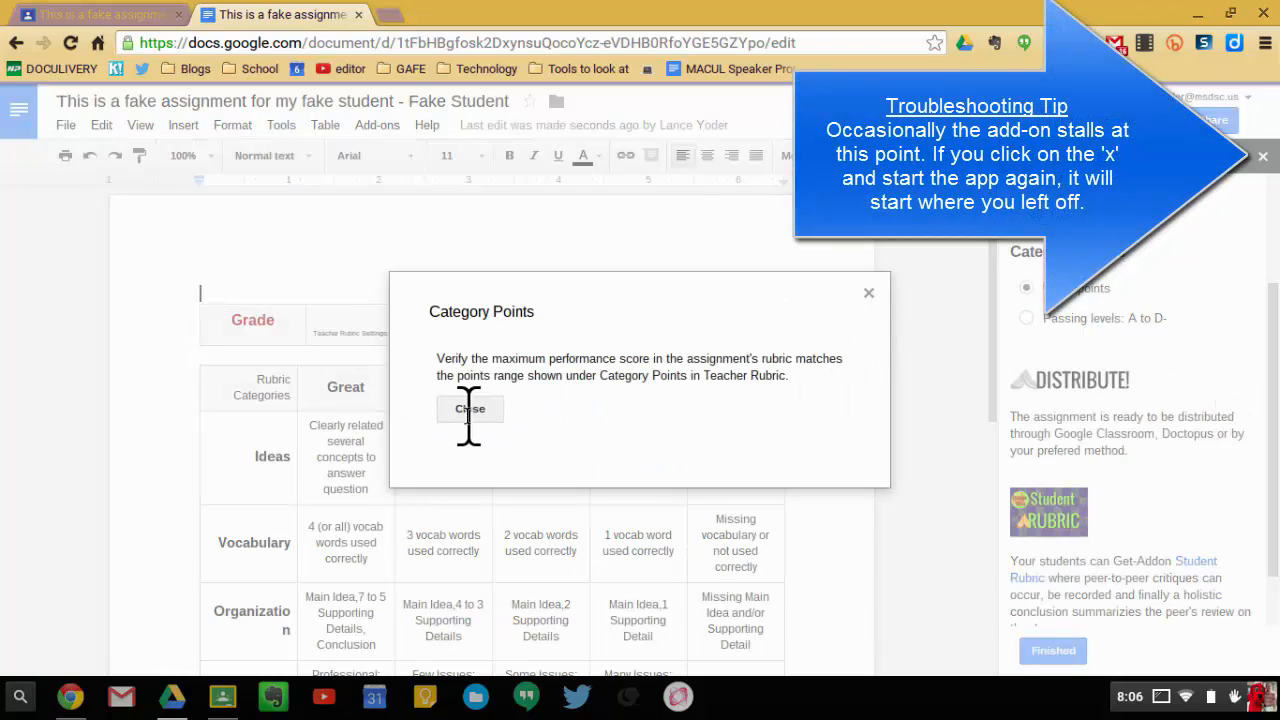
# Step: Dismiss the category points notice and show grading performance levels per category
pyautogui.click(468, 408)
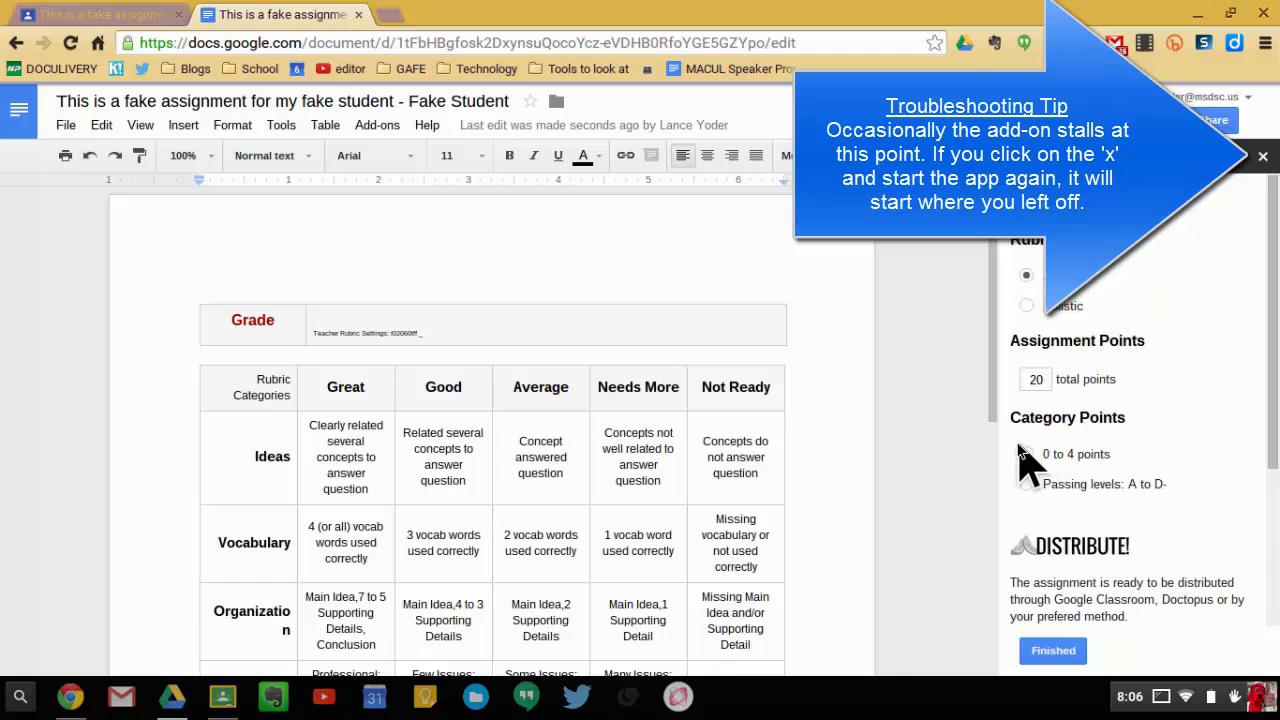
pyautogui.click(1262, 156)
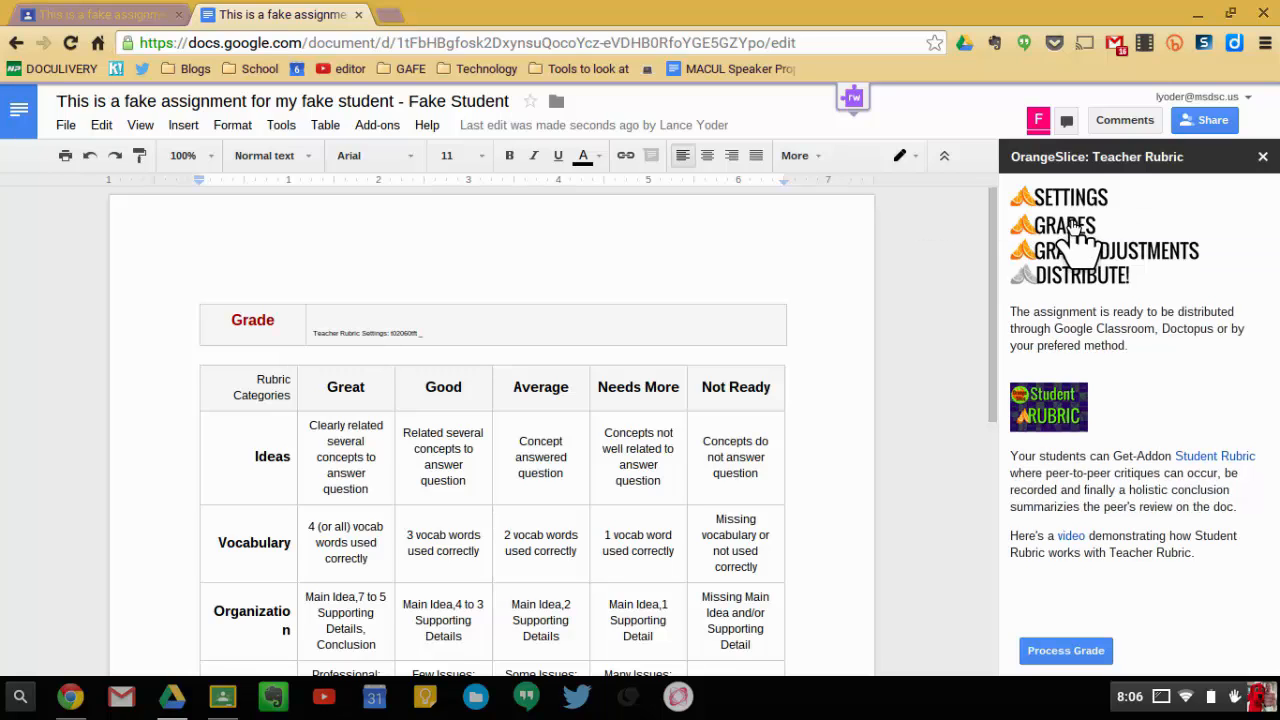
pyautogui.click(1064, 224)
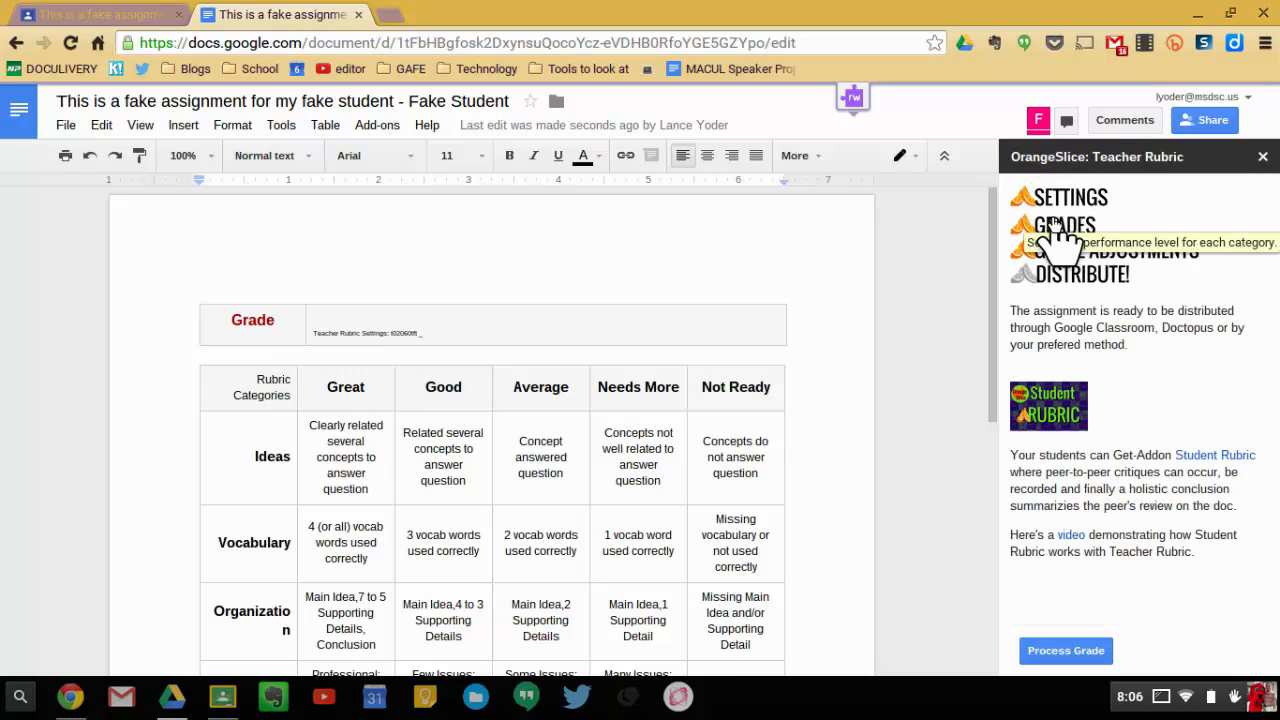
pyautogui.click(1070, 224)
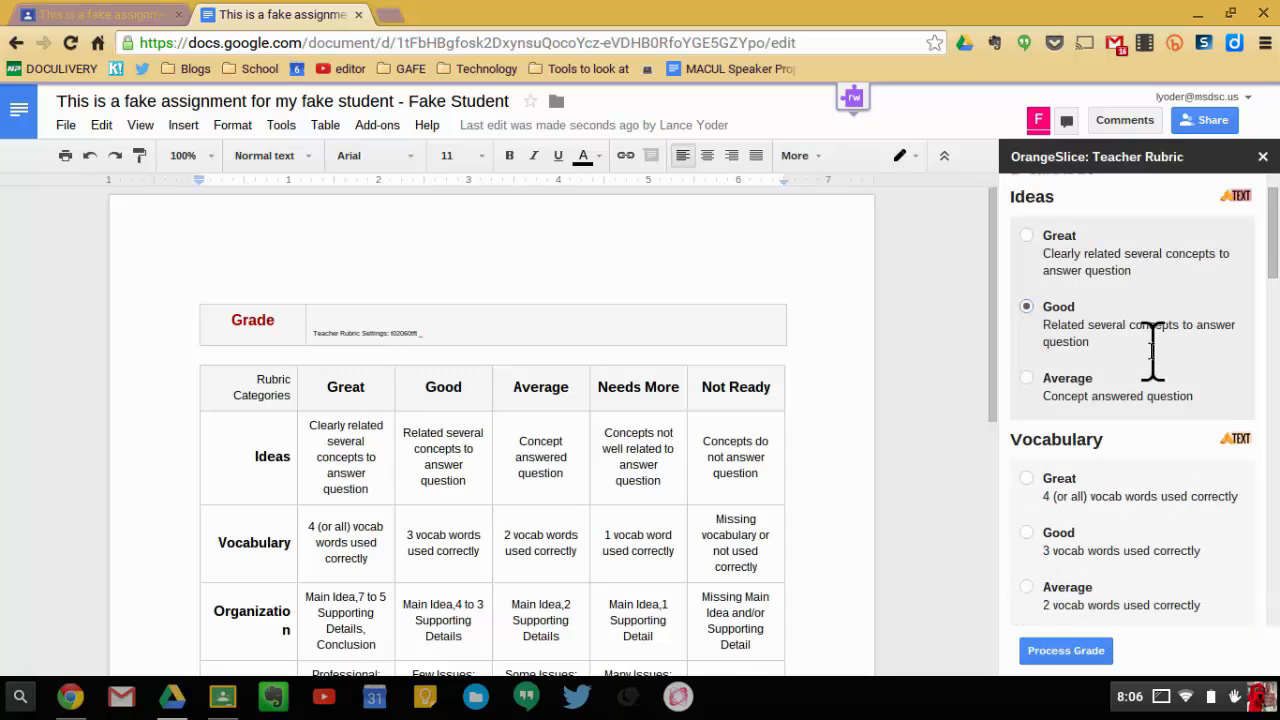
# Step: Scroll through each category's grading options, extra credit and late penalty
pyautogui.scroll(-3)
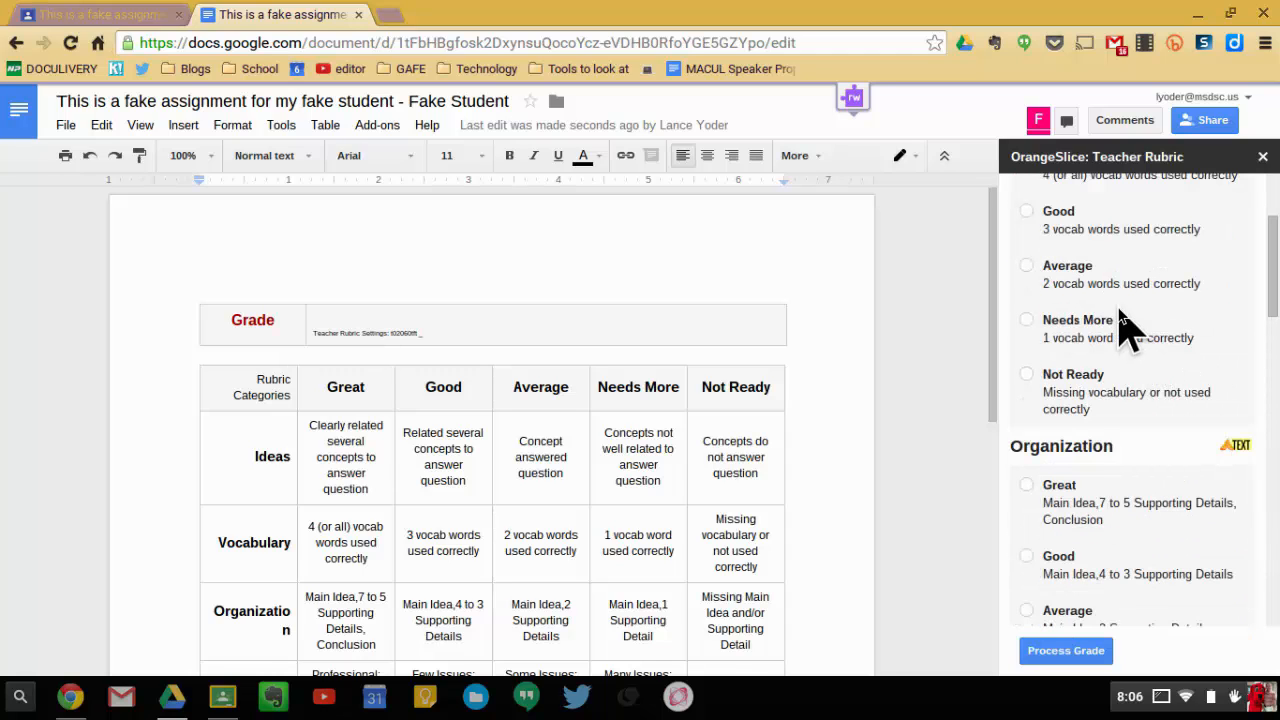
pyautogui.scroll(3)
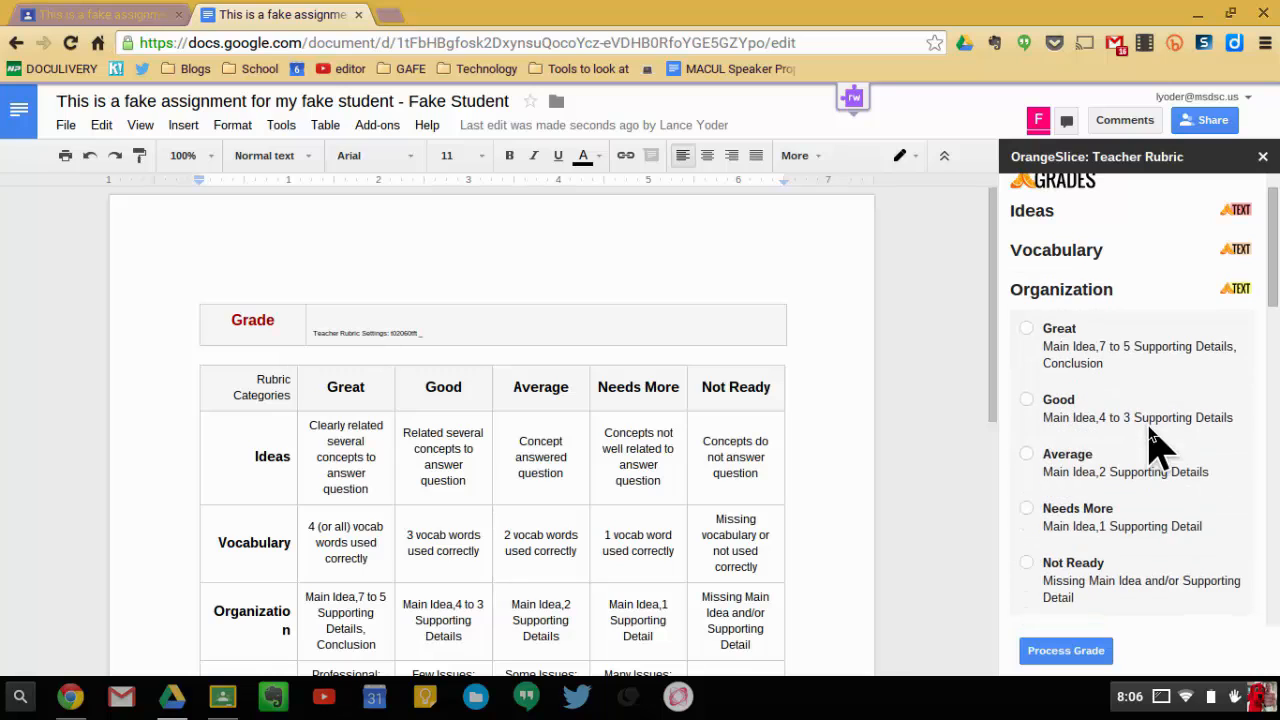
pyautogui.scroll(-3)
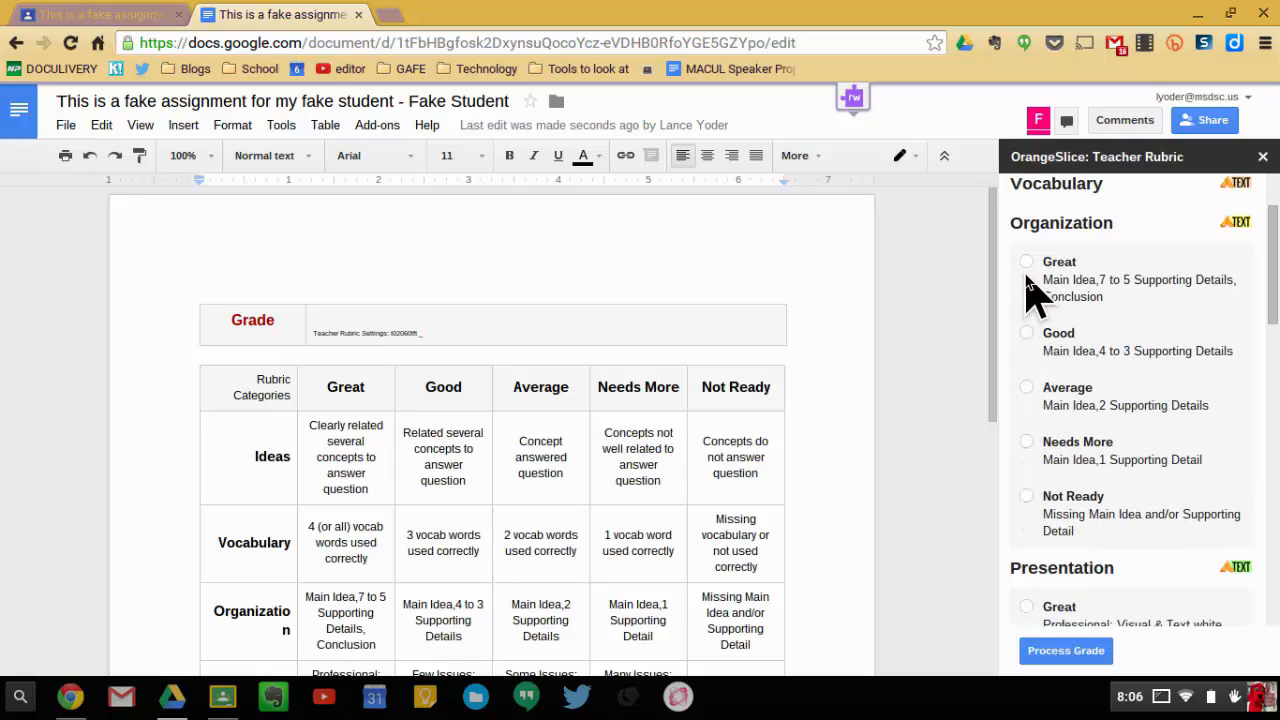
pyautogui.scroll(-3)
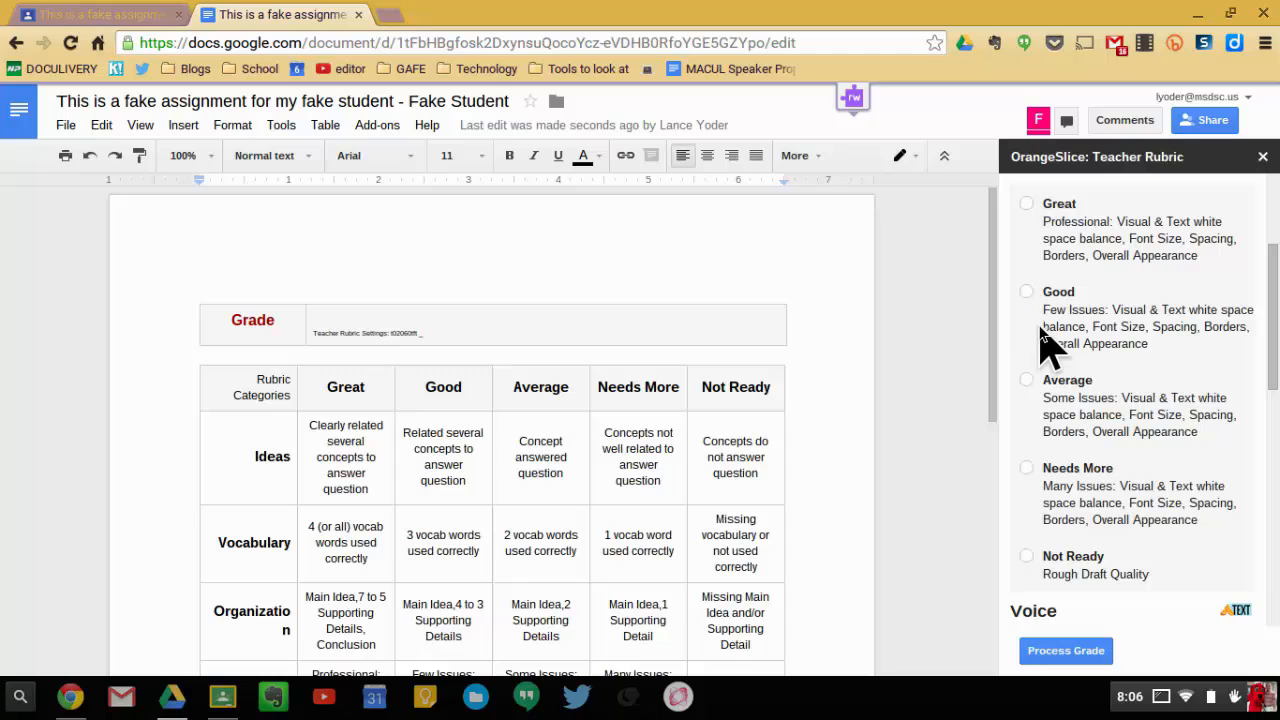
pyautogui.moveTo(1040, 486)
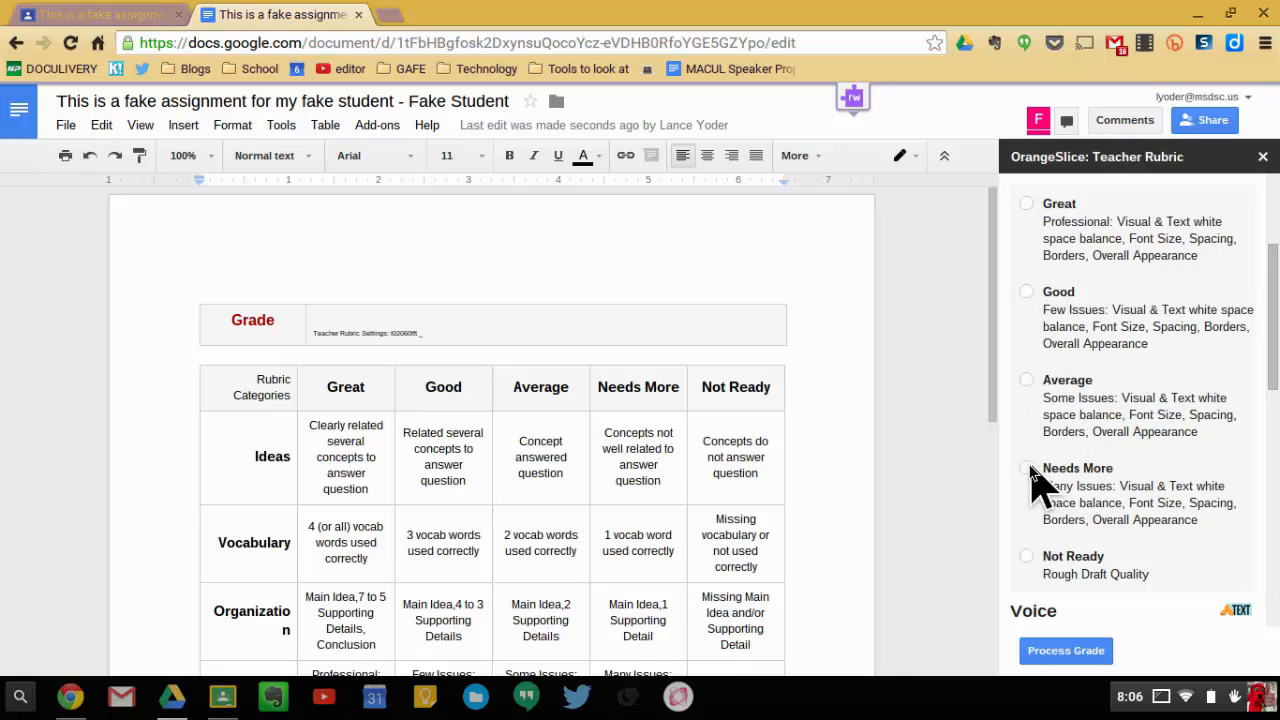
pyautogui.scroll(-3)
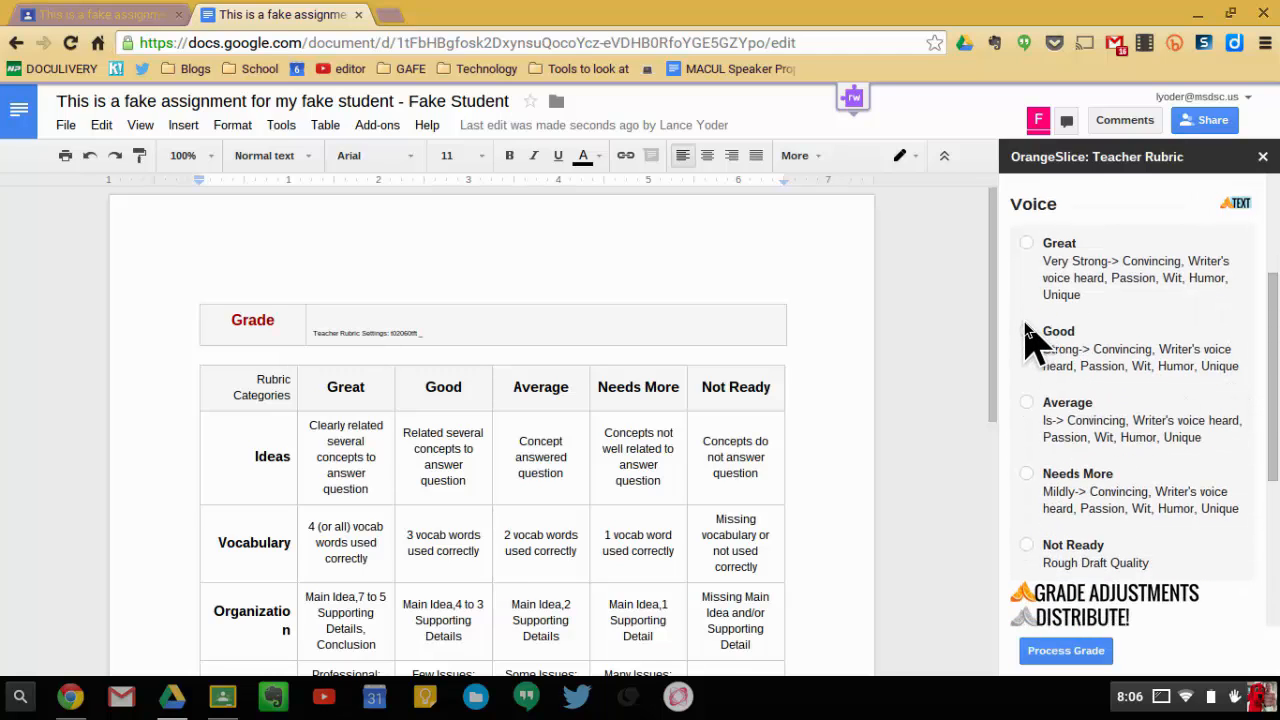
pyautogui.scroll(-3)
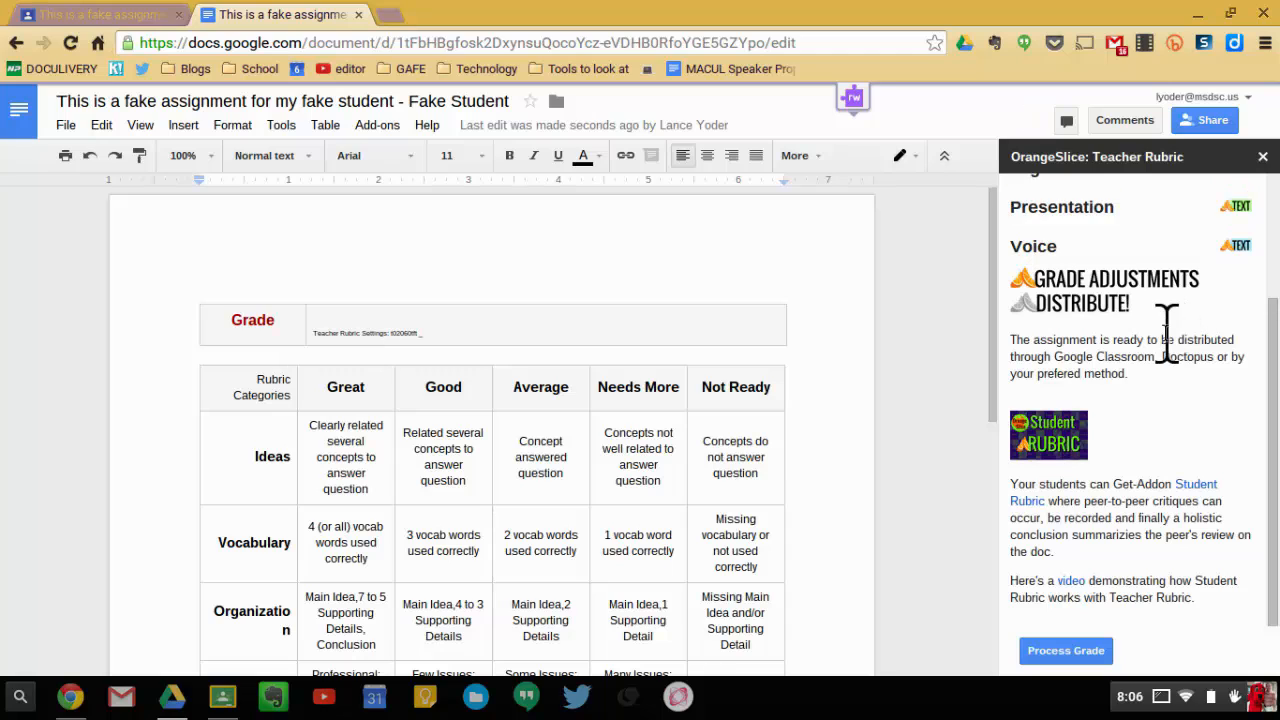
pyautogui.scroll(3)
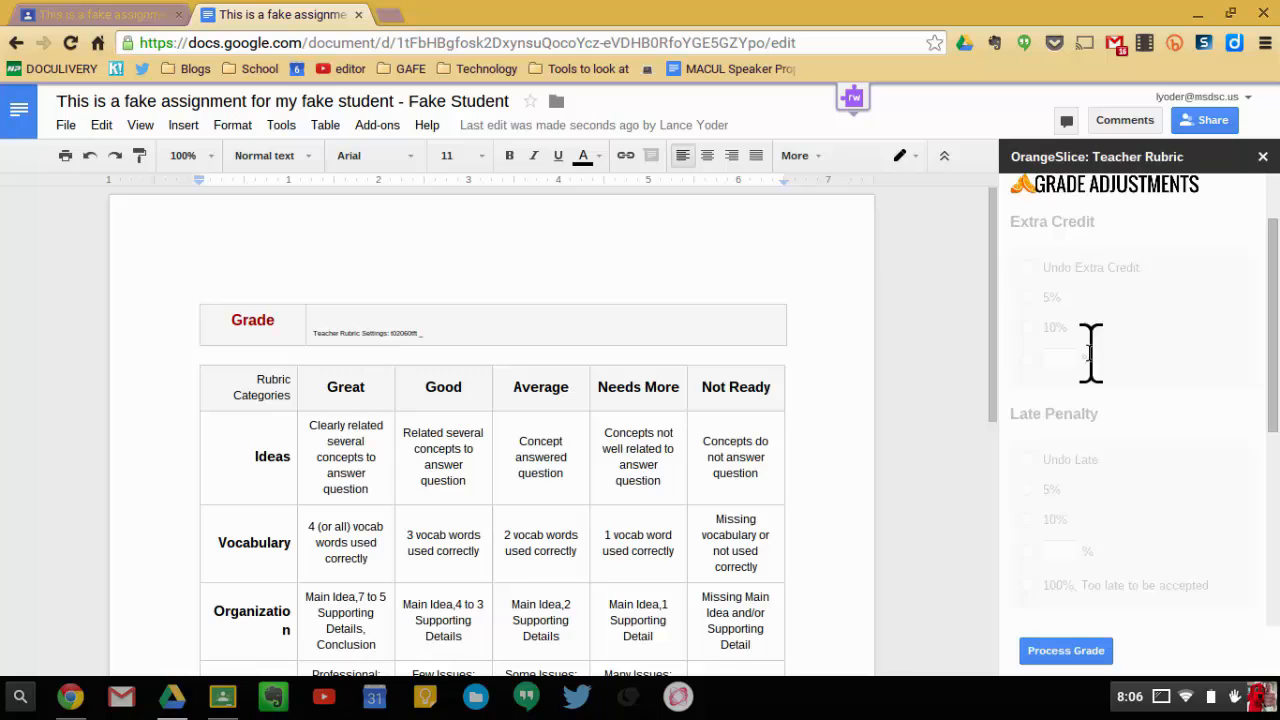
pyautogui.scroll(3)
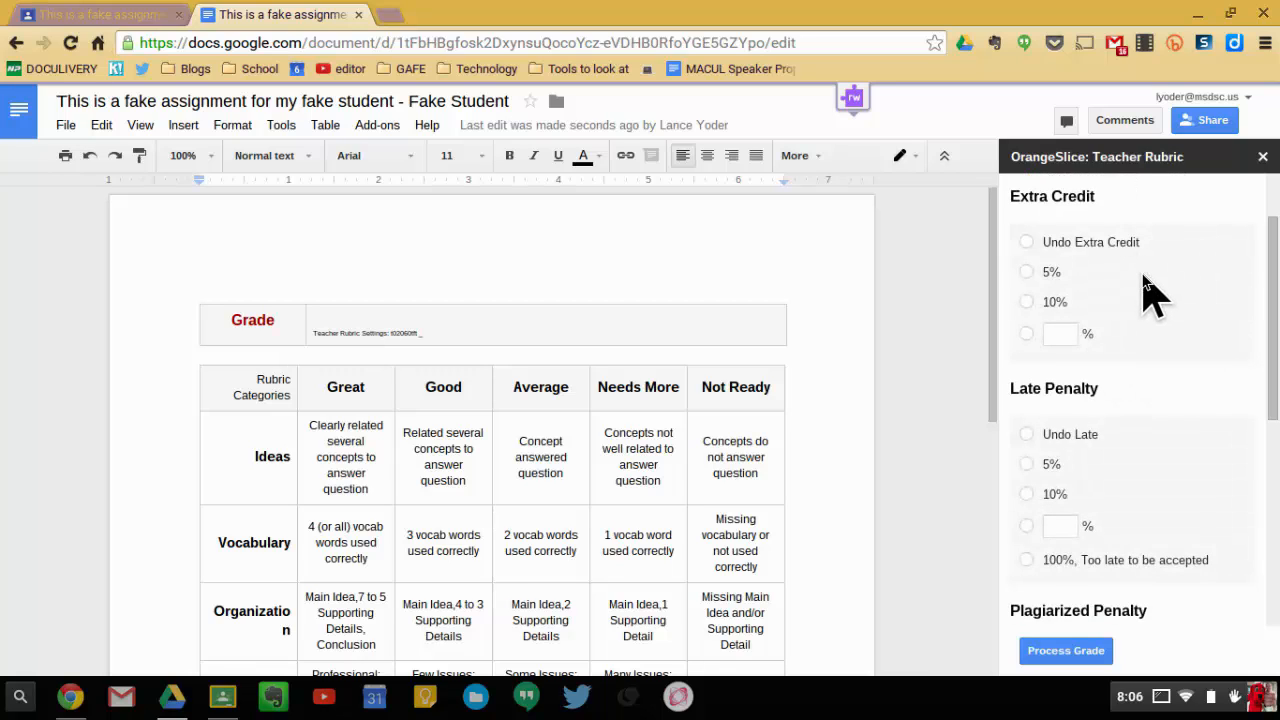
pyautogui.scroll(-3)
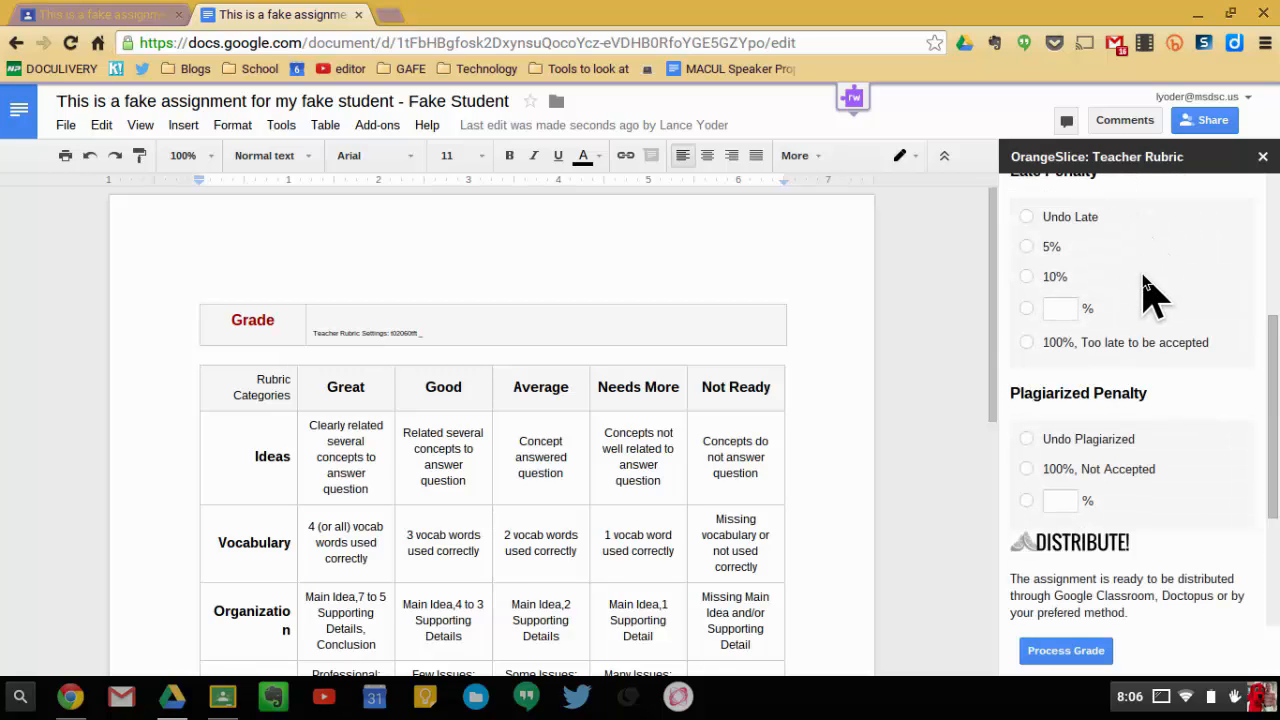
pyautogui.scroll(-3)
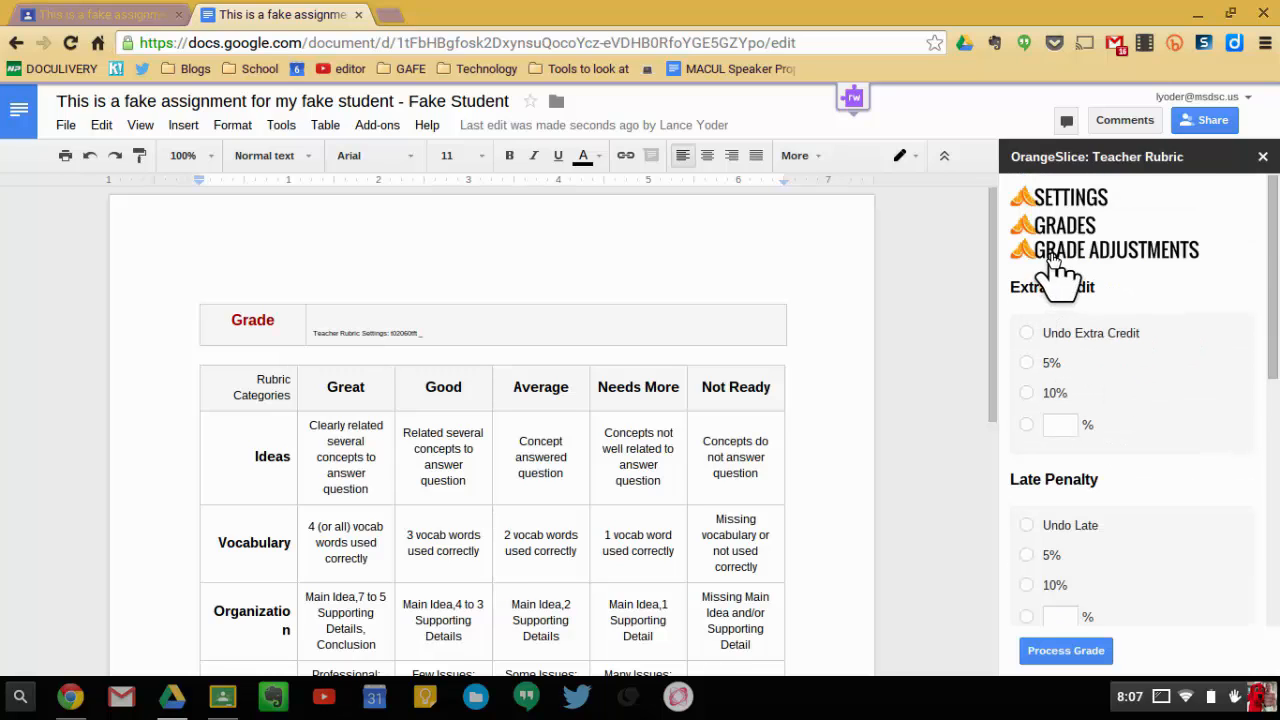
pyautogui.click(1116, 248)
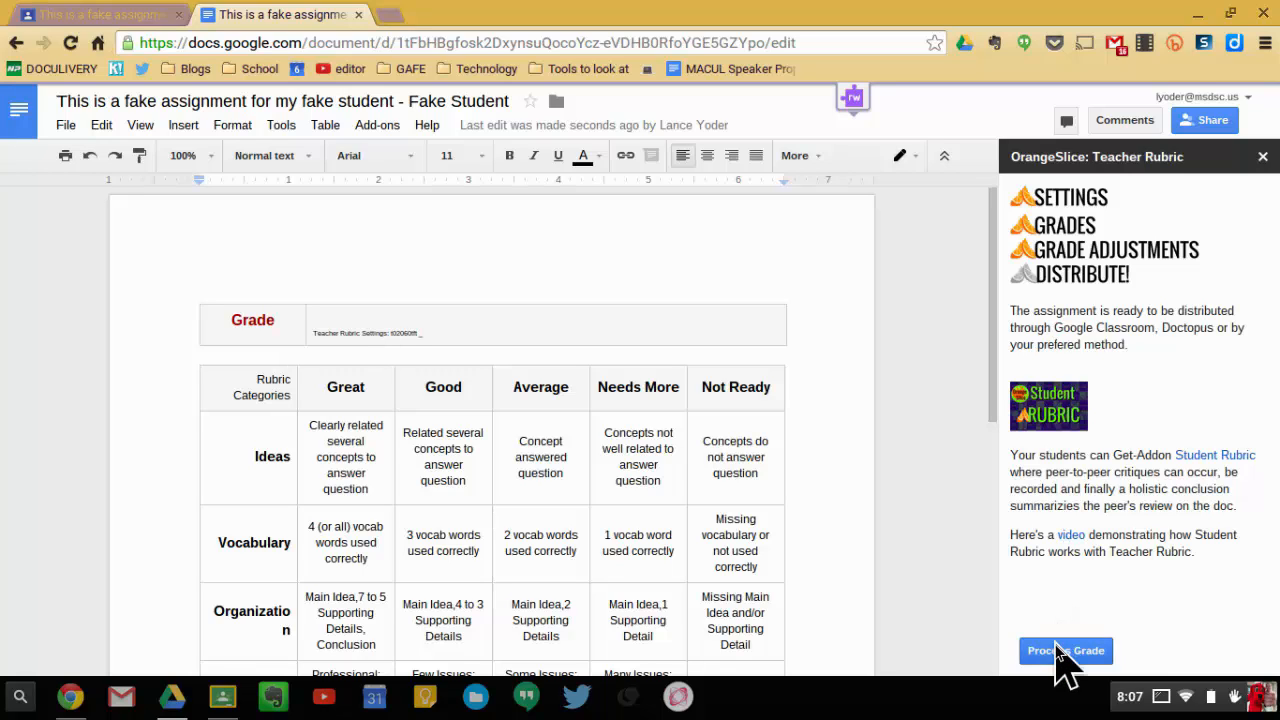
pyautogui.click(1064, 652)
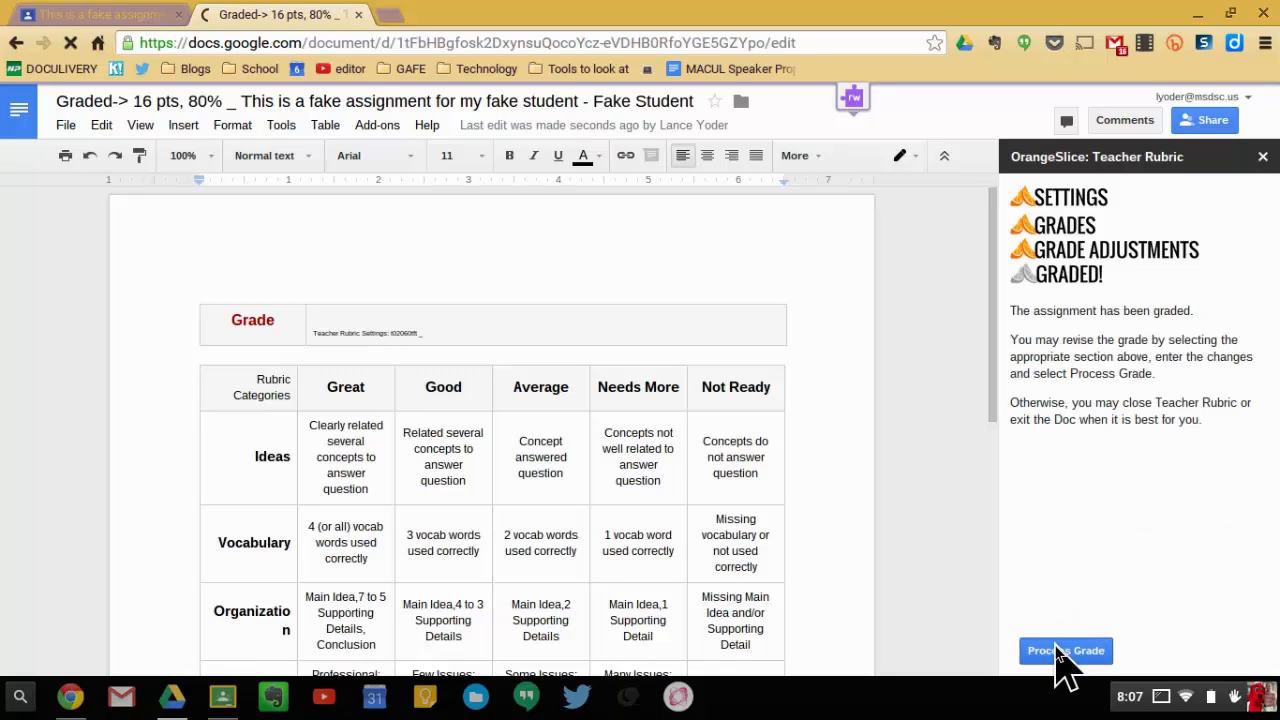
pyautogui.moveTo(784, 420)
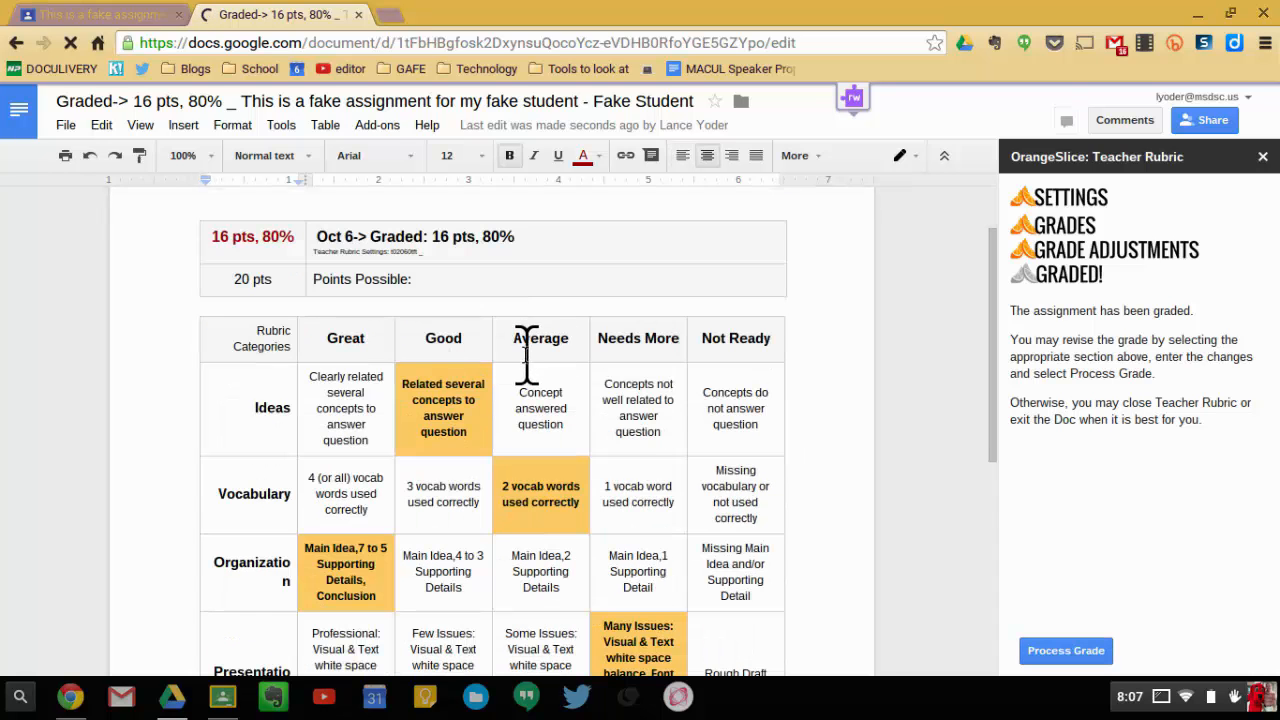
pyautogui.scroll(-3)
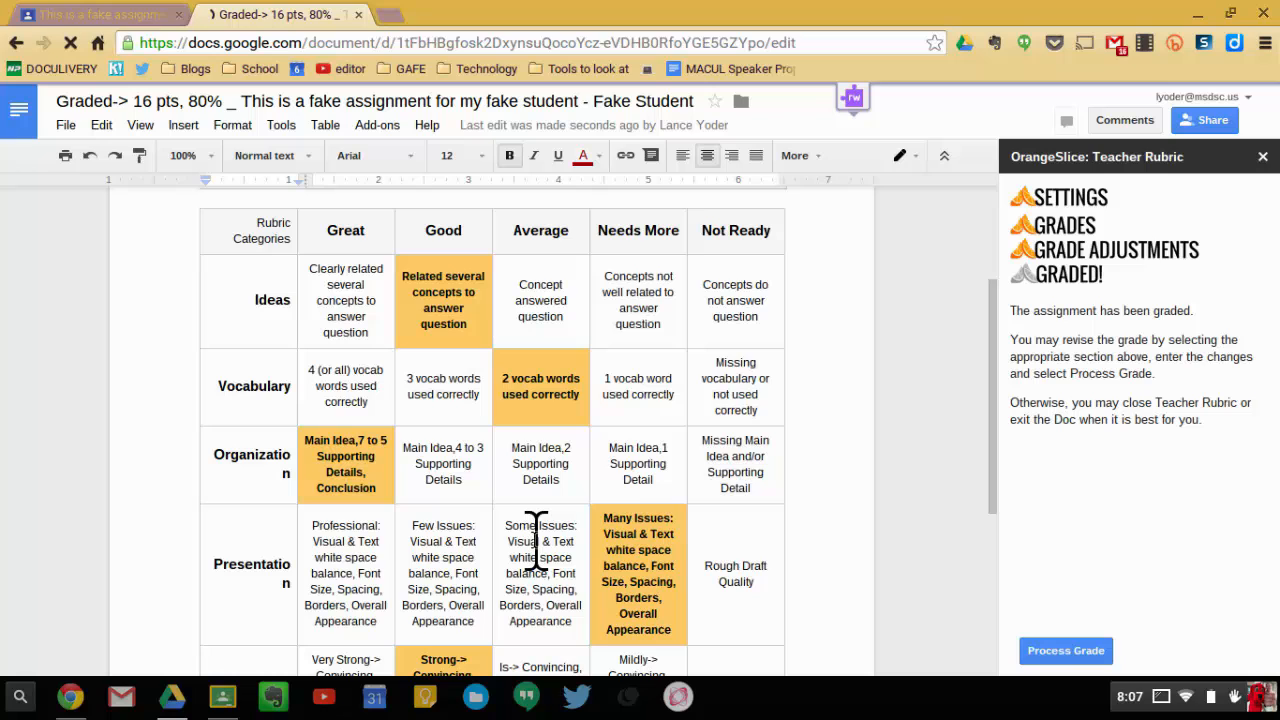
pyautogui.scroll(3)
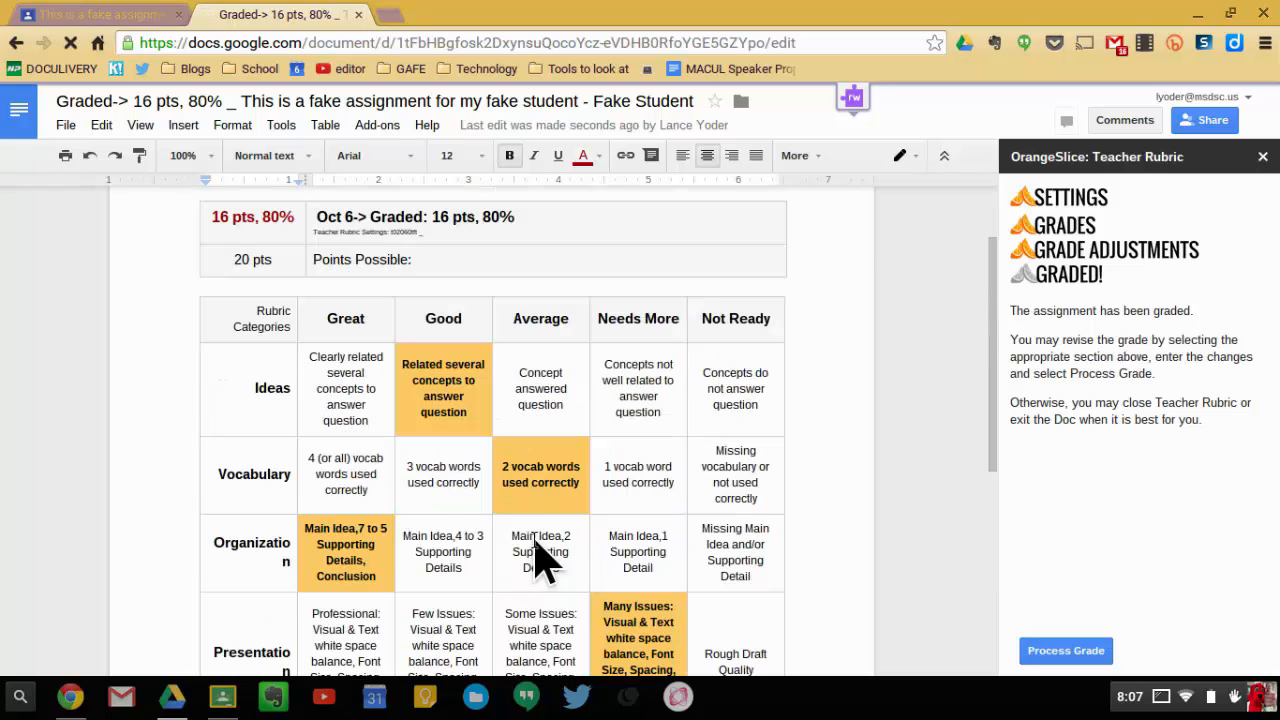
pyautogui.scroll(3)
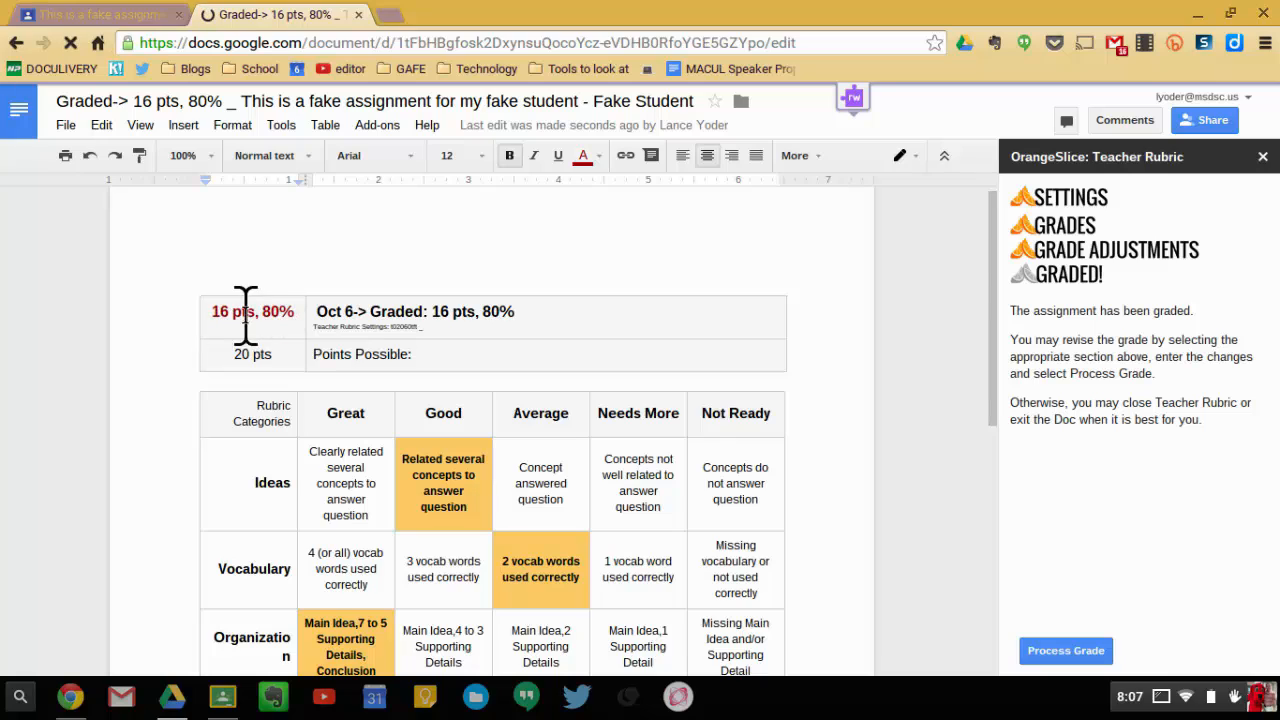
pyautogui.moveTo(552, 308)
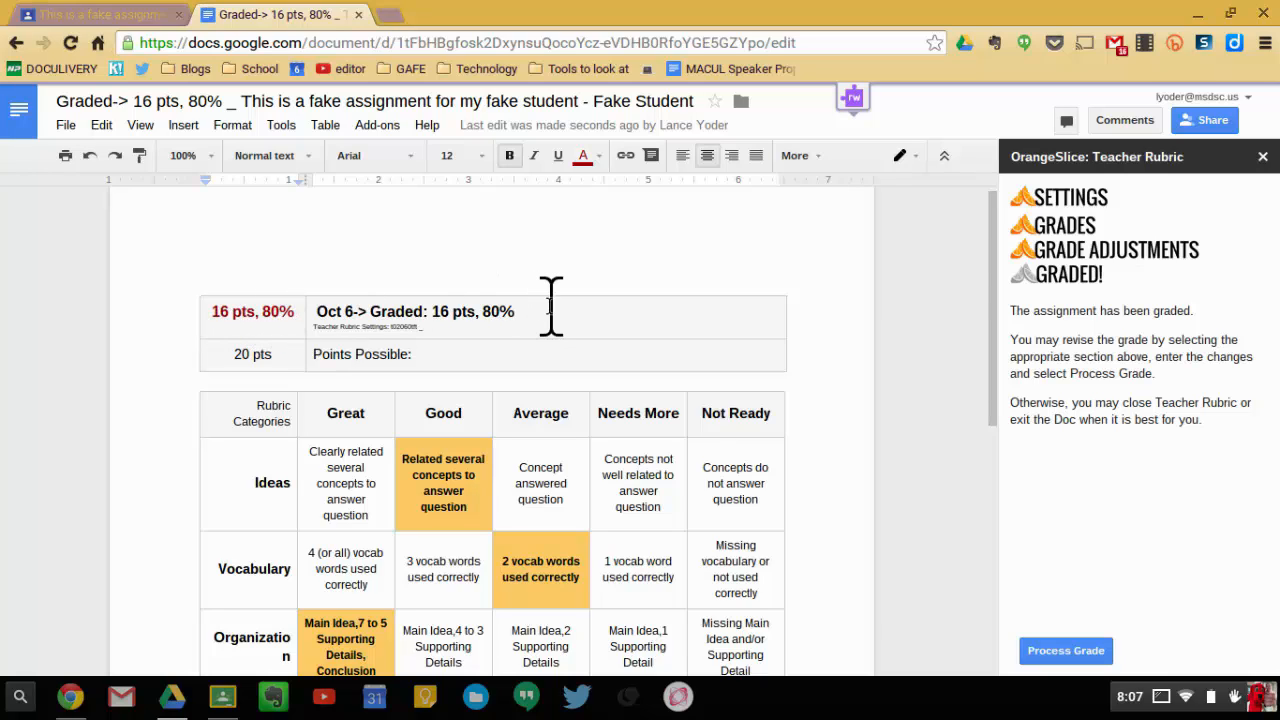
pyautogui.moveTo(864, 424)
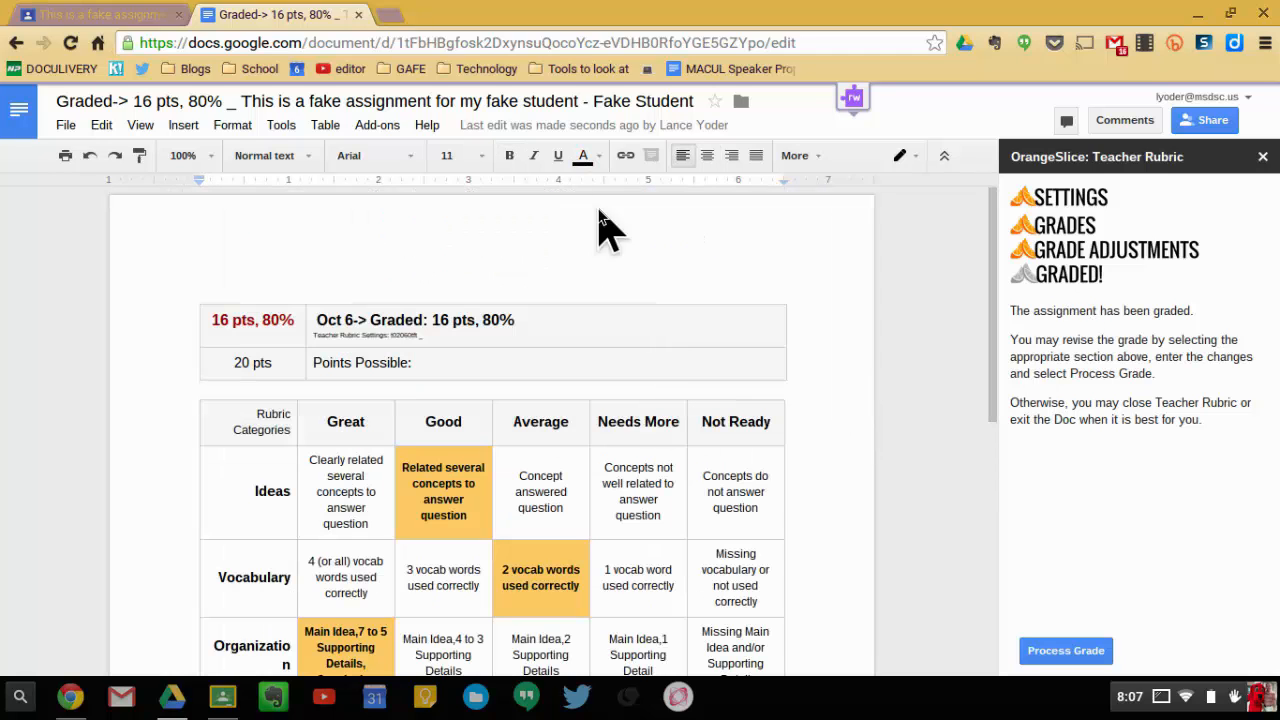
pyautogui.moveTo(364, 20)
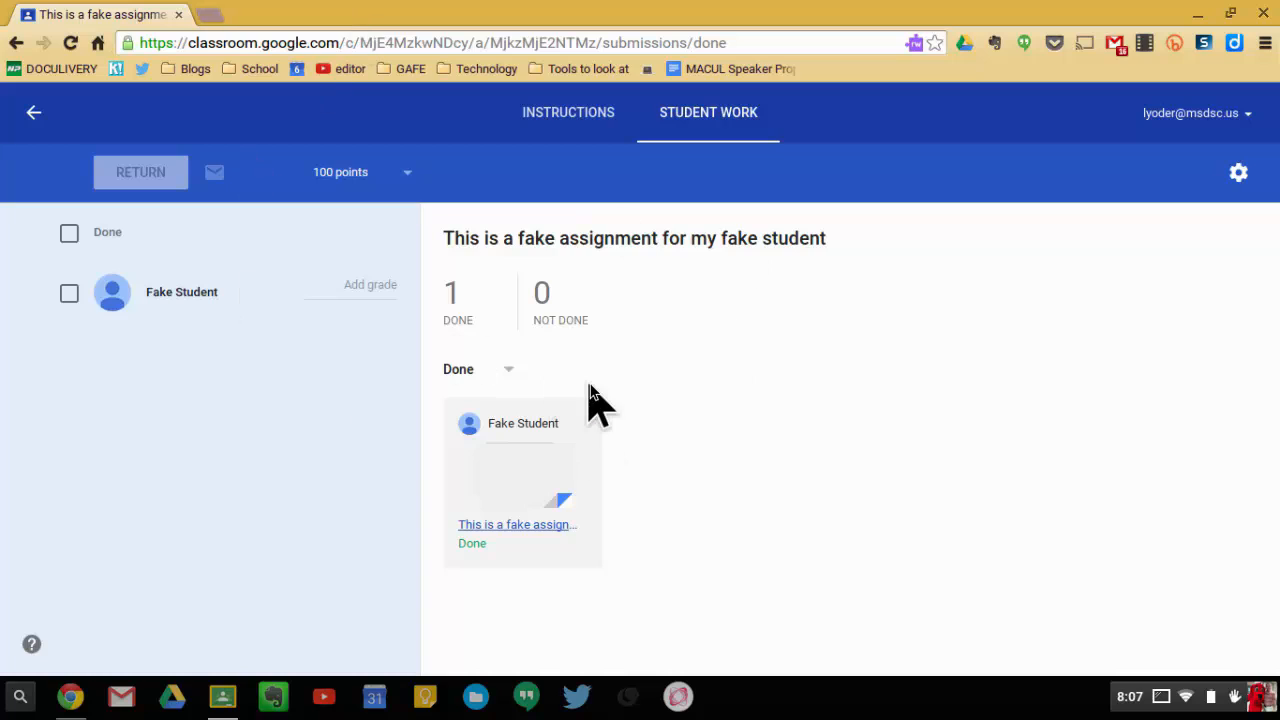
pyautogui.moveTo(710, 460)
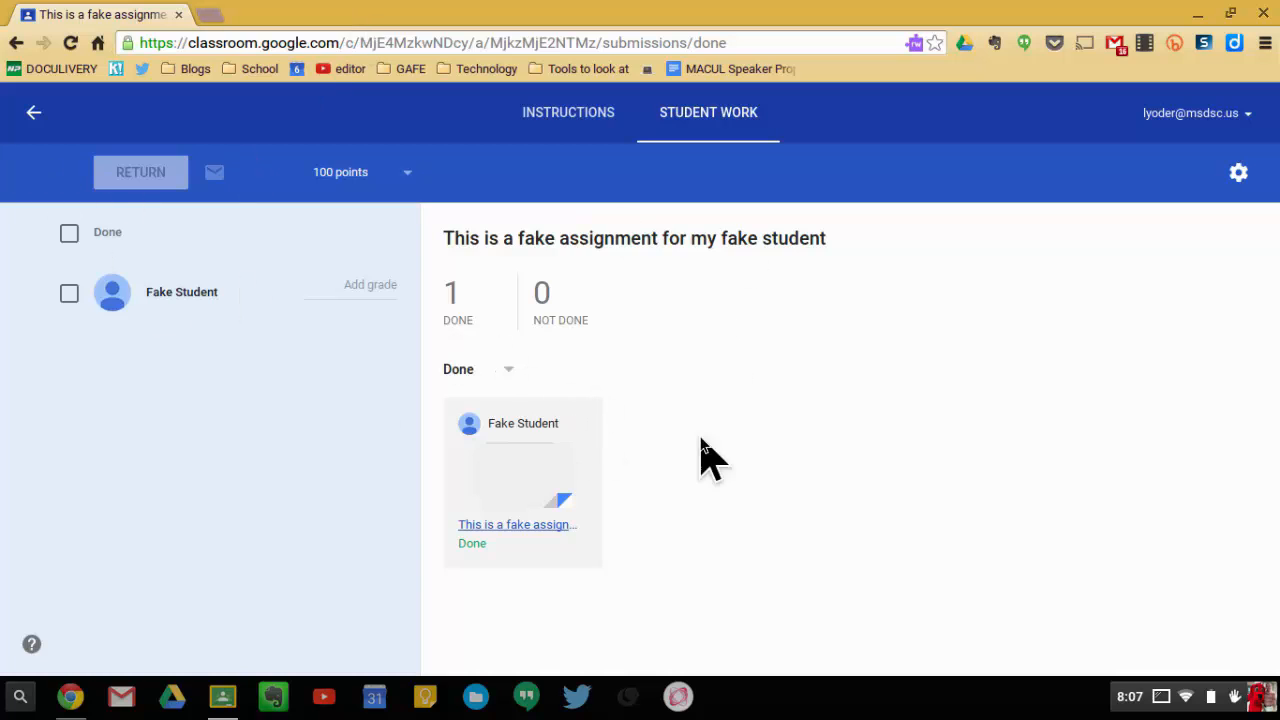
pyautogui.moveTo(140, 316)
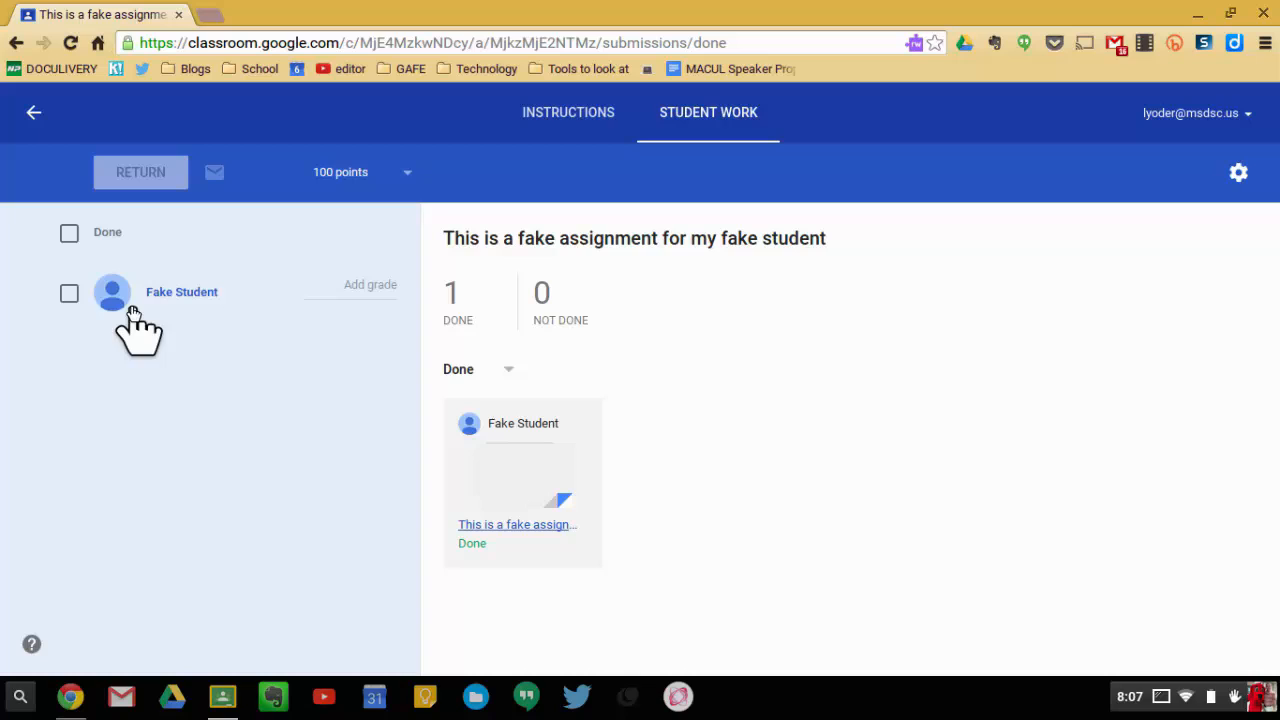
pyautogui.moveTo(182, 292)
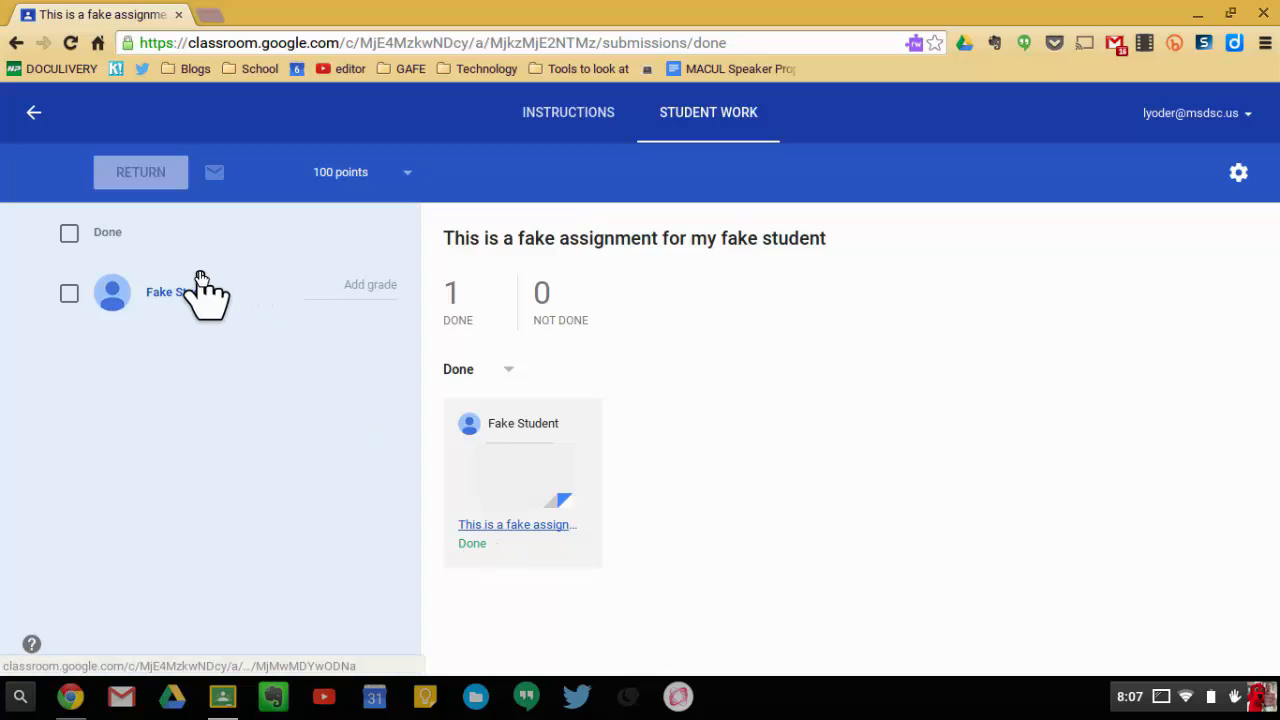
# Step: Open Fake Student's submission details listing the graded document
pyautogui.click(170, 292)
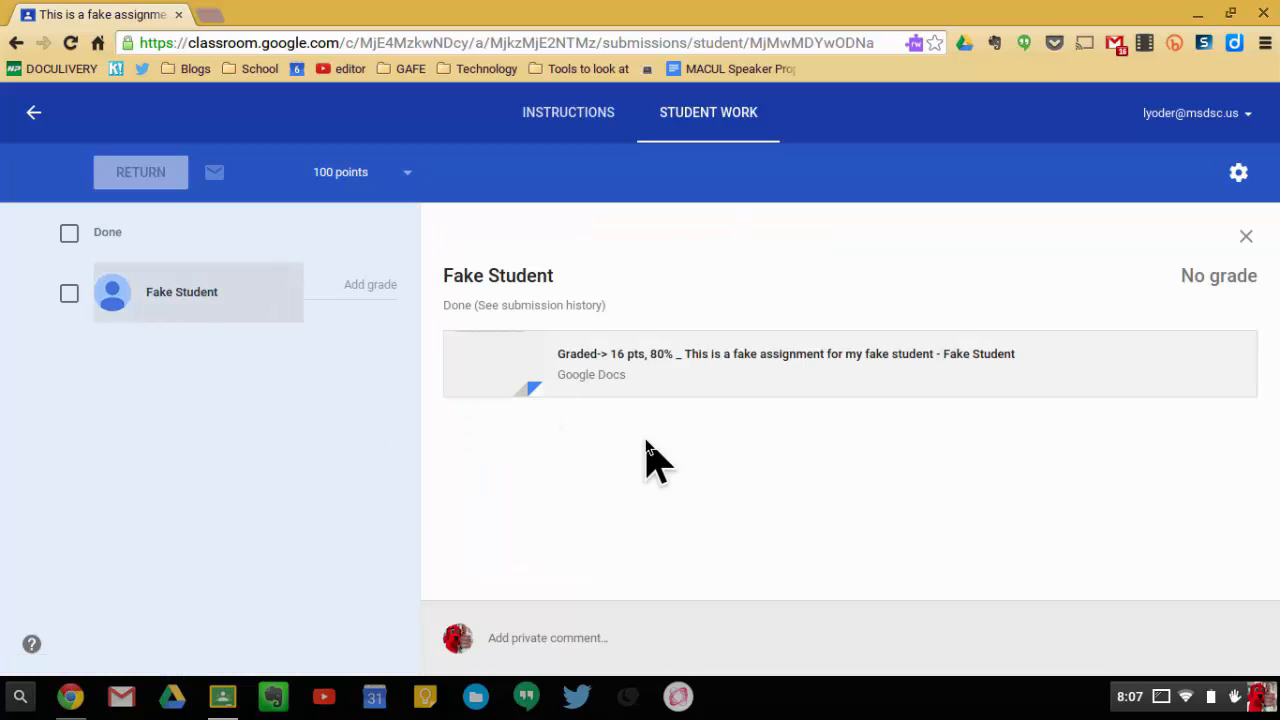
pyautogui.moveTo(180, 276)
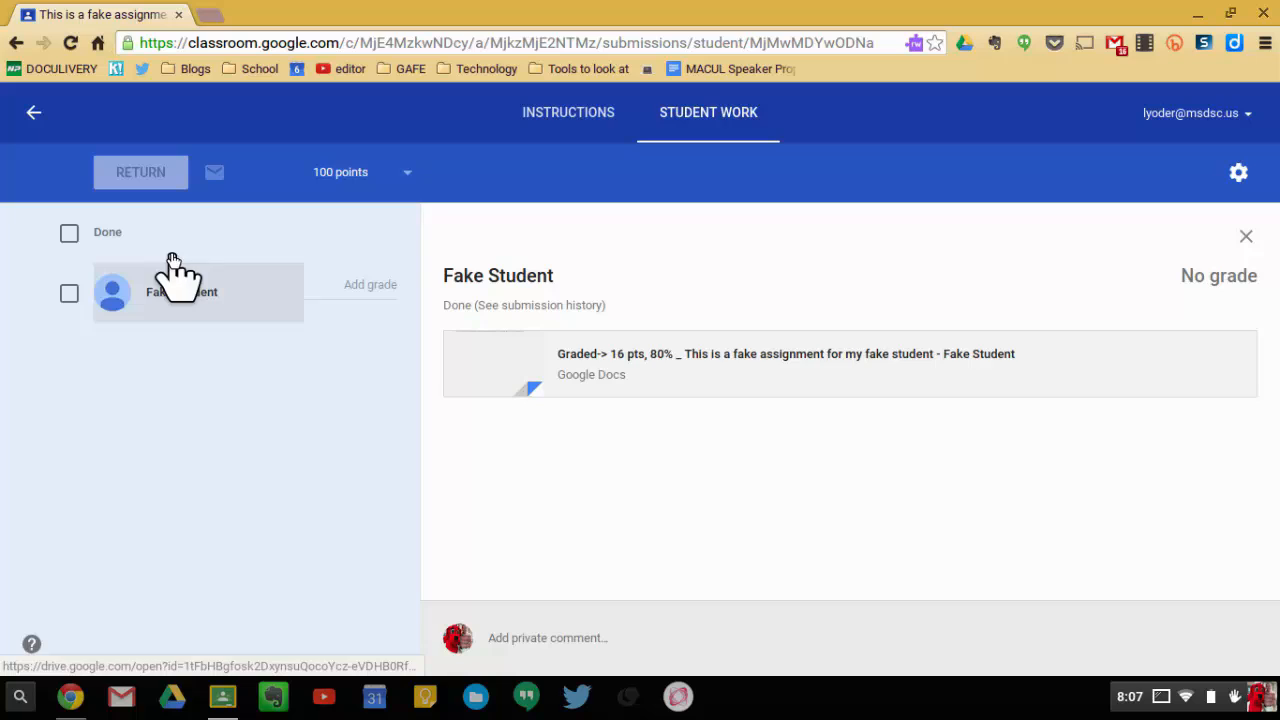
pyautogui.moveTo(604, 364)
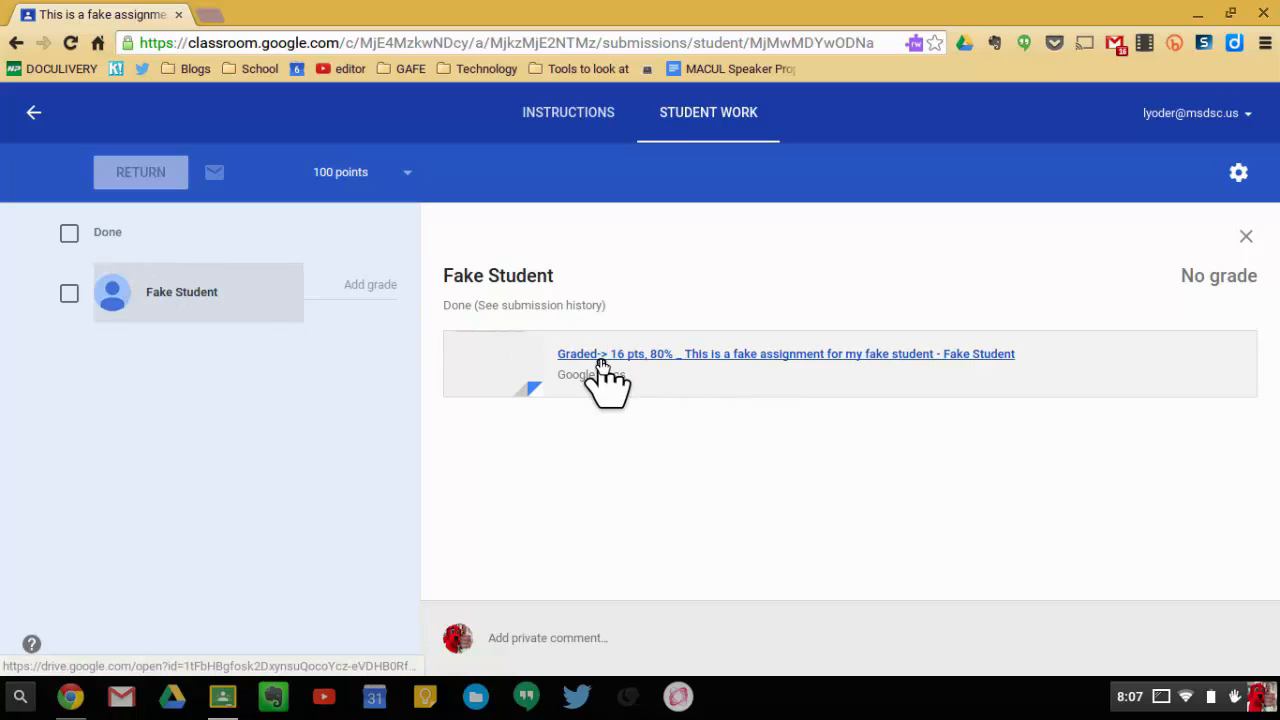
pyautogui.moveTo(360, 284)
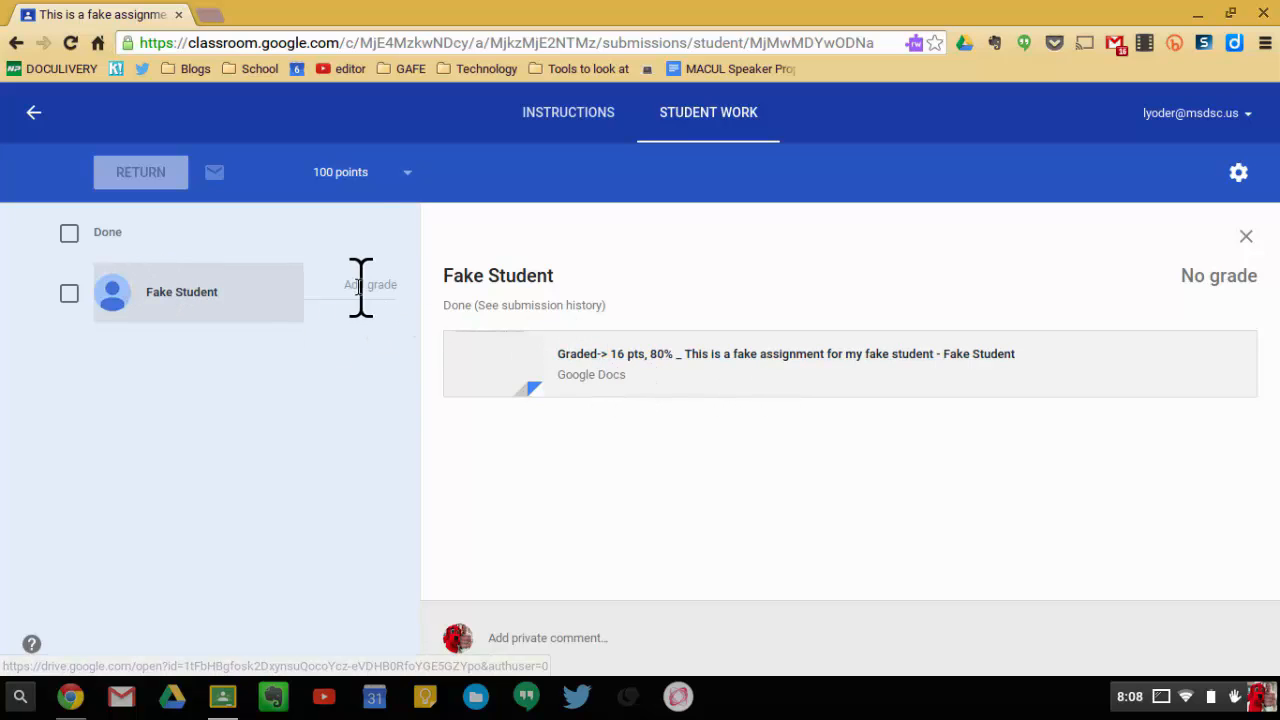
# Step: Make the assignment worth 20 points and enter a grade of 16
pyautogui.click(404, 172)
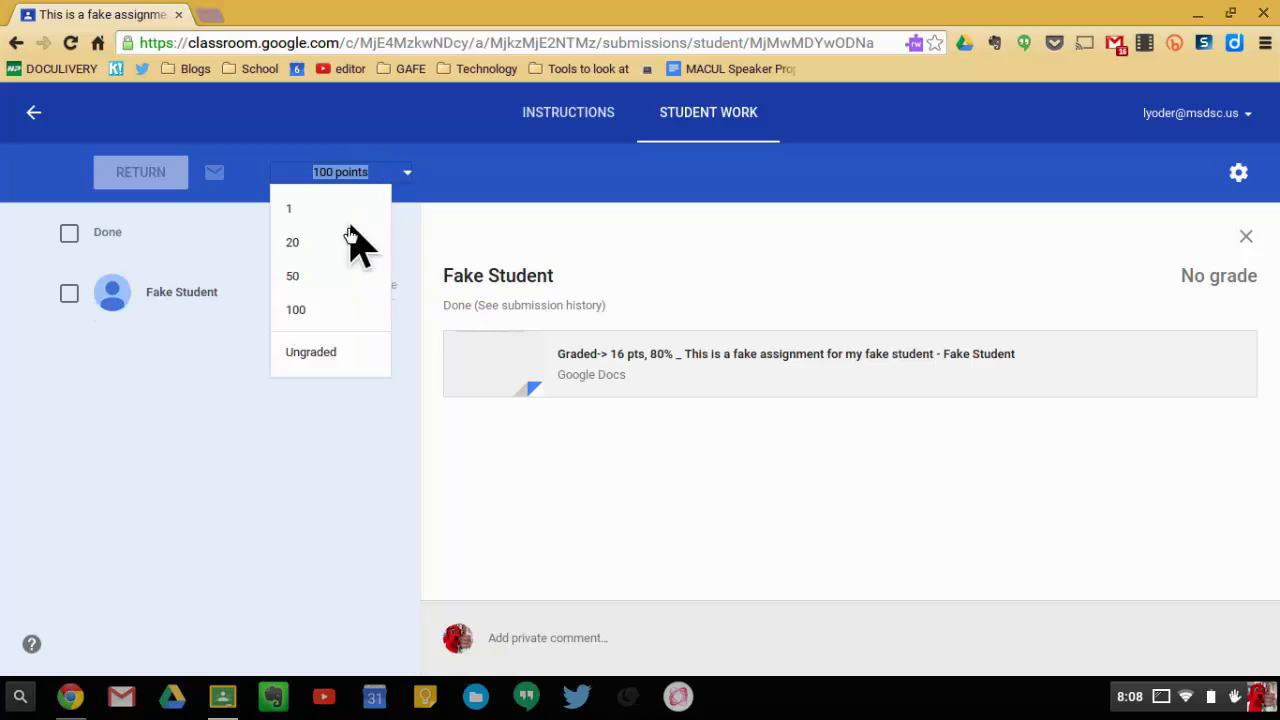
pyautogui.click(292, 242)
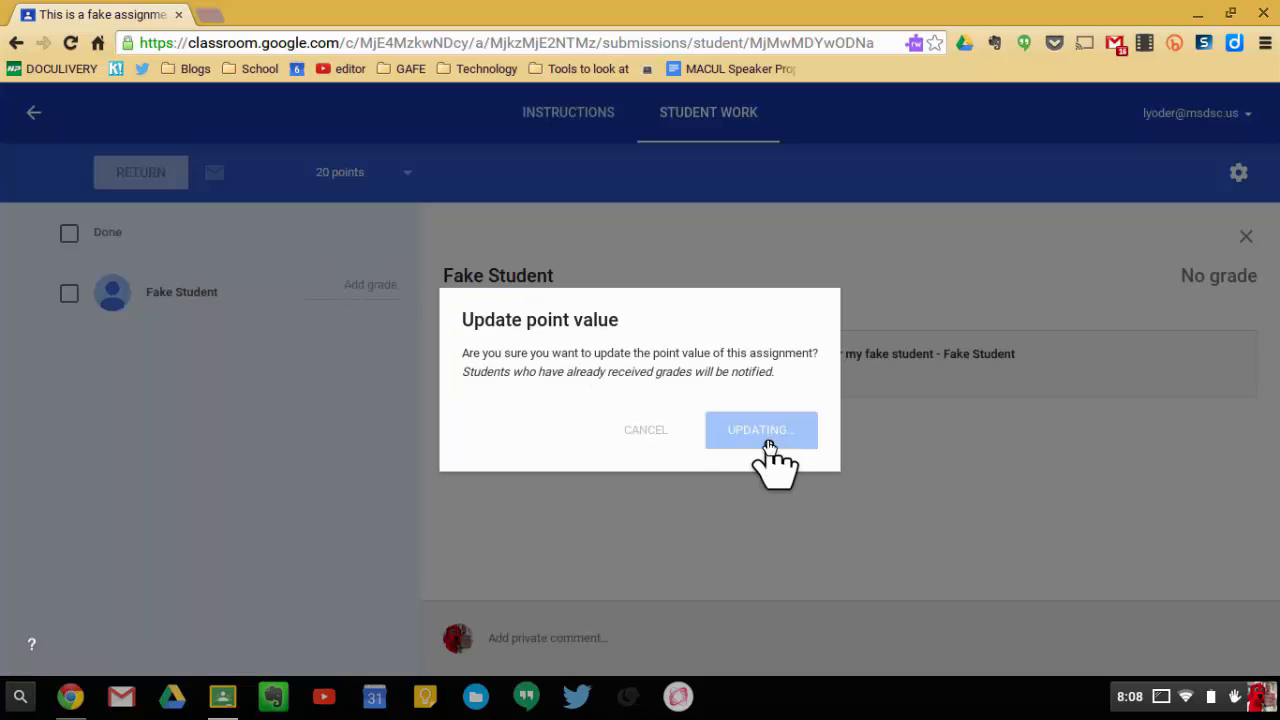
pyautogui.click(760, 428)
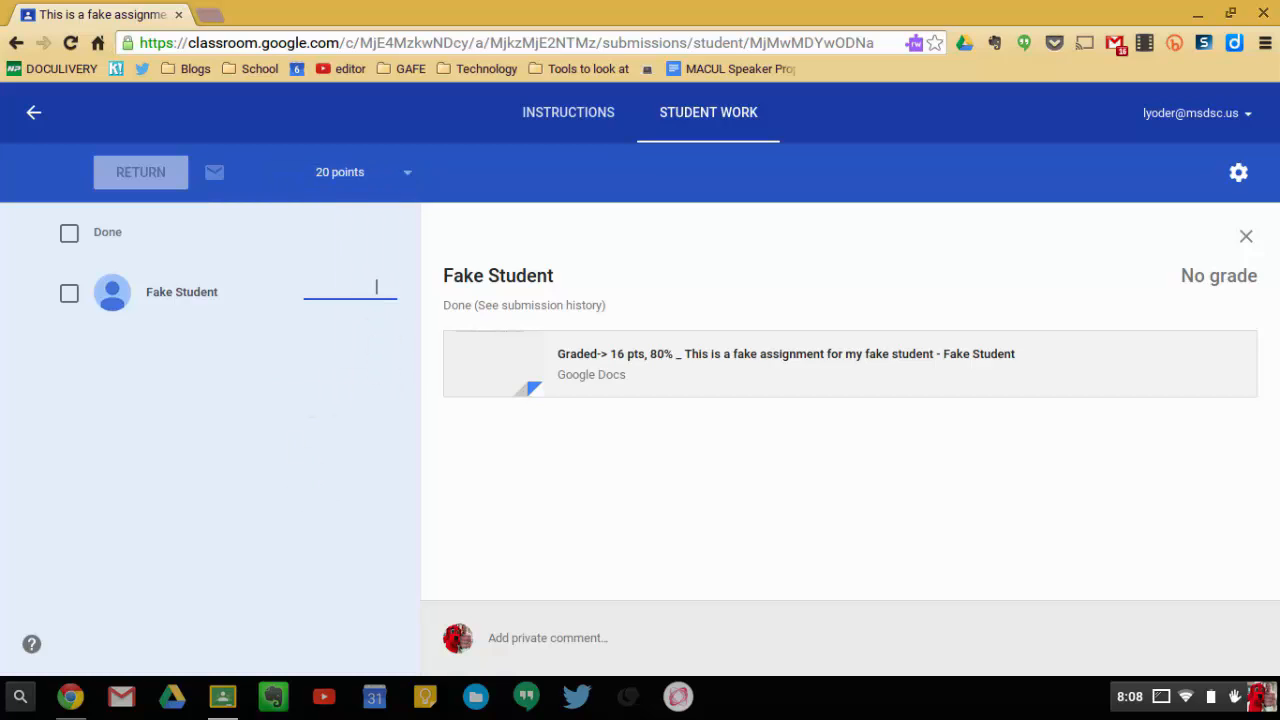
pyautogui.write('16')
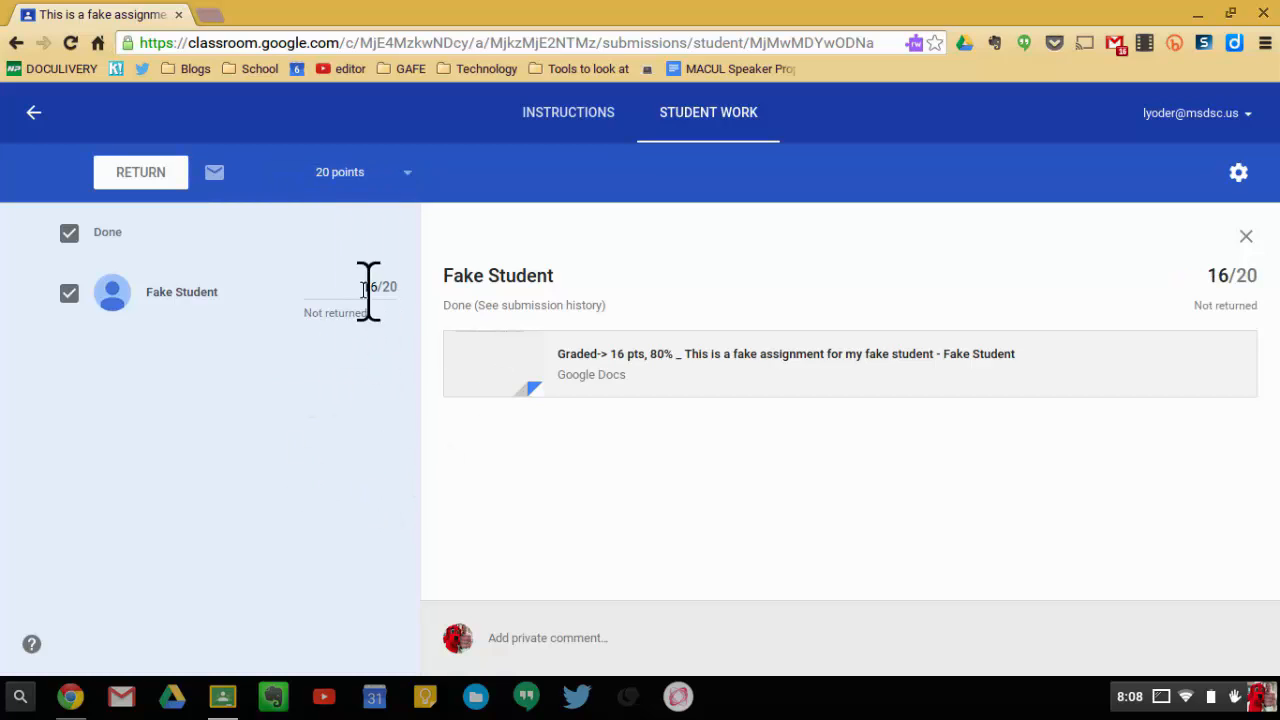
pyautogui.moveTo(696, 360)
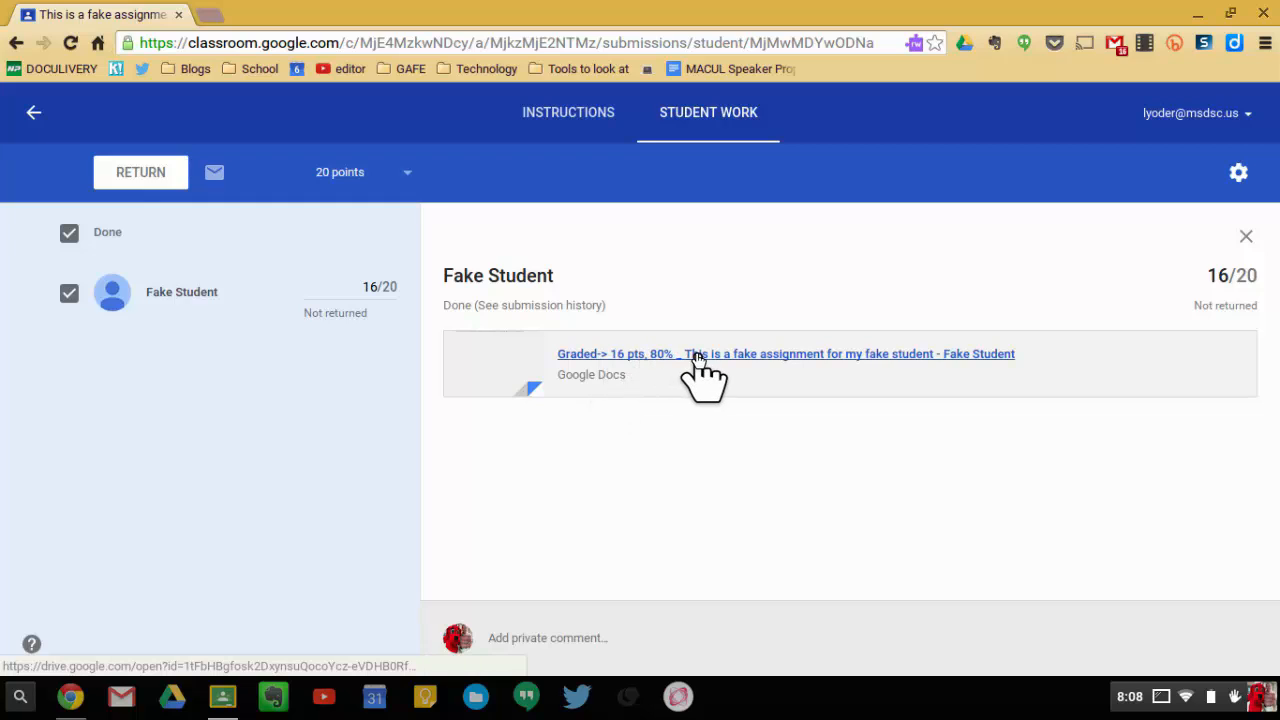
pyautogui.moveTo(168, 200)
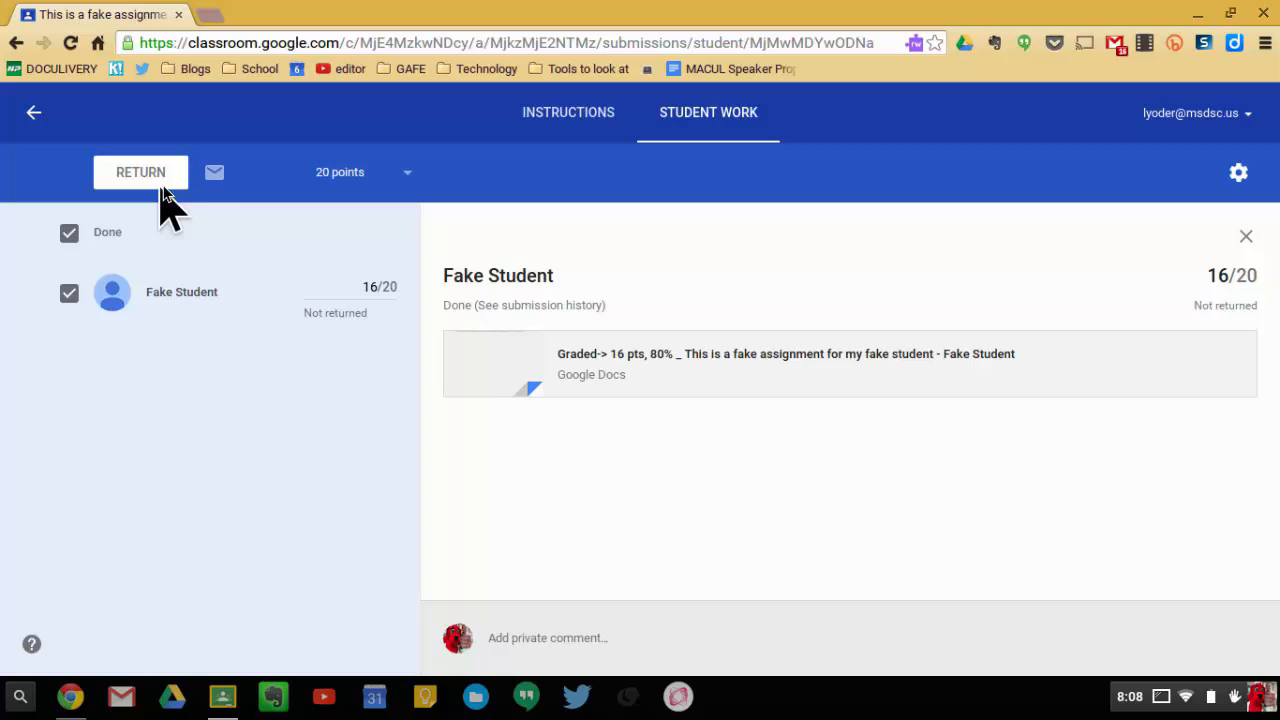
pyautogui.moveTo(140, 184)
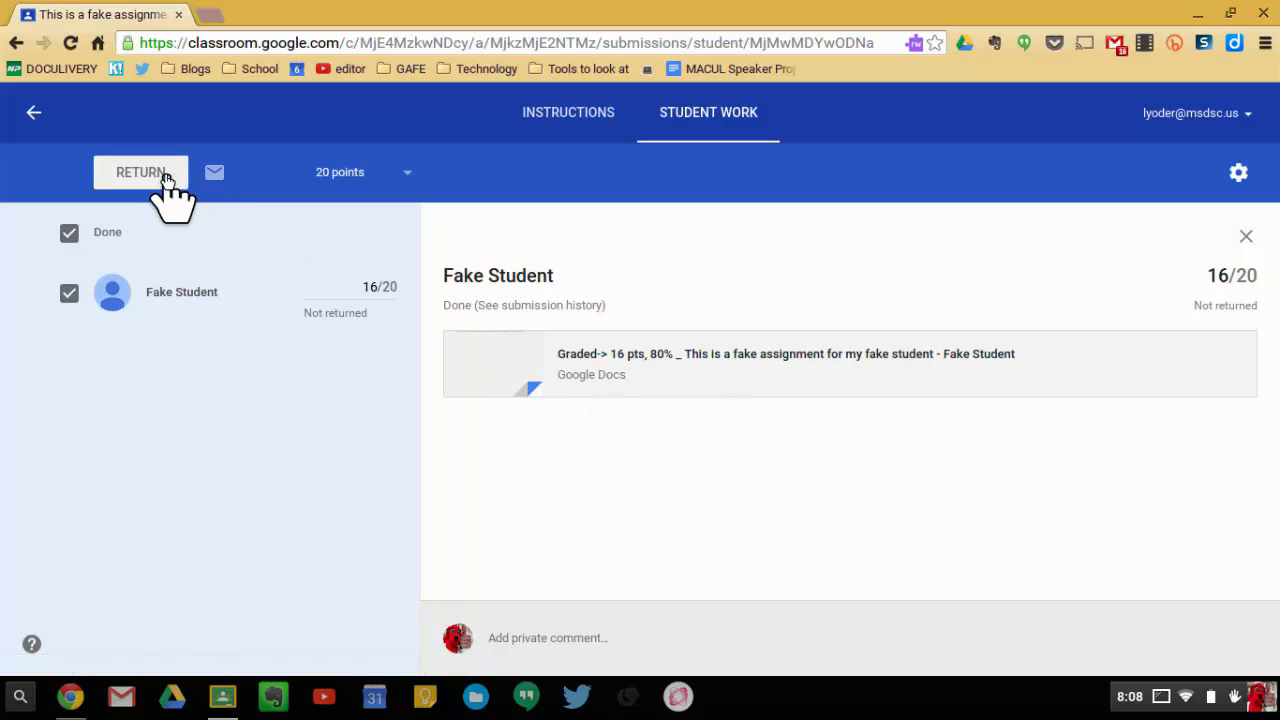
# Step: Return the 16/20 work to the student and reopen the graded document
pyautogui.click(140, 172)
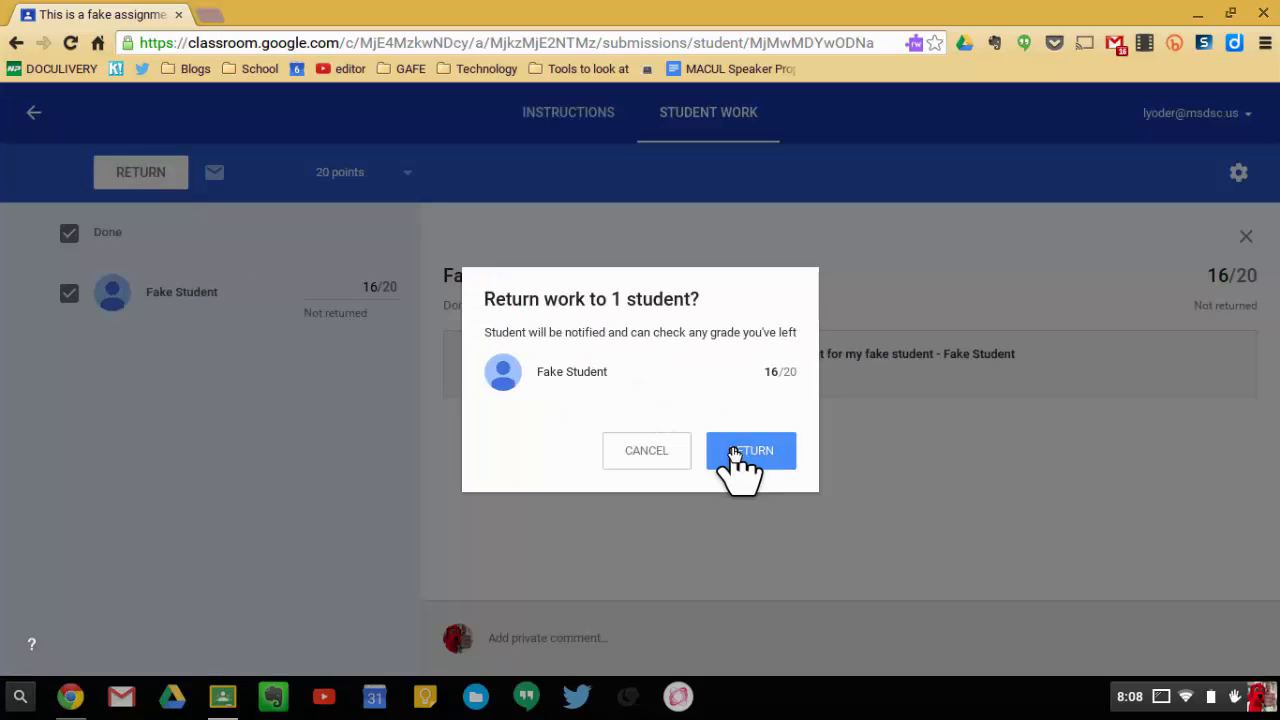
pyautogui.click(750, 450)
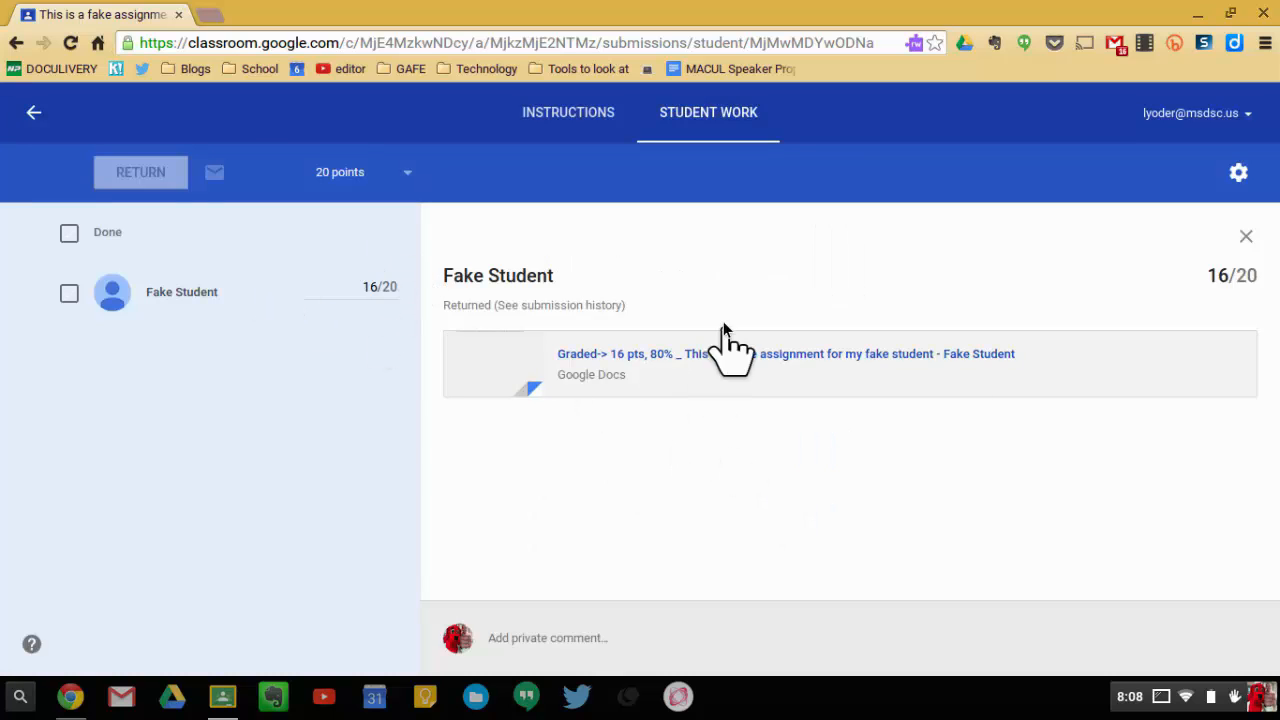
pyautogui.moveTo(570, 400)
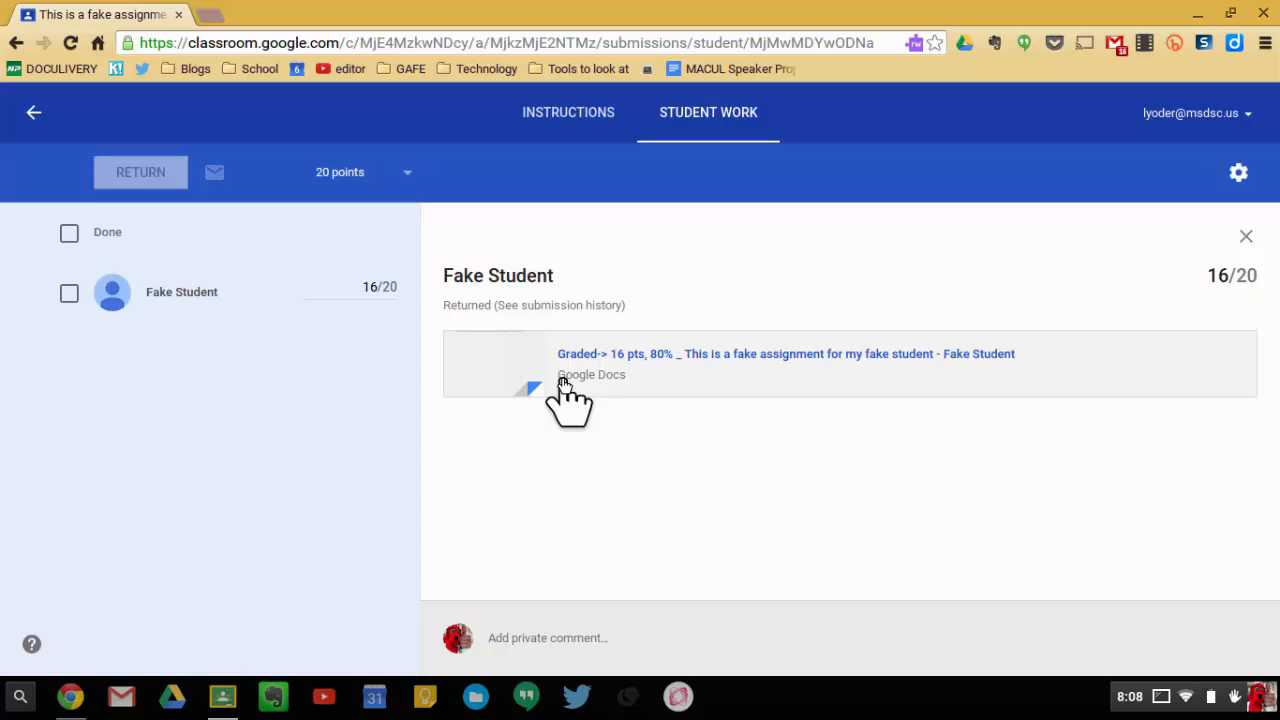
pyautogui.click(786, 352)
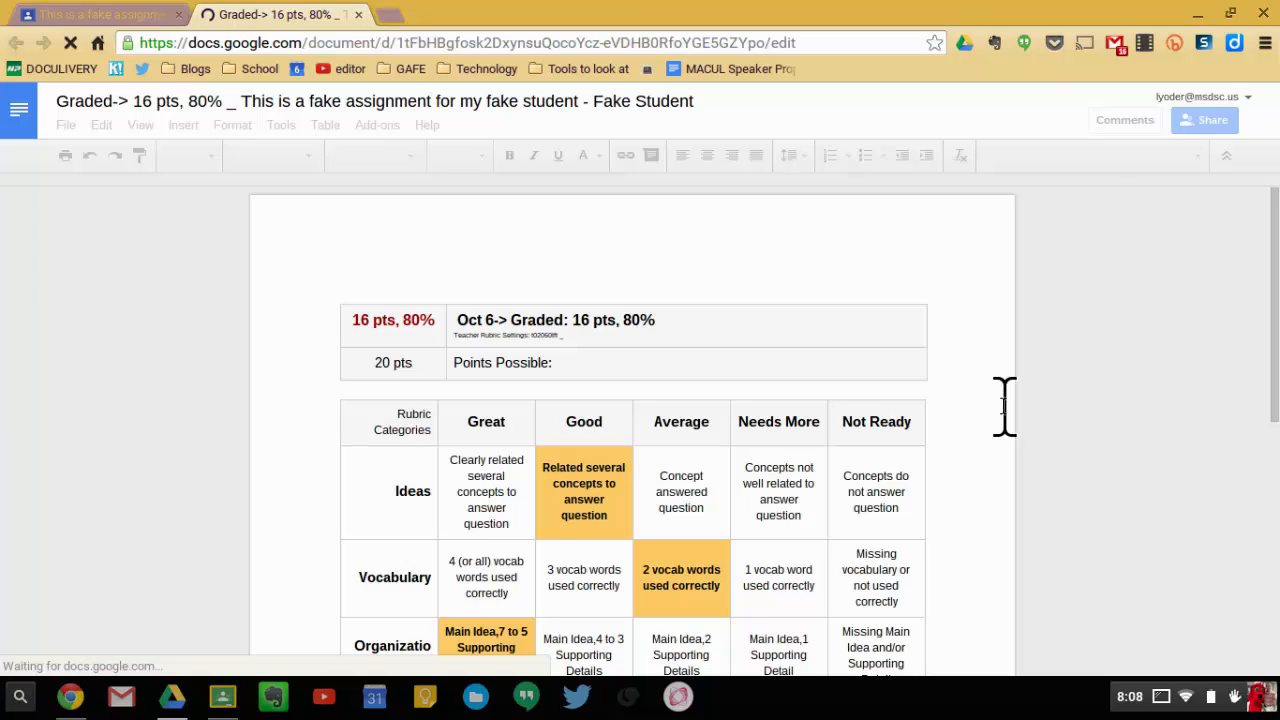
pyautogui.moveTo(1204, 42)
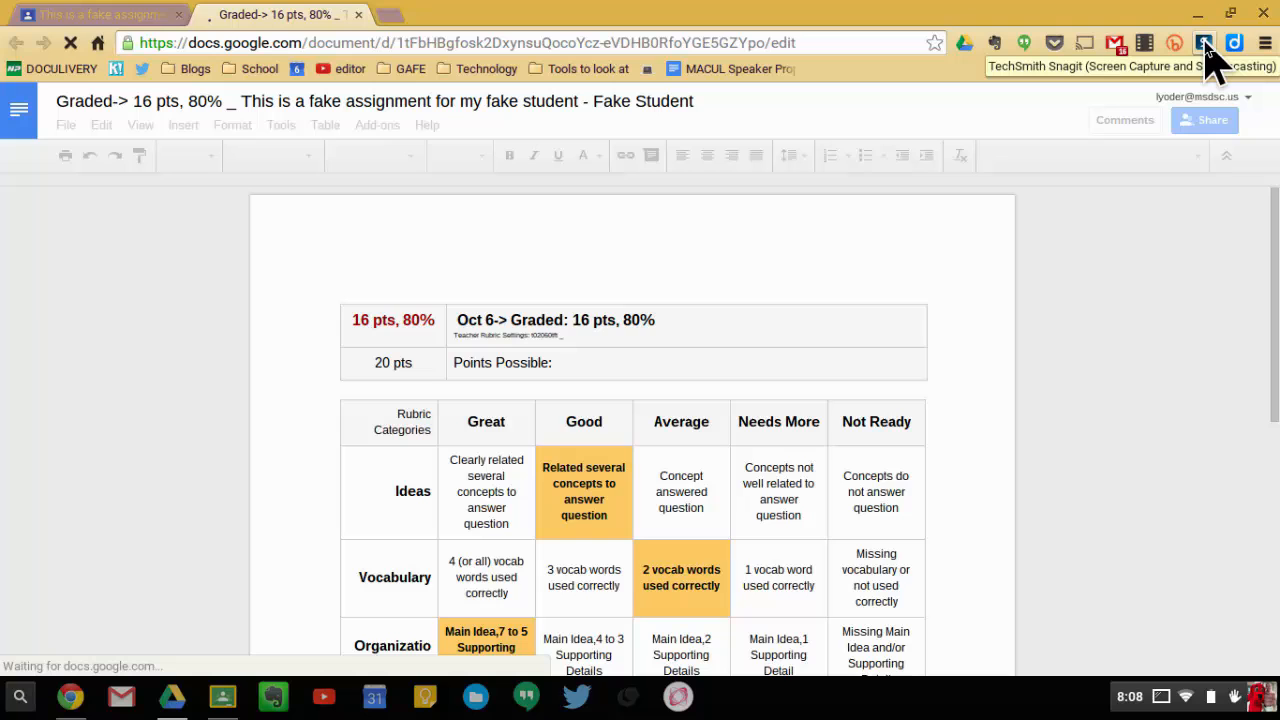